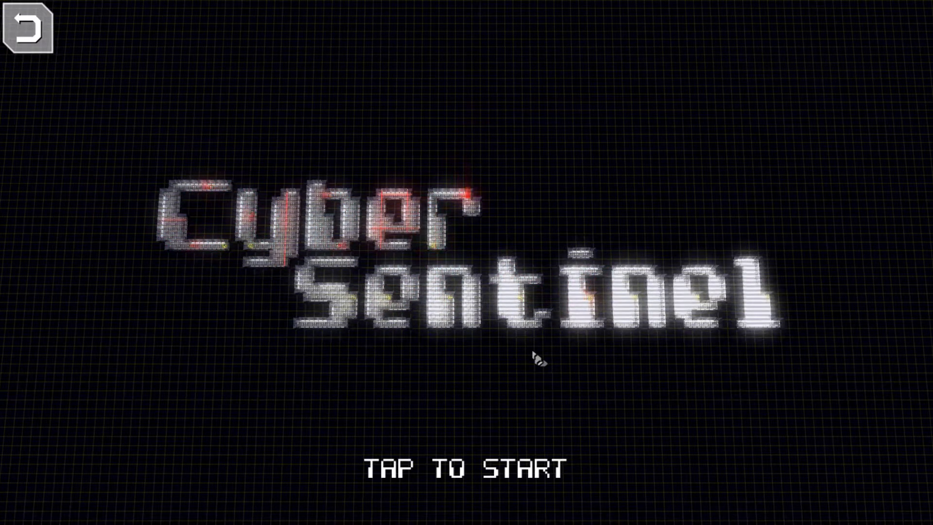
# Tap past the title screen and choose Start Game to reach the Chapter 1 levels
pyautogui.click(538, 361)
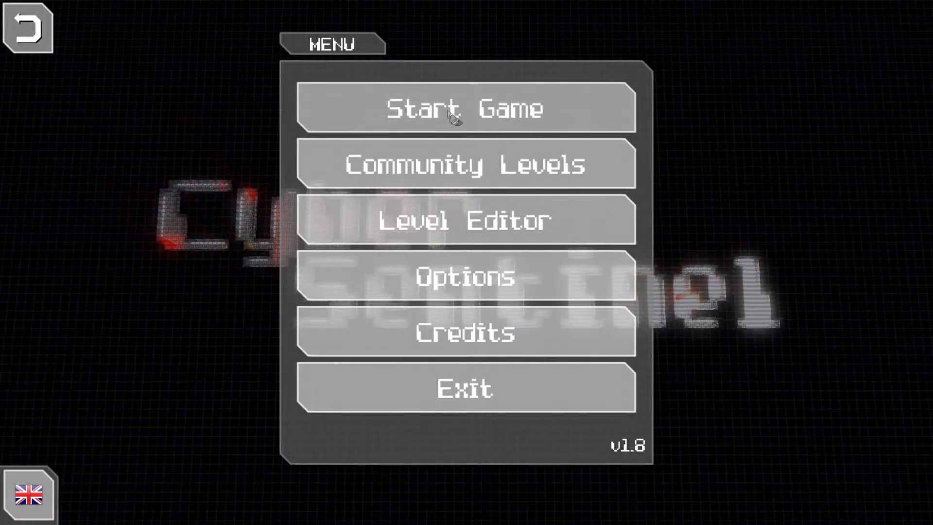
pyautogui.click(464, 108)
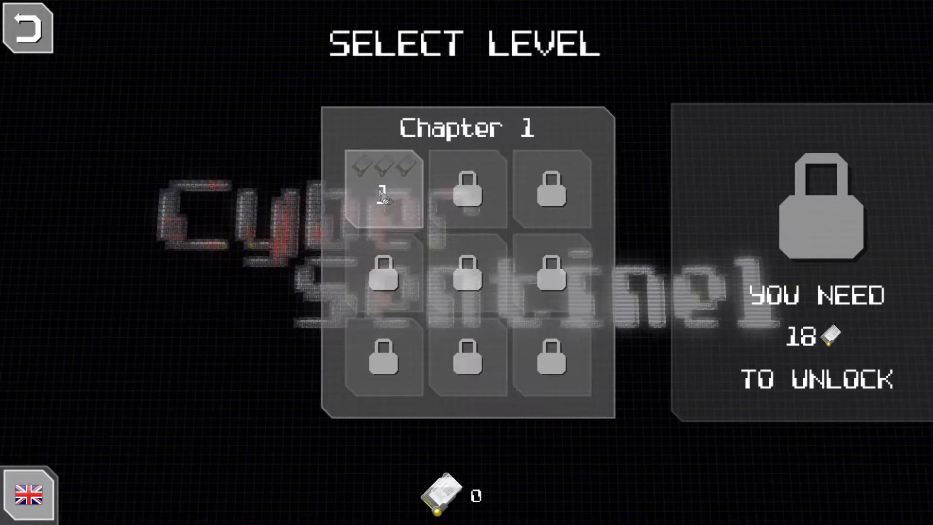
# Launch level 1, Hello World, from the Chapter 1 grid
pyautogui.click(385, 193)
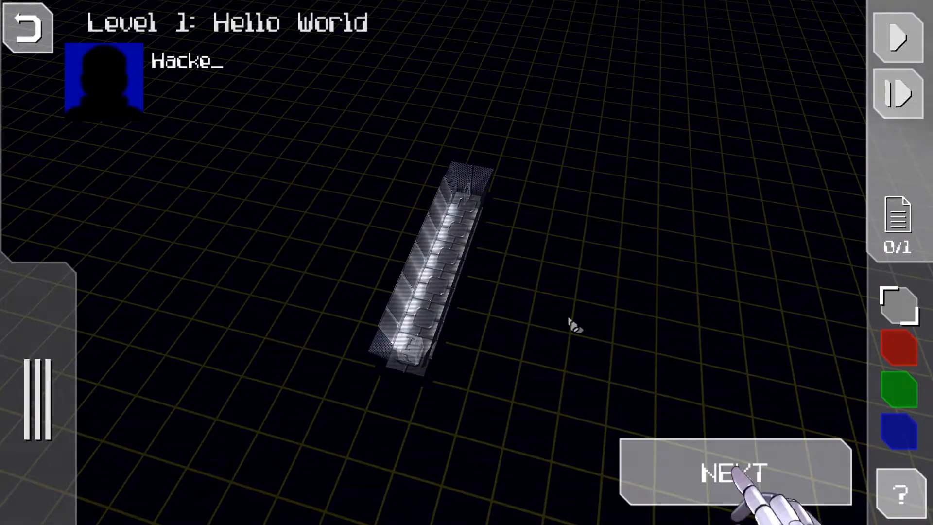
# Advance the briefing on cyberspace, programs and the target file until the state editor opens
pyautogui.click(733, 470)
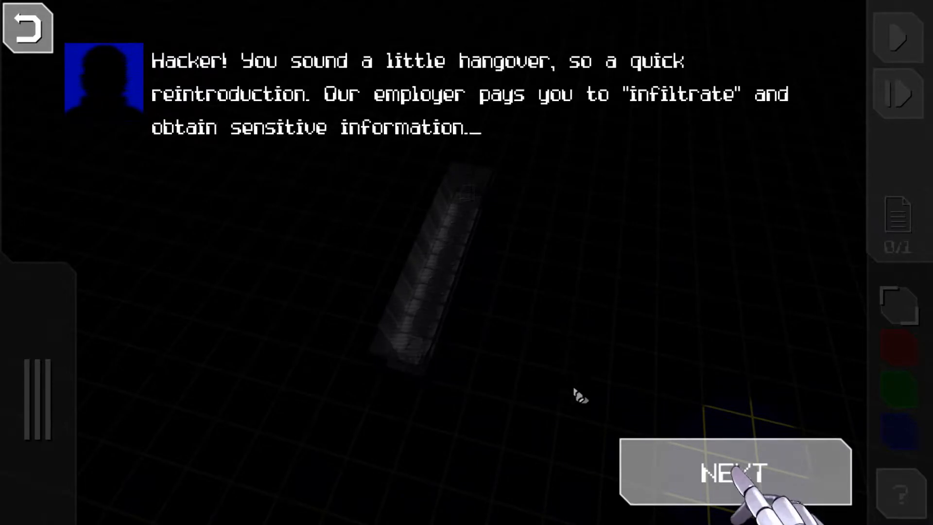
pyautogui.click(735, 471)
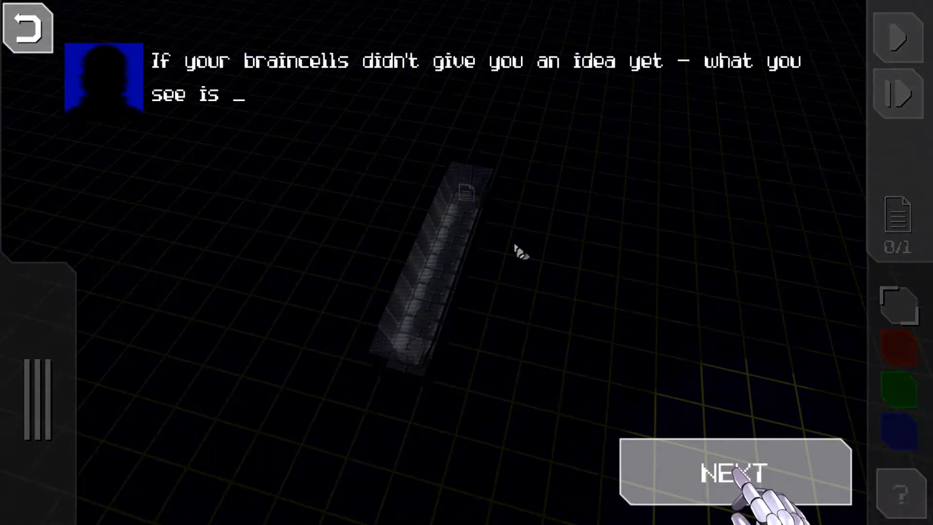
pyautogui.click(734, 472)
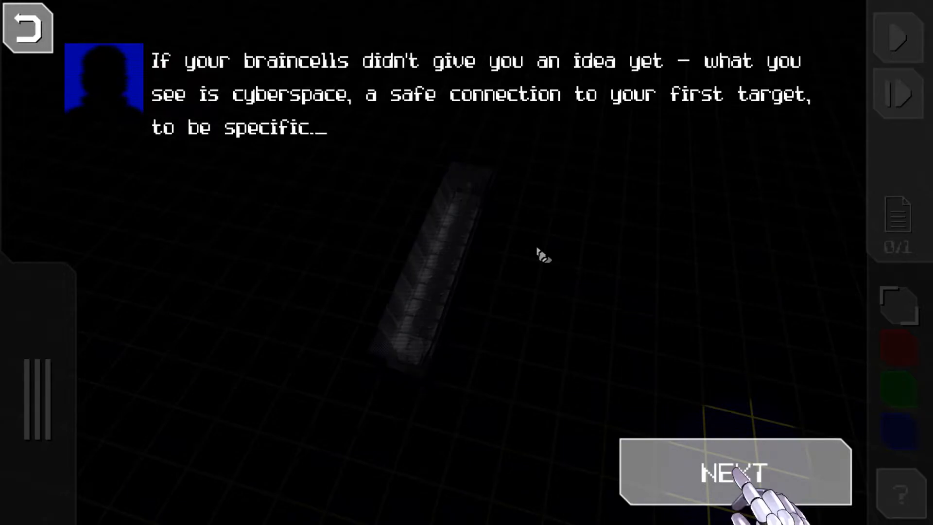
pyautogui.moveTo(559, 250)
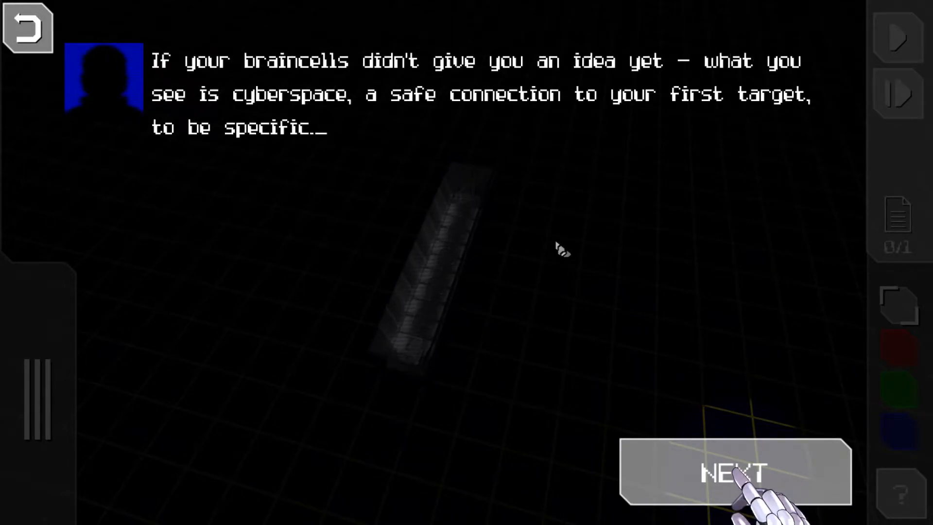
pyautogui.click(734, 472)
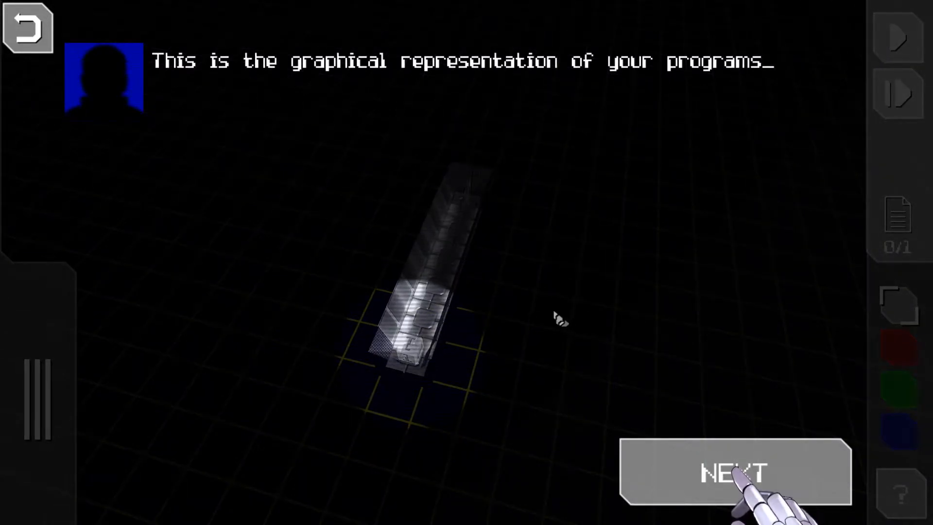
pyautogui.click(734, 470)
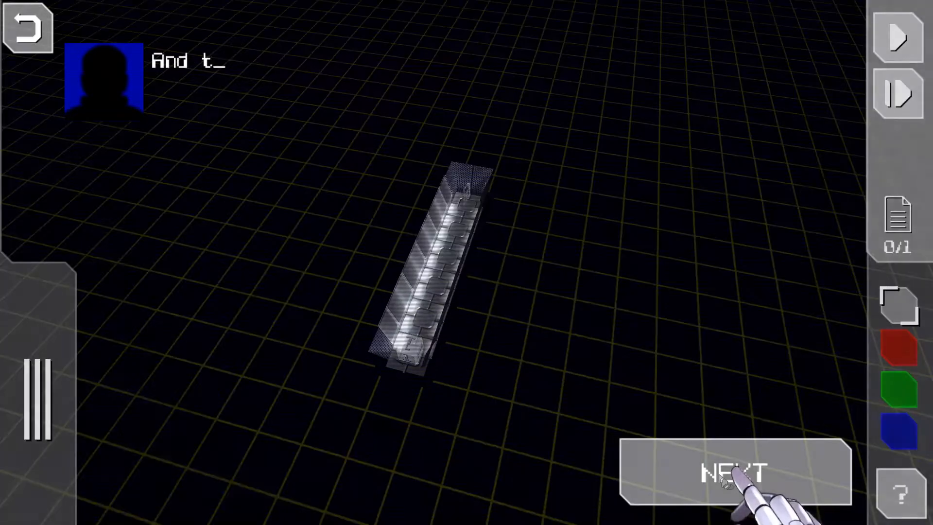
pyautogui.click(735, 472)
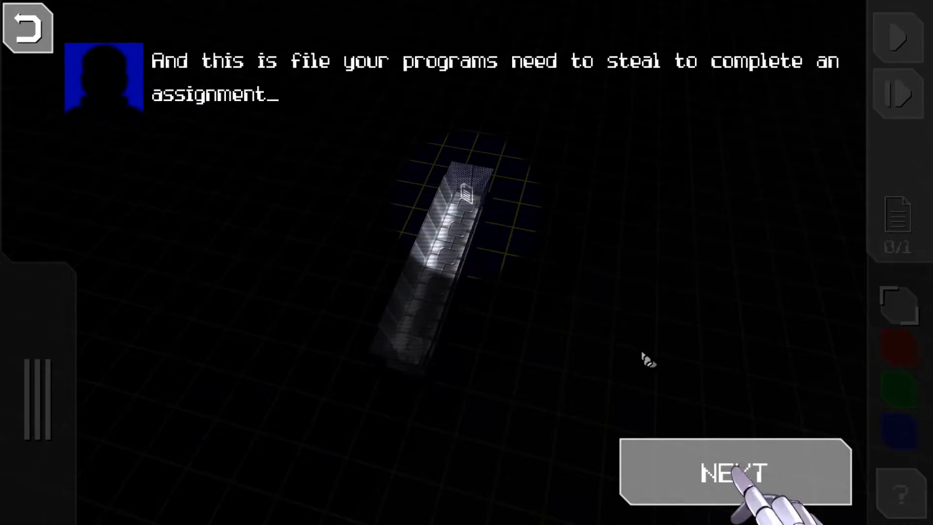
pyautogui.click(735, 471)
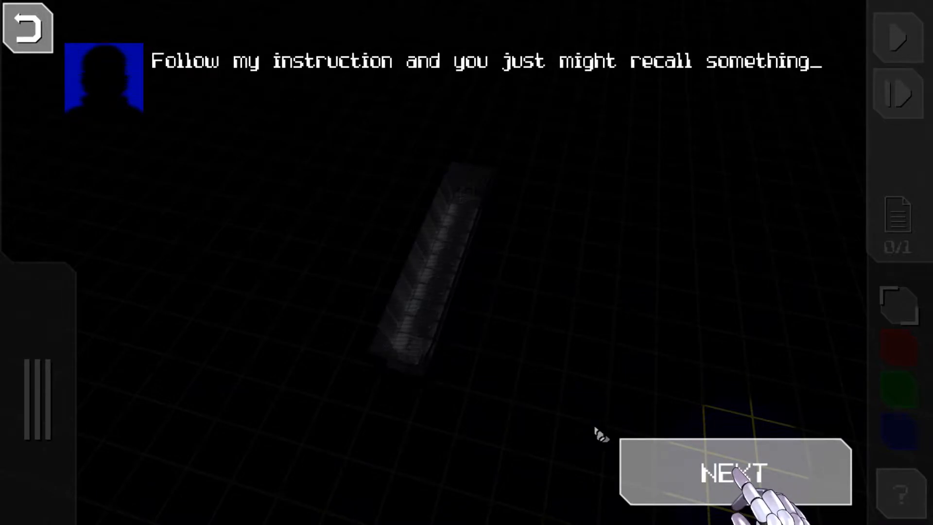
pyautogui.click(735, 472)
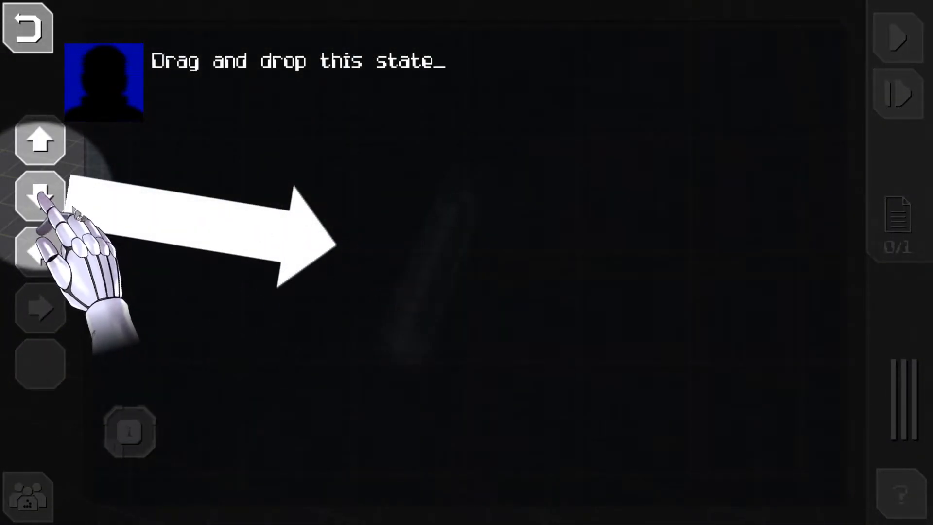
# Place and delete a practice down state, then add an up state linked from start
pyautogui.moveTo(39, 196); pyautogui.dragTo(354, 223)
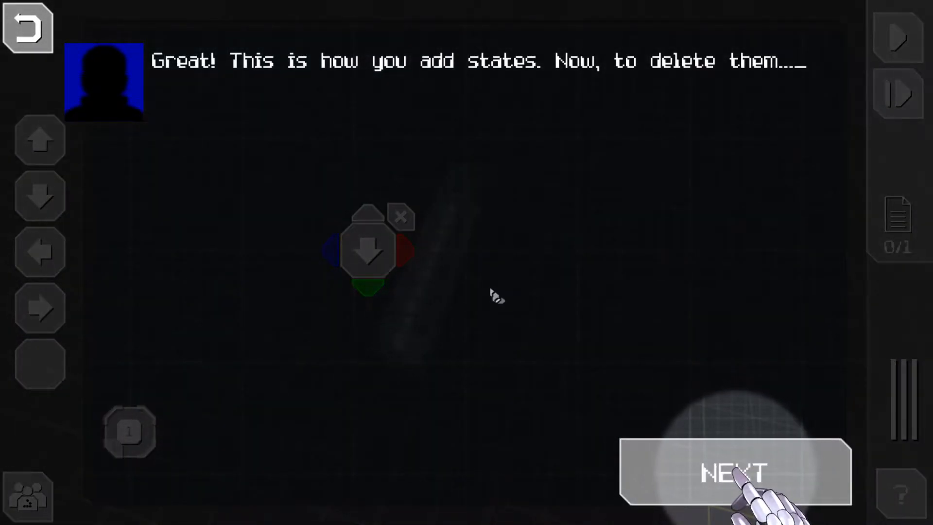
pyautogui.moveTo(576, 324)
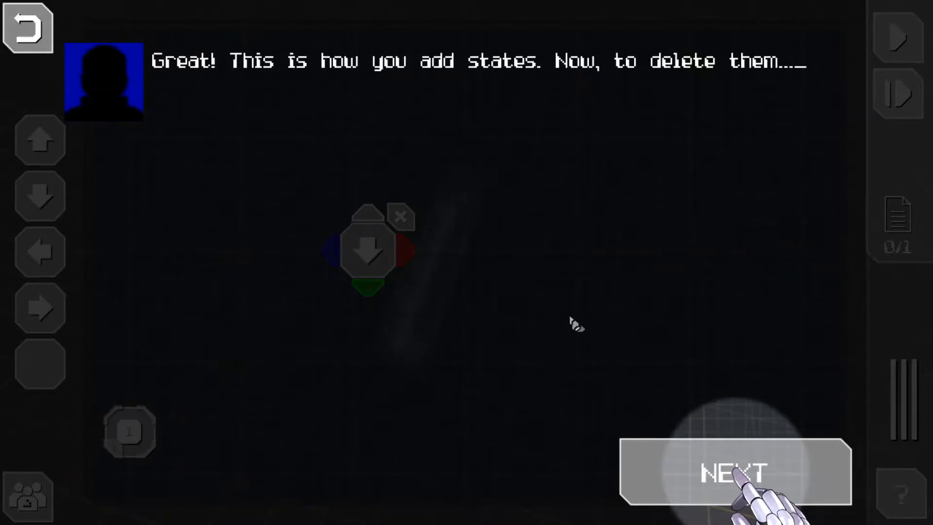
pyautogui.moveTo(446, 470)
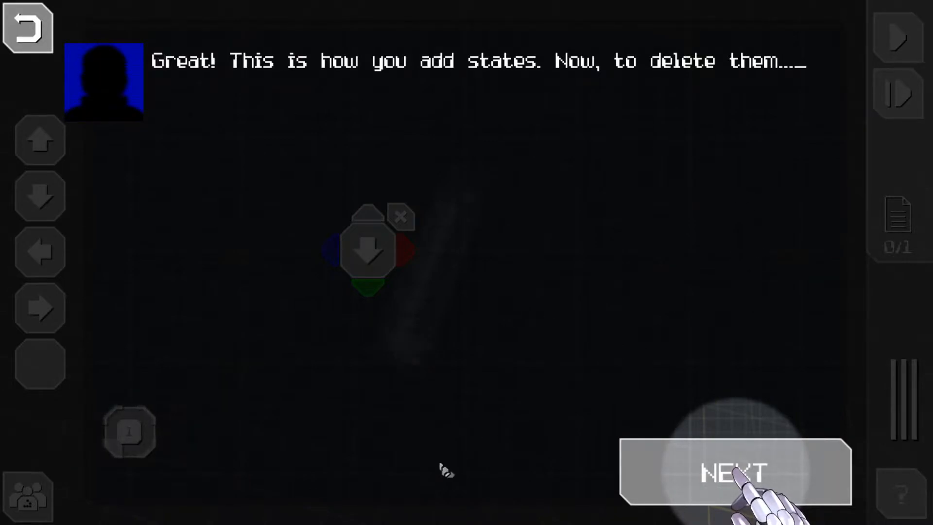
pyautogui.click(737, 472)
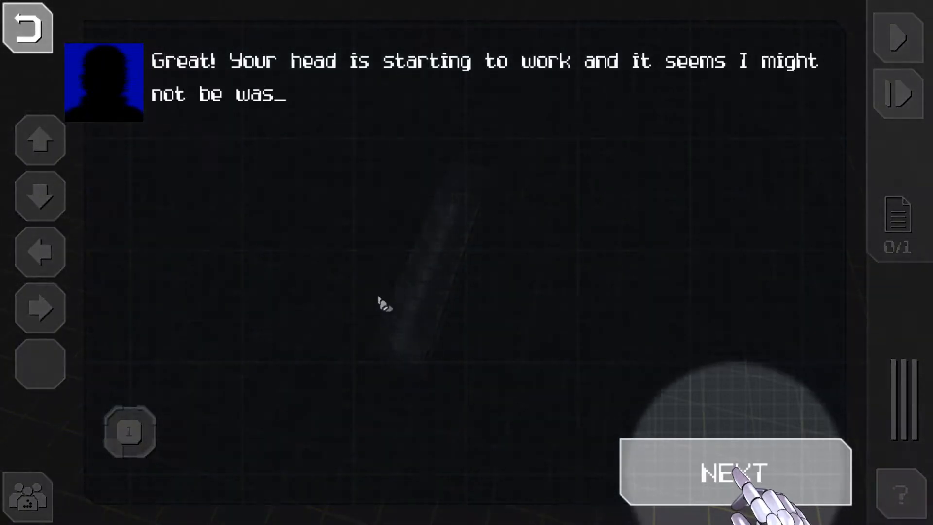
pyautogui.click(734, 472)
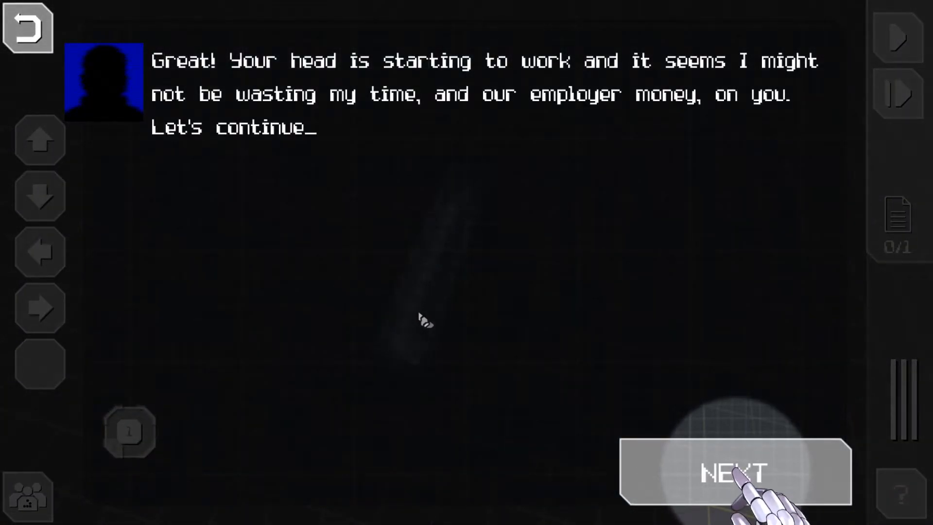
pyautogui.moveTo(467, 300)
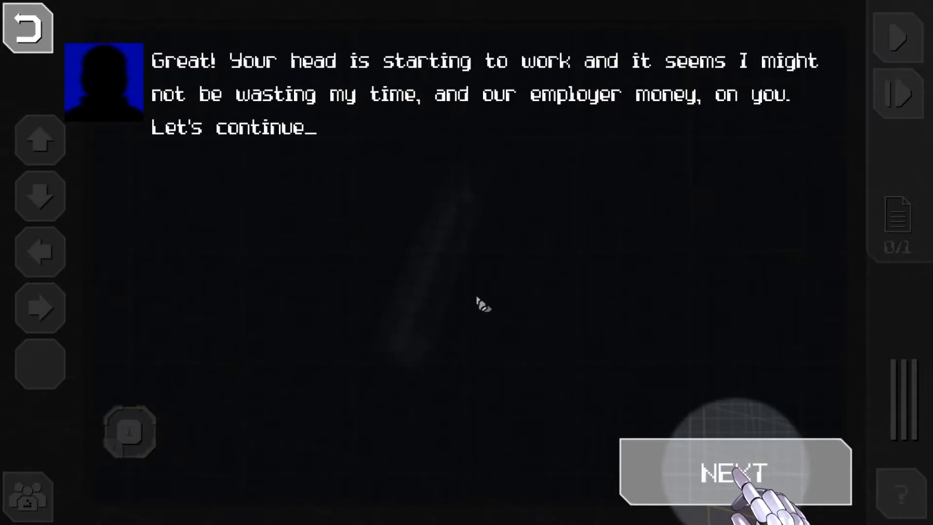
pyautogui.moveTo(577, 271)
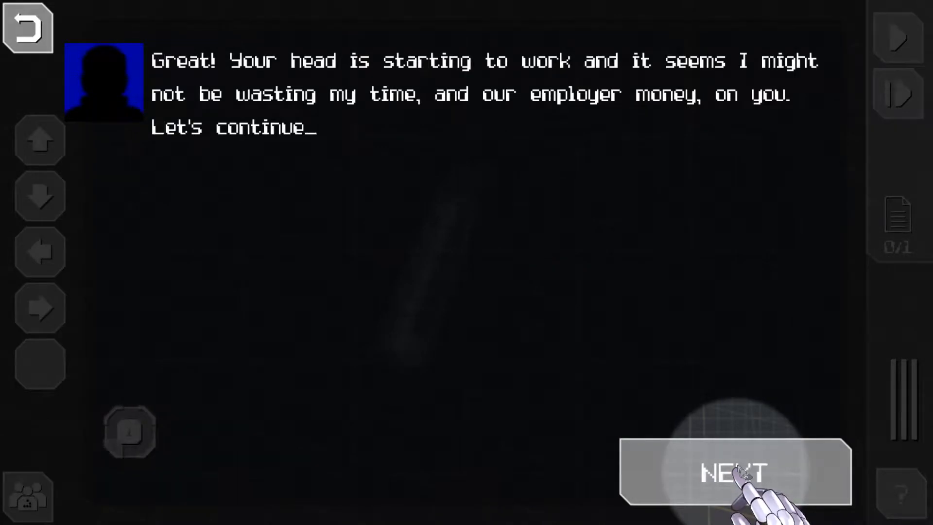
pyautogui.click(735, 471)
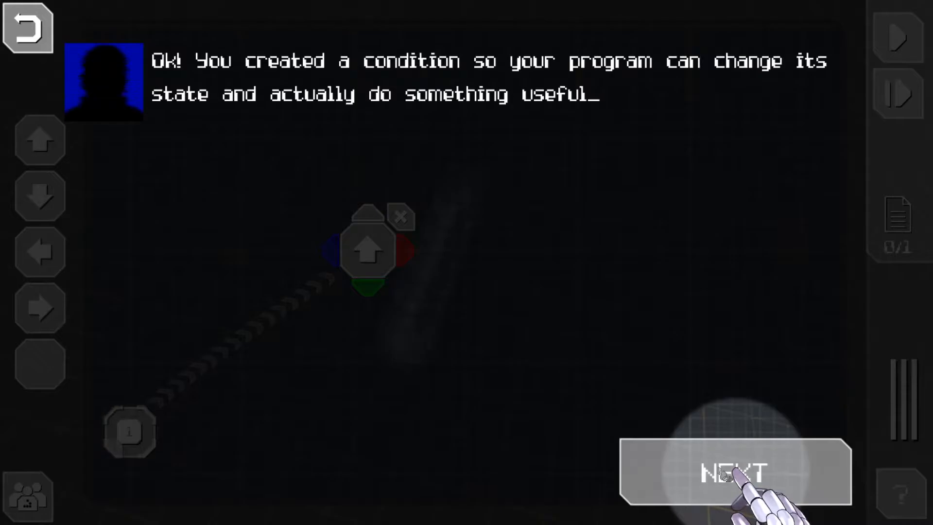
pyautogui.click(736, 472)
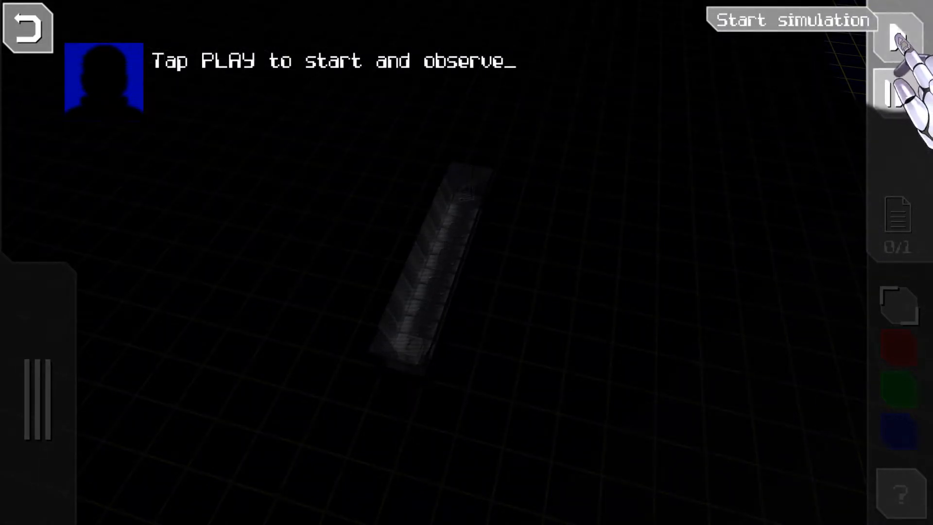
# Run the Hello World simulation and continue past the statistics and level-completed screens
pyautogui.click(898, 34)
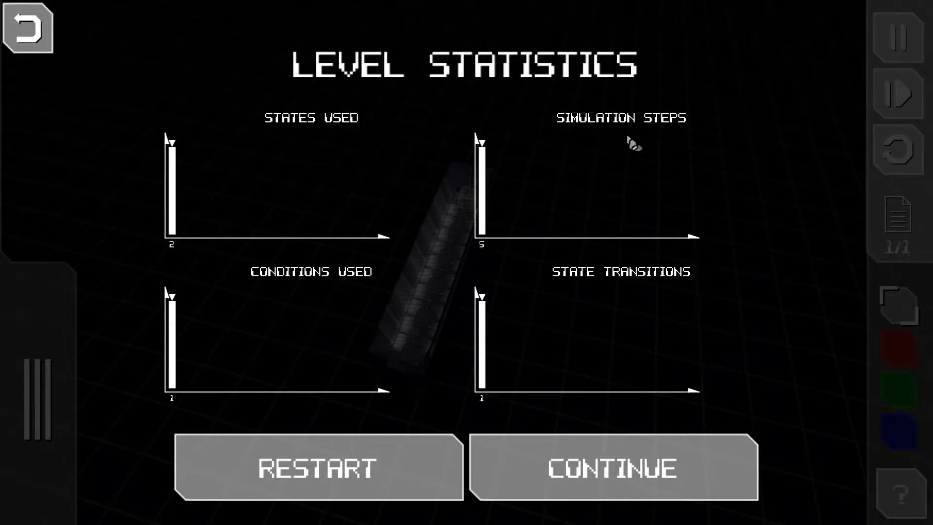
pyautogui.moveTo(357, 290)
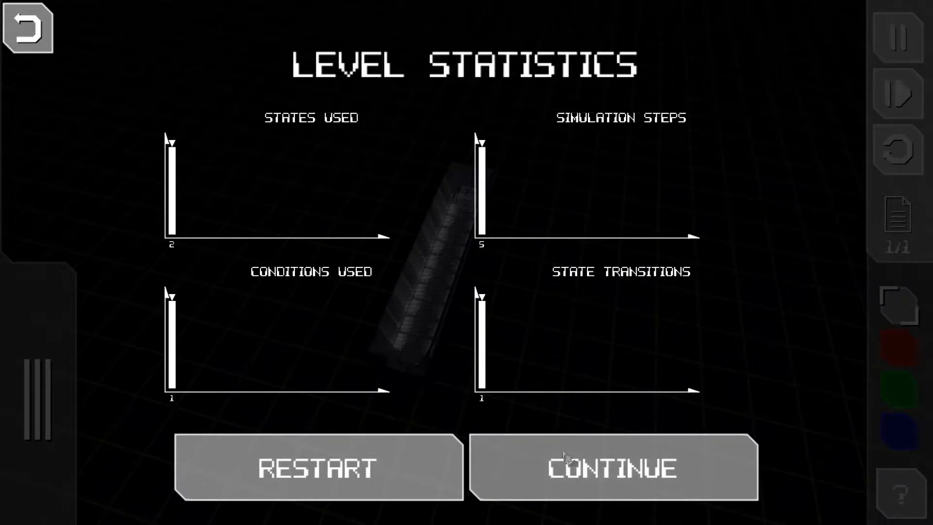
pyautogui.click(613, 467)
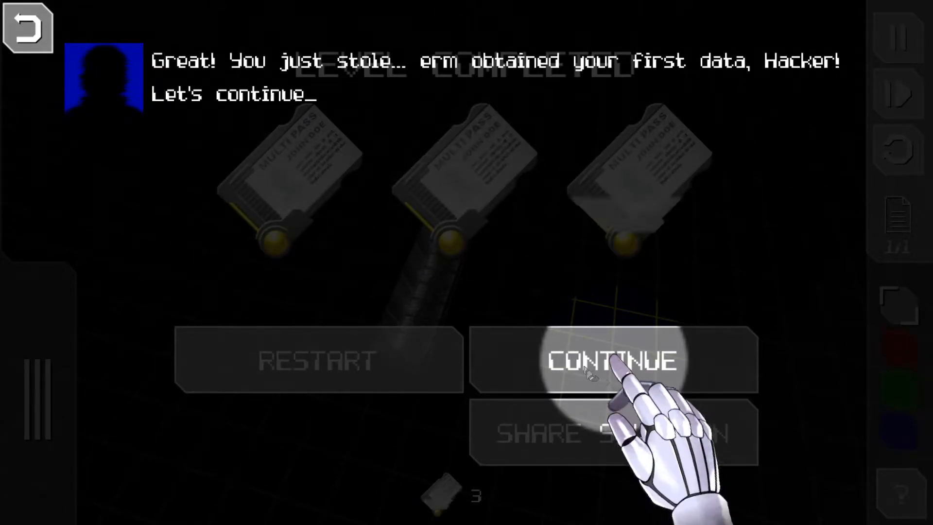
pyautogui.click(611, 359)
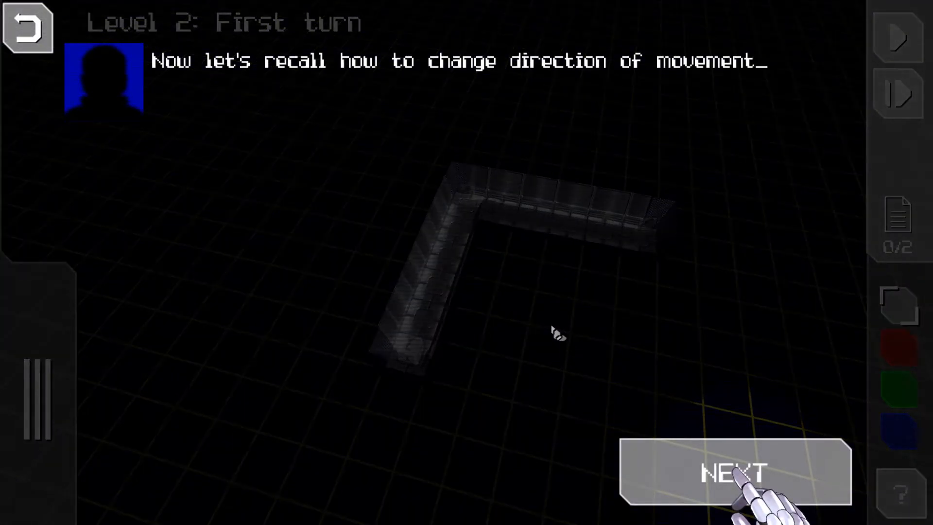
# Pick red and mark the L-shaped track's corner tile red during the Level 2 briefing
pyautogui.click(735, 471)
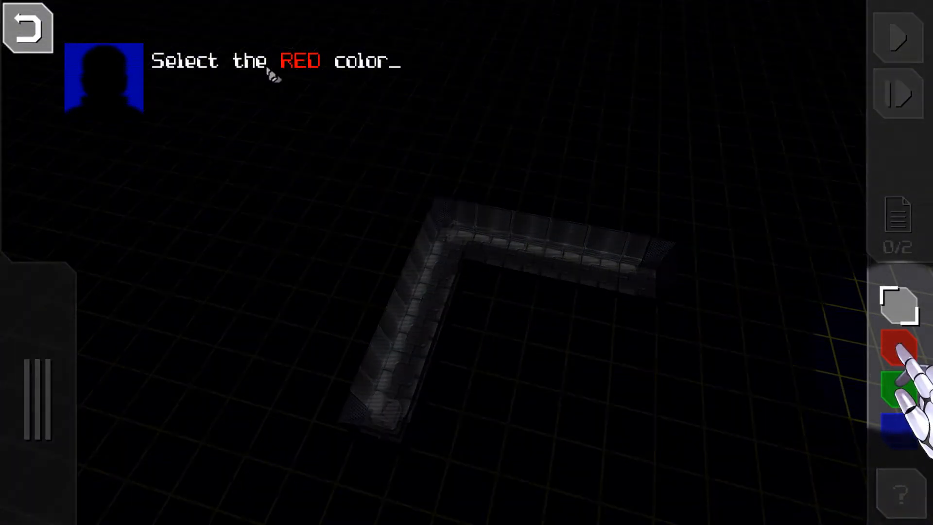
pyautogui.click(901, 347)
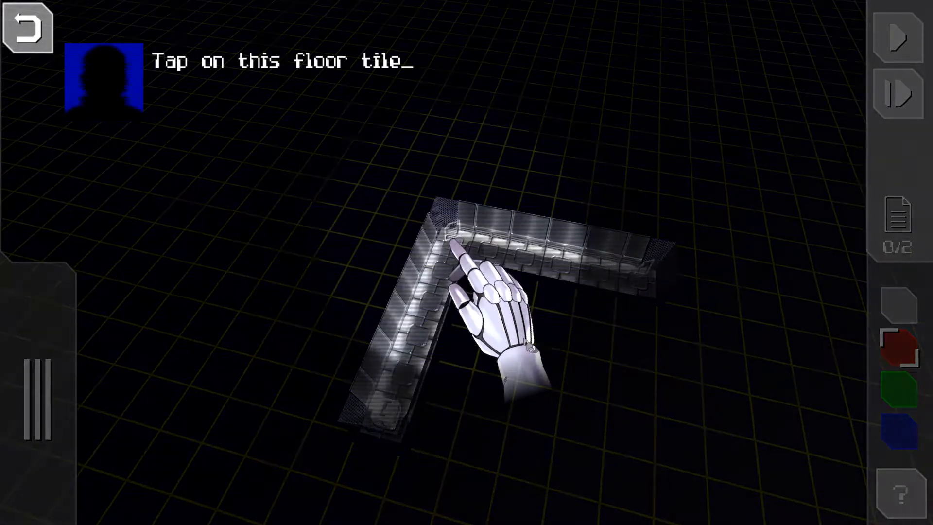
pyautogui.click(458, 244)
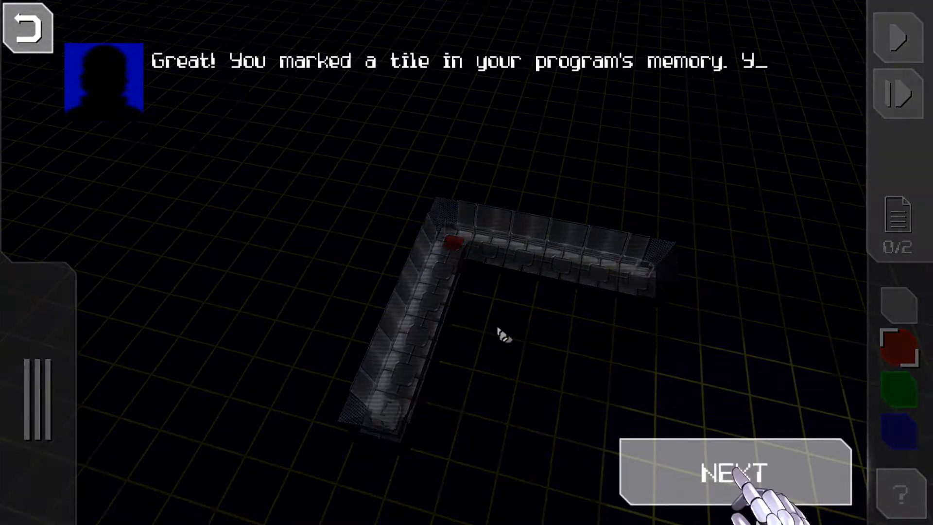
pyautogui.click(733, 471)
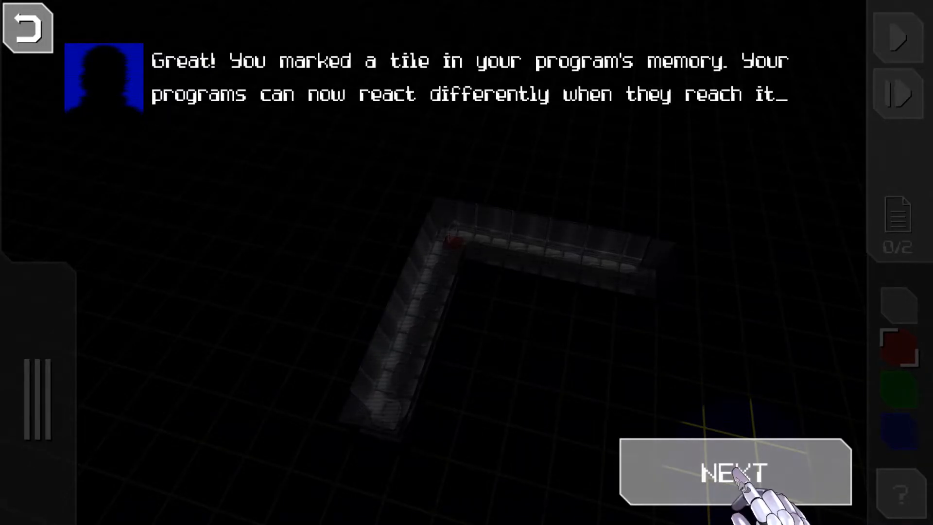
pyautogui.click(735, 472)
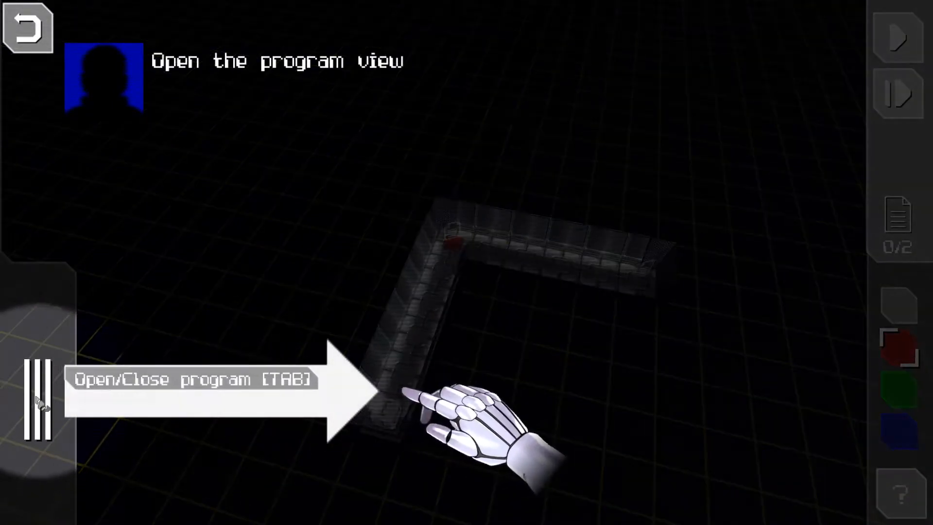
# Add a move-right state and link it from the up state with the red condition
pyautogui.press('Tab')
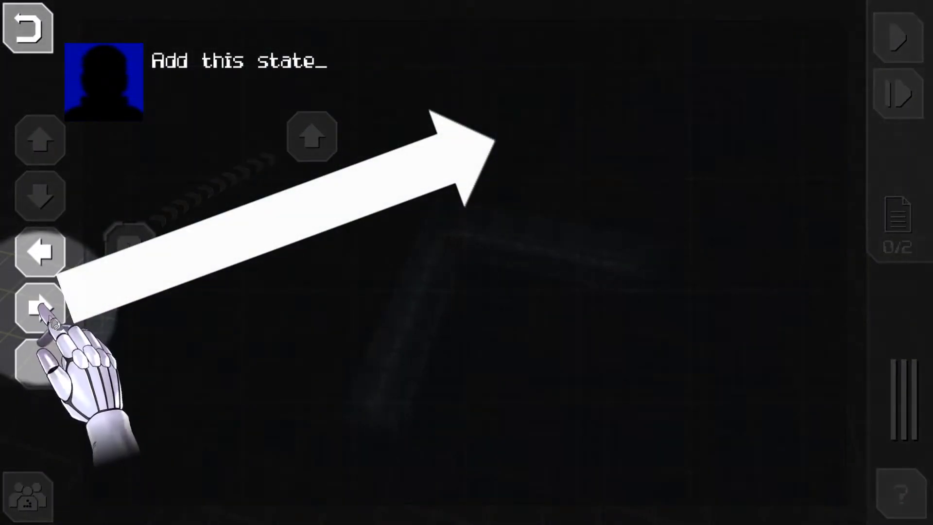
pyautogui.click(39, 308)
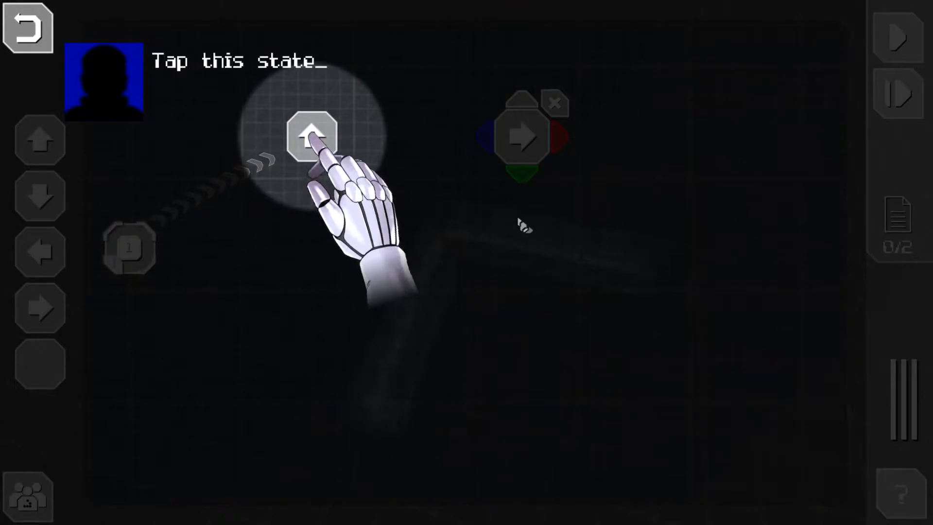
pyautogui.click(311, 136)
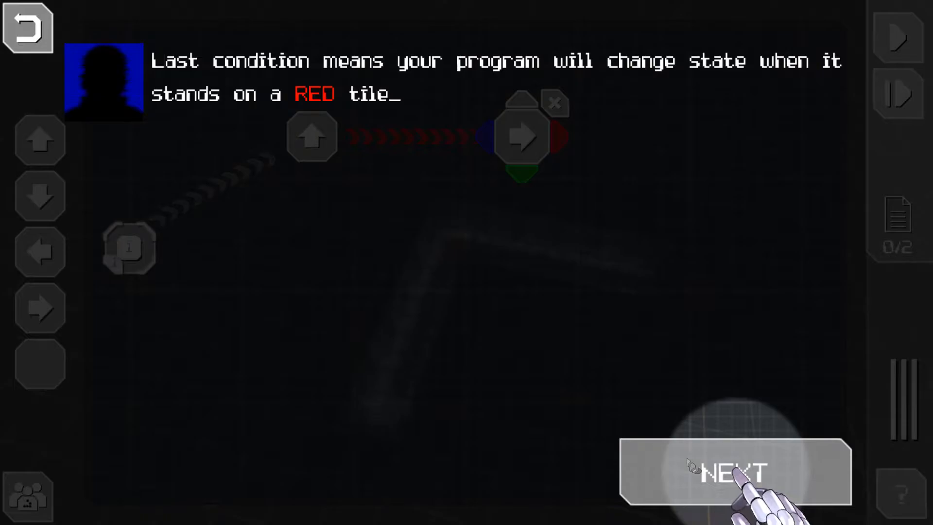
pyautogui.click(737, 472)
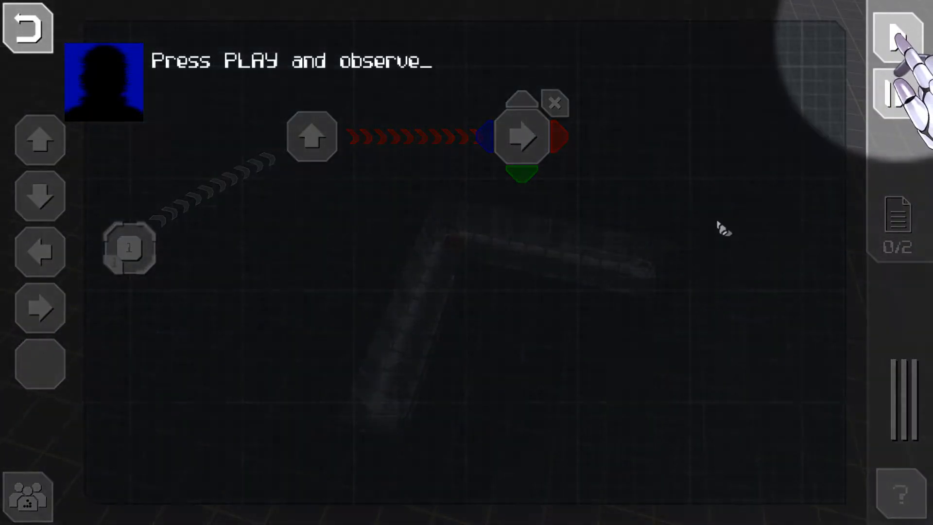
# Run the Level 2 program, continue past Level Completed, and start the Turn 180 briefing
pyautogui.click(898, 33)
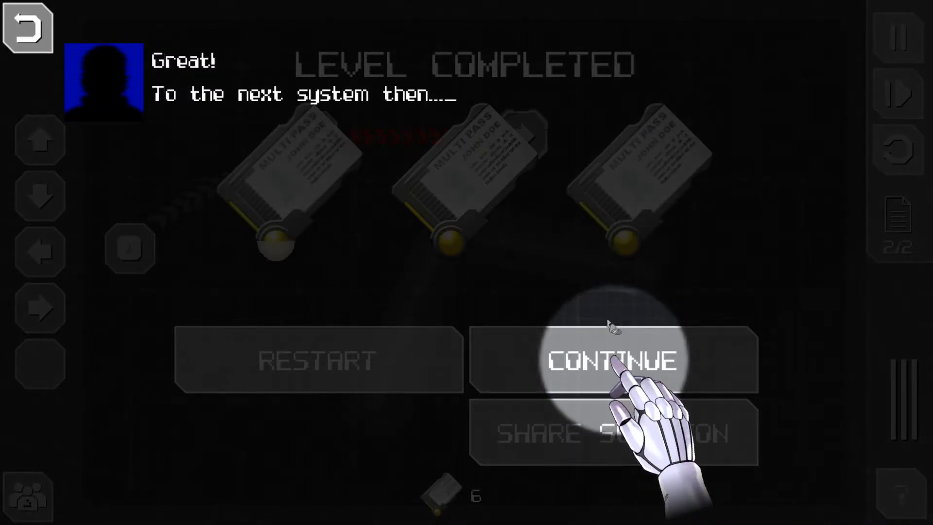
pyautogui.click(613, 360)
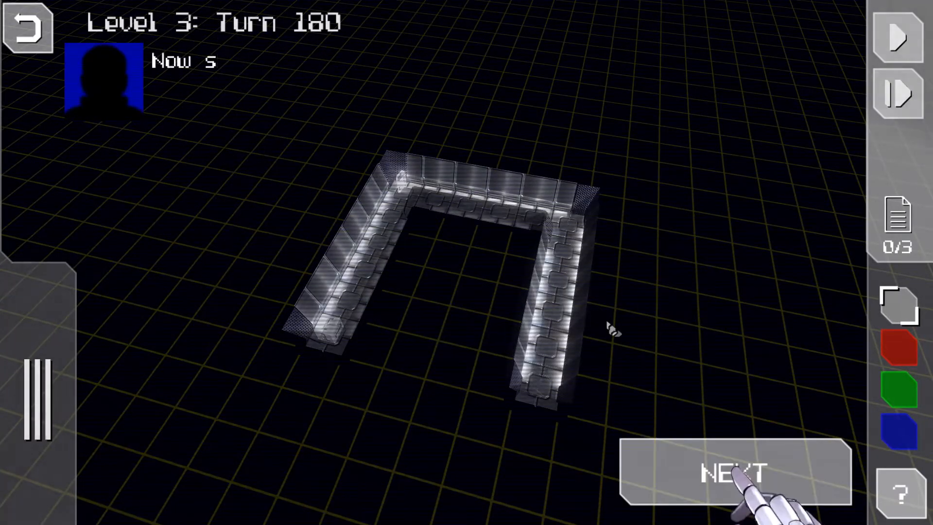
pyautogui.click(734, 471)
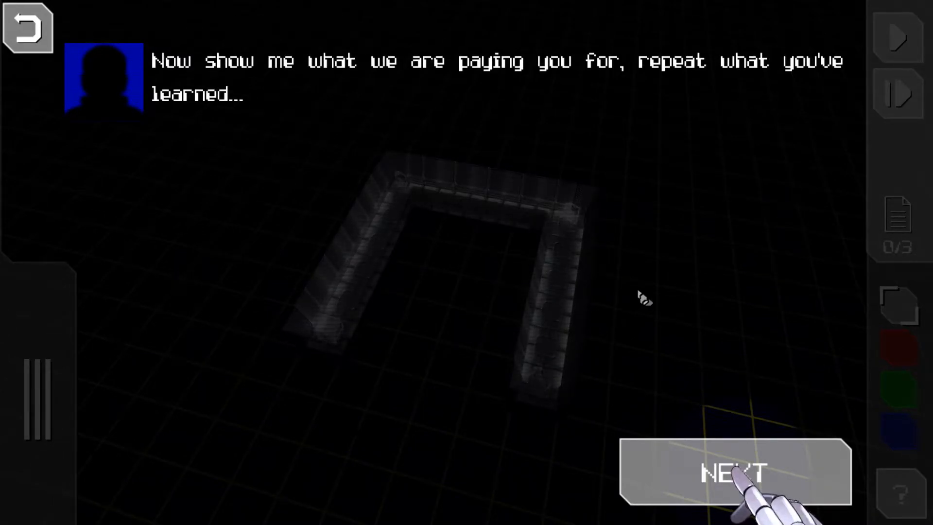
# Dismiss the tutorial message and place a green marker tile at the second corner
pyautogui.click(735, 472)
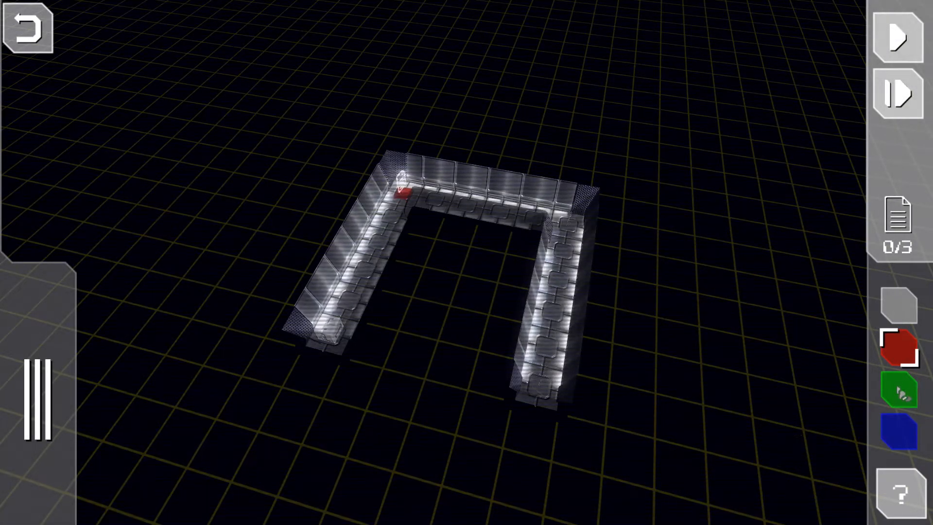
pyautogui.click(898, 429)
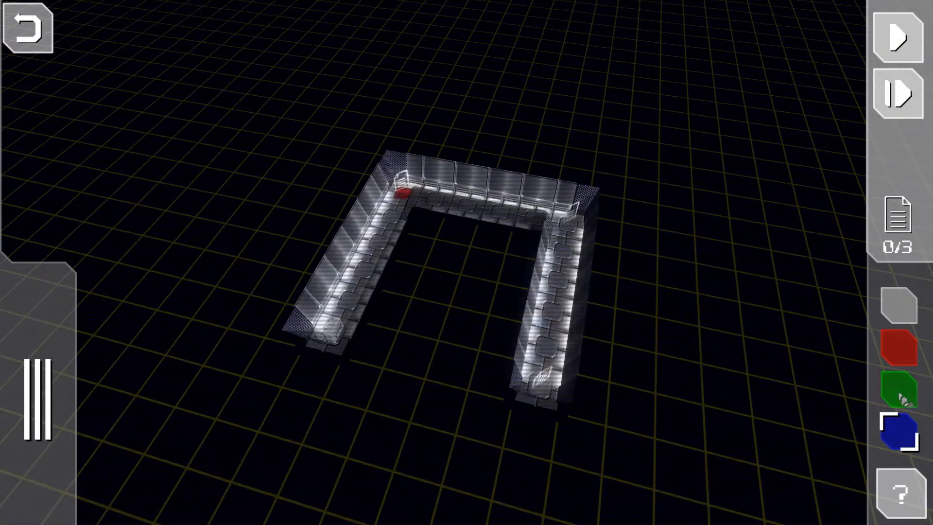
pyautogui.click(898, 390)
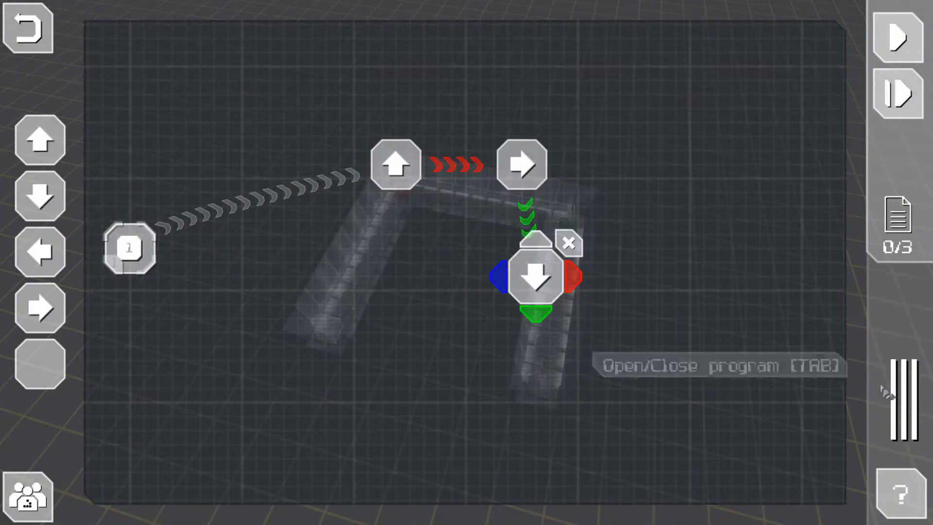
# Close the program, play and step the simulation, then continue past the Turn 180 statistics
pyautogui.click(897, 36)
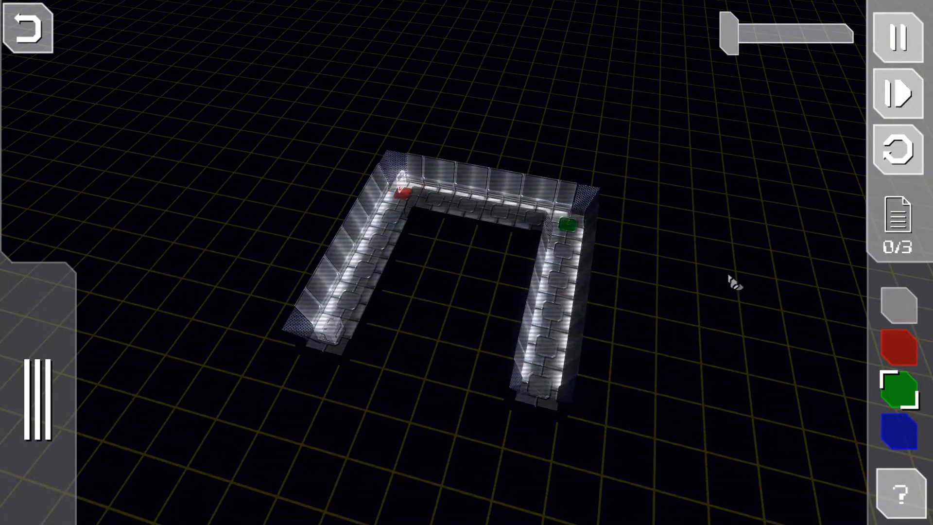
pyautogui.click(897, 93)
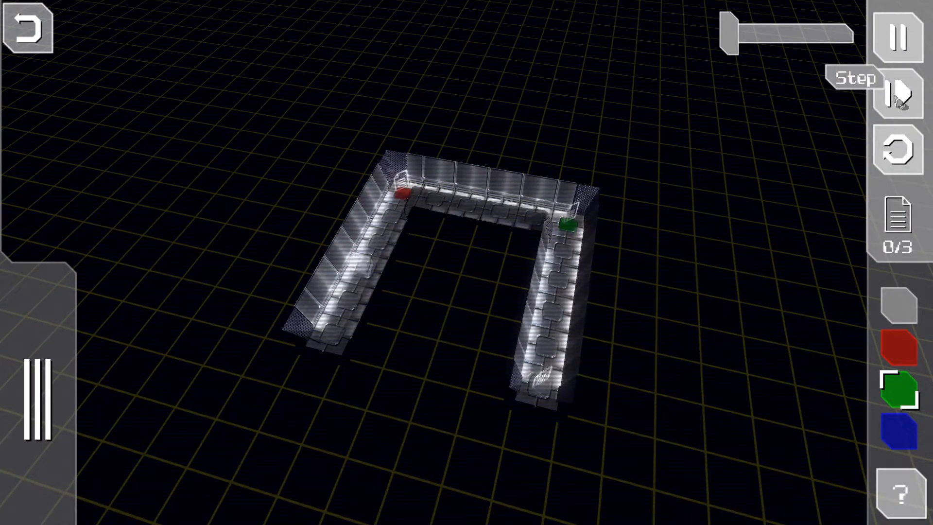
pyautogui.click(898, 95)
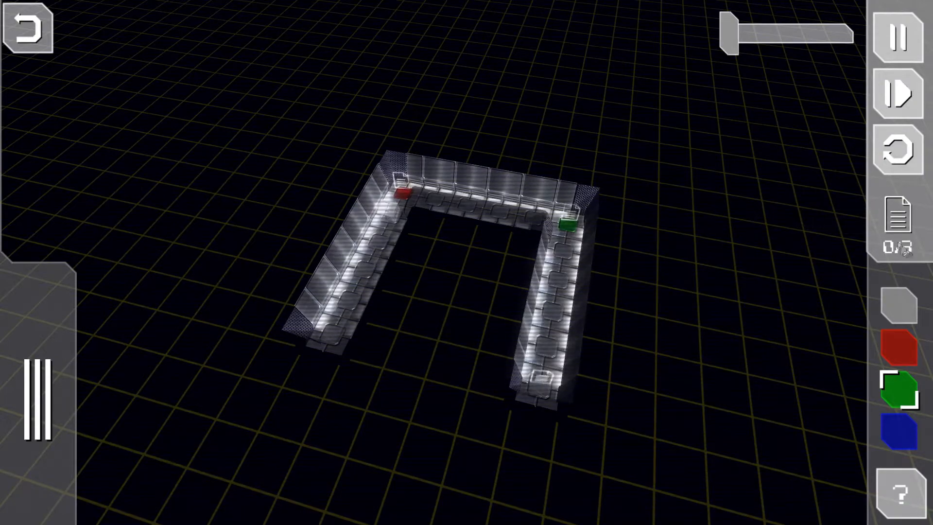
pyautogui.moveTo(734, 35); pyautogui.dragTo(812, 35)
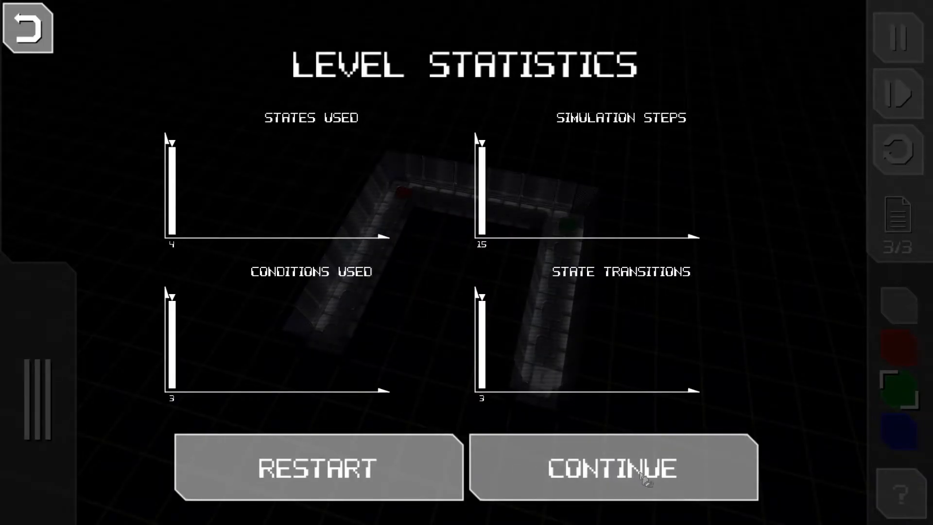
pyautogui.click(613, 467)
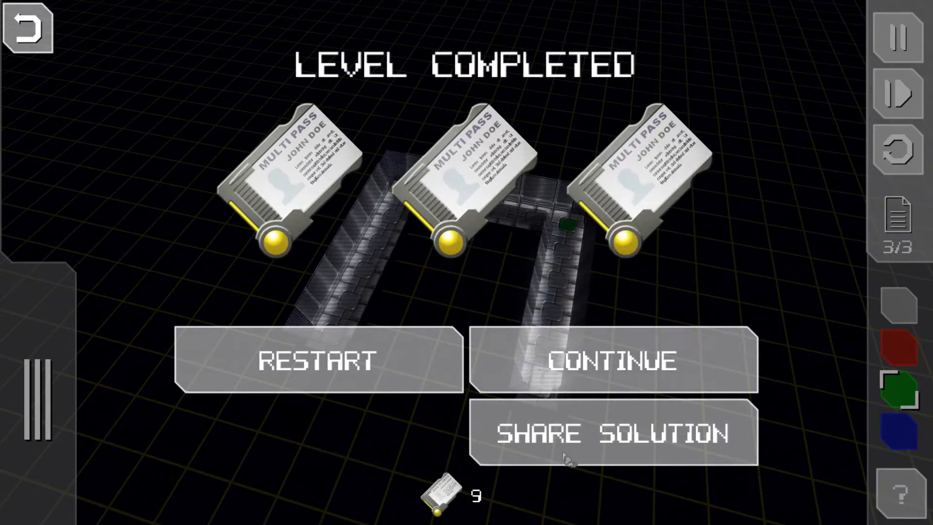
pyautogui.moveTo(292, 363)
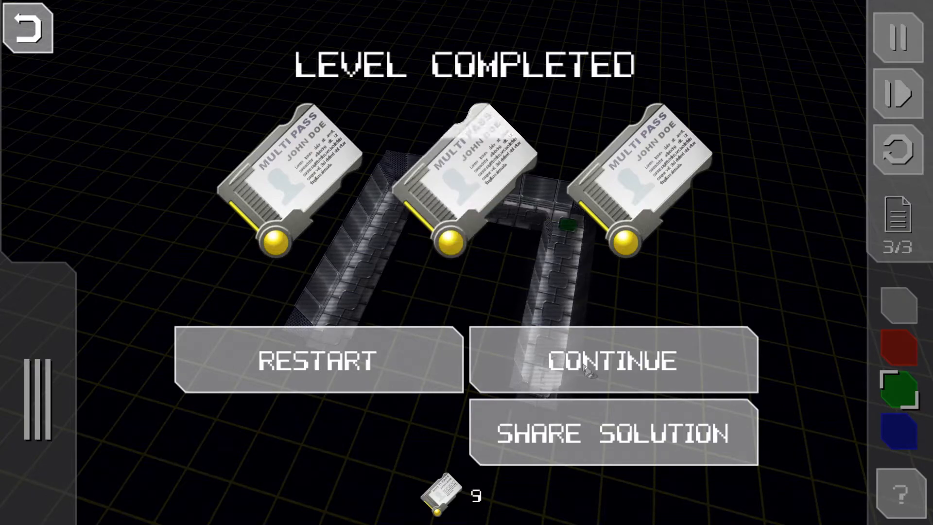
# Load the spiral level, dismiss its tutorial, and place a marker tile on a corner
pyautogui.click(615, 361)
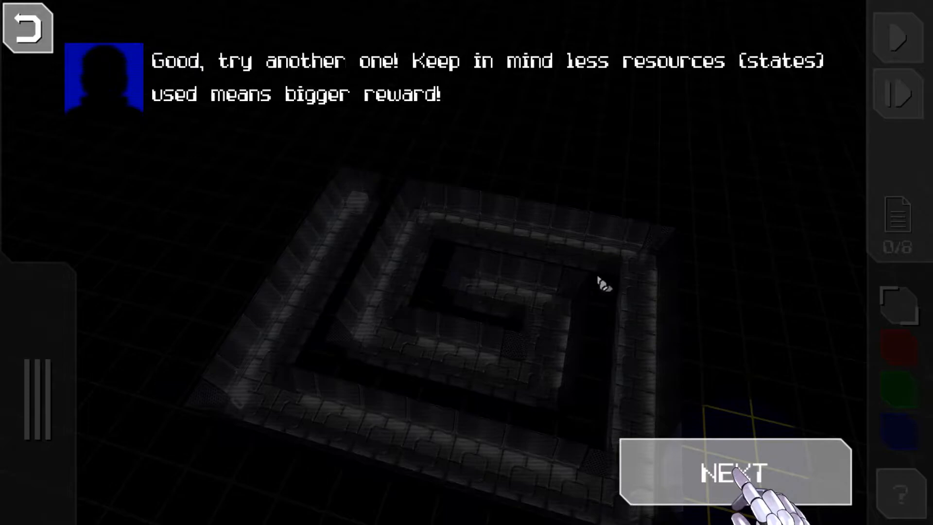
pyautogui.click(734, 472)
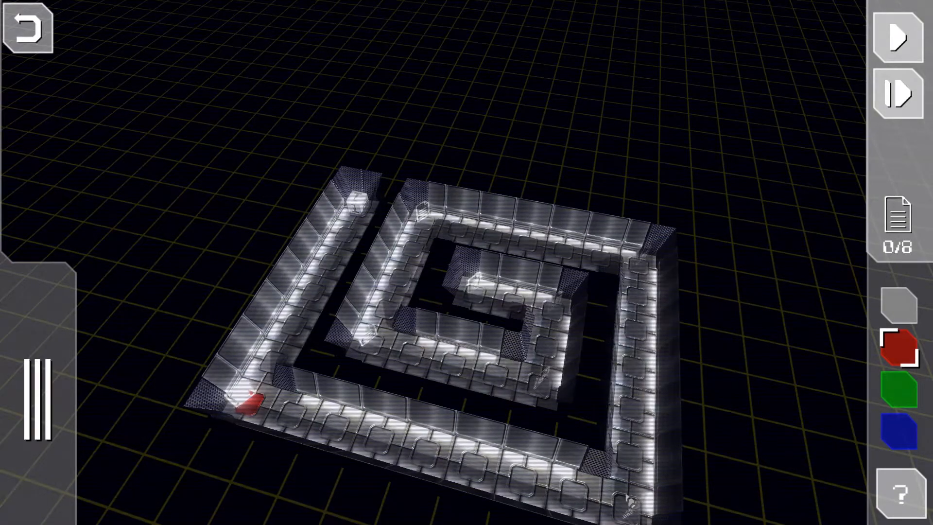
pyautogui.click(899, 390)
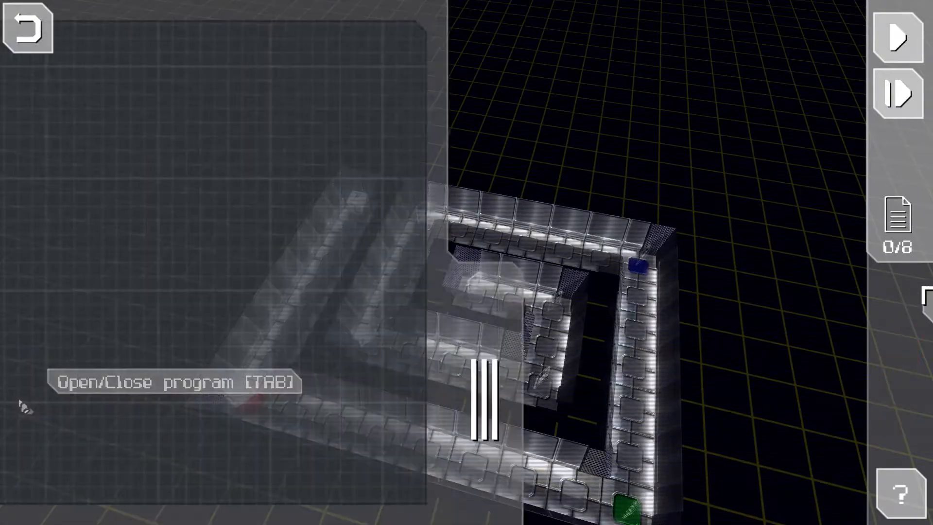
# Open the spiral program editor and add a move-left state below the others
pyautogui.press('Tab')
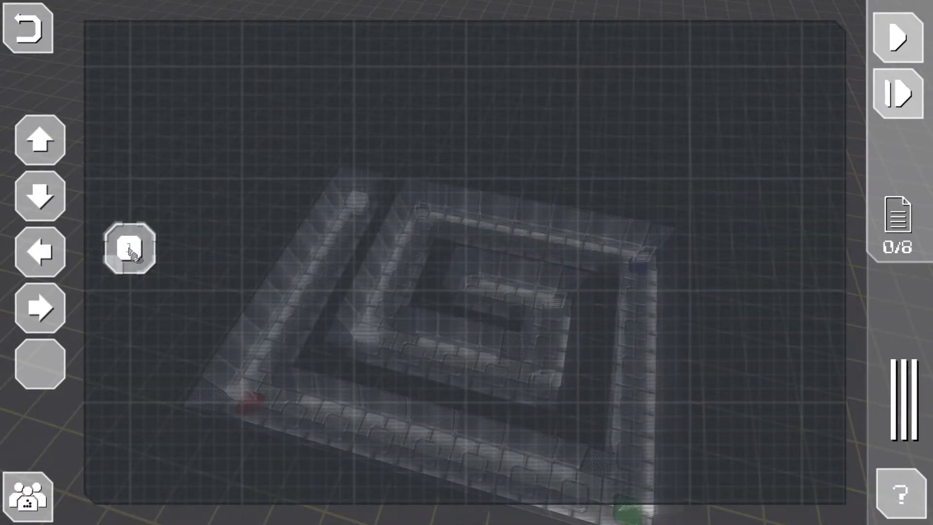
pyautogui.click(129, 247)
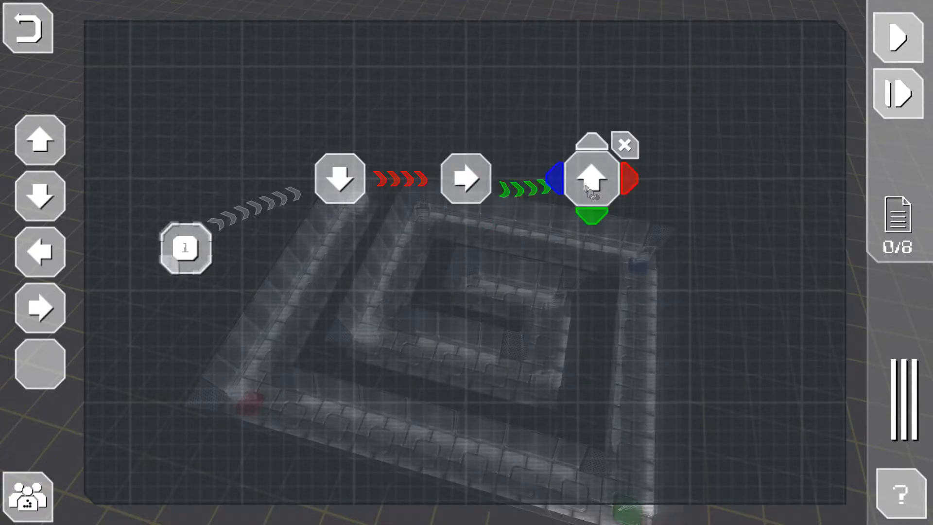
pyautogui.moveTo(592, 178); pyautogui.dragTo(535, 273)
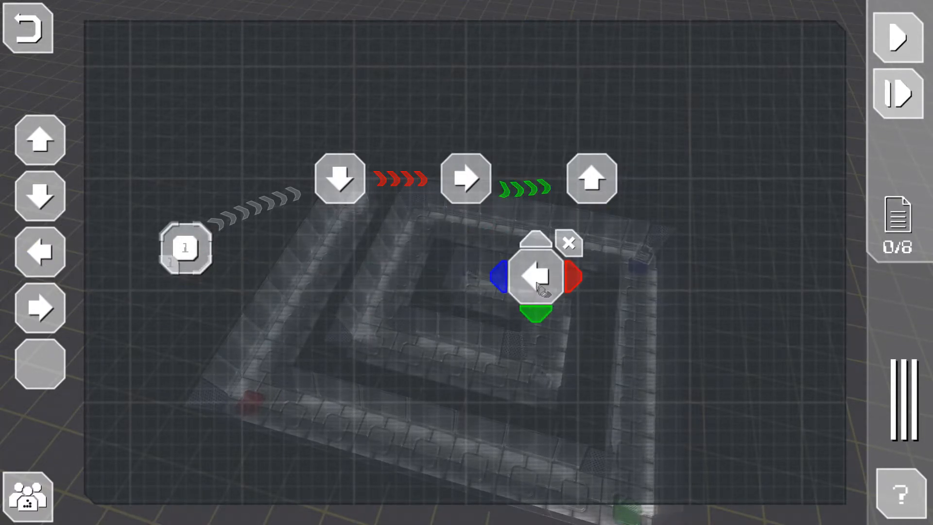
pyautogui.moveTo(536, 276); pyautogui.dragTo(591, 179)
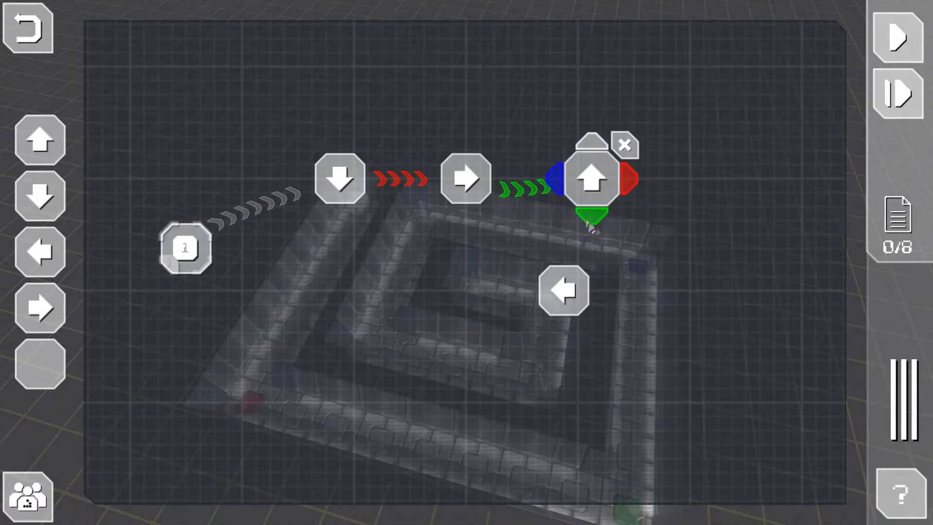
# Link up to left on blue and left back to down on red
pyautogui.moveTo(592, 179); pyautogui.dragTo(565, 291)
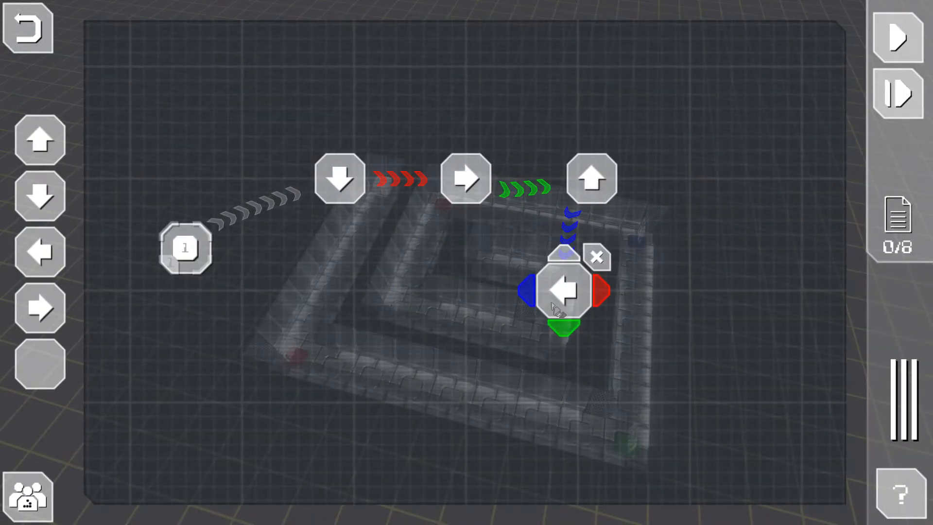
pyautogui.moveTo(562, 289); pyautogui.dragTo(354, 317)
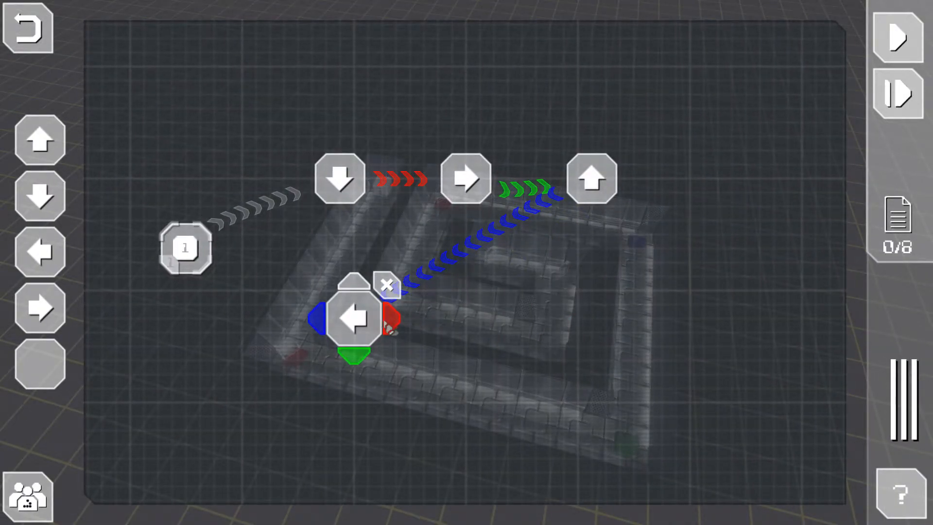
pyautogui.moveTo(354, 318); pyautogui.dragTo(548, 318)
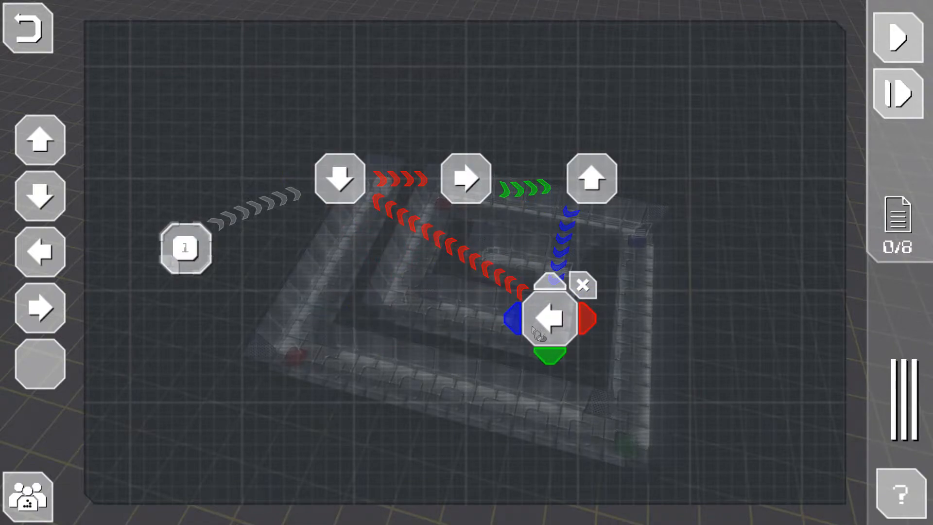
pyautogui.moveTo(547, 316); pyautogui.dragTo(438, 348)
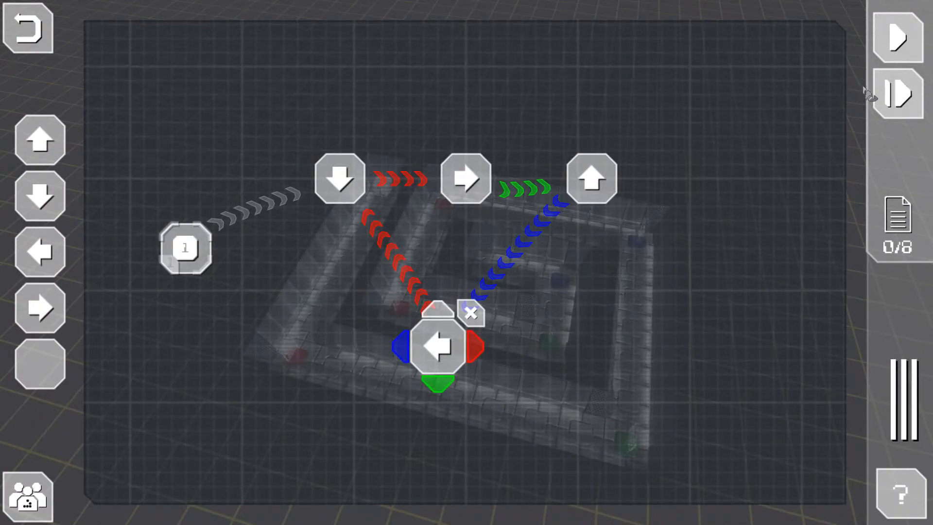
# Run the spiral program and continue past its level statistics
pyautogui.click(896, 35)
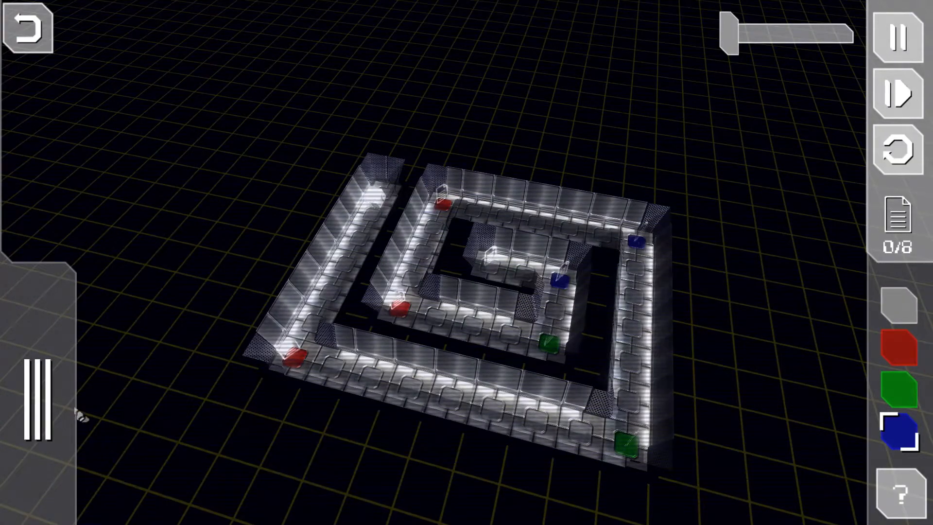
pyautogui.click(35, 399)
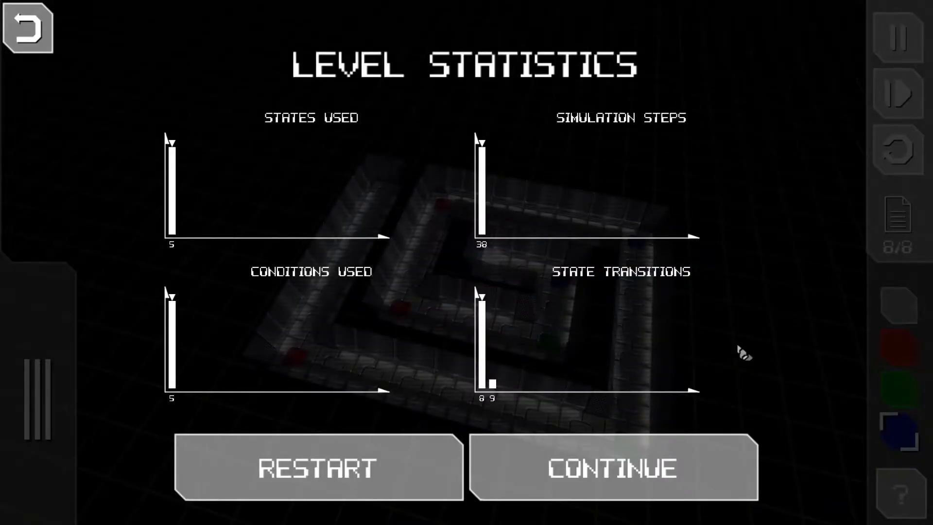
pyautogui.moveTo(509, 205)
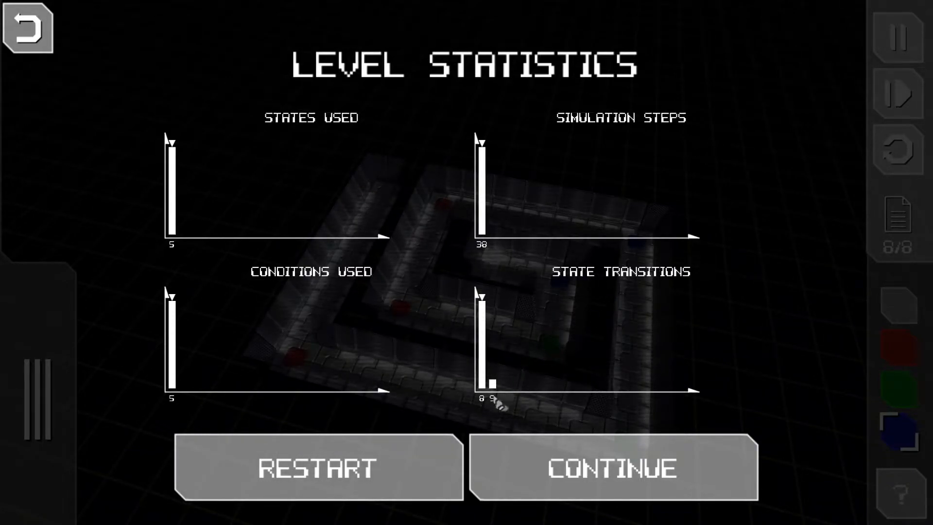
pyautogui.moveTo(306, 101)
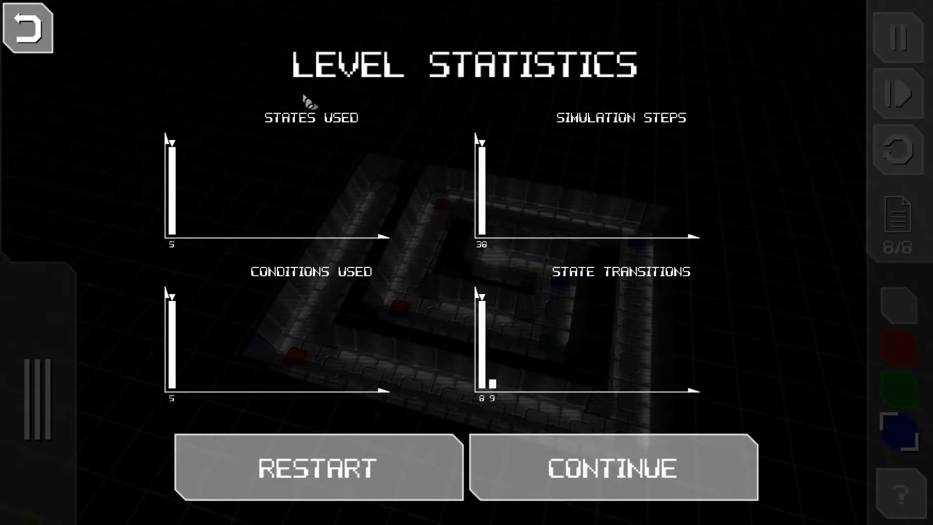
pyautogui.moveTo(548, 371)
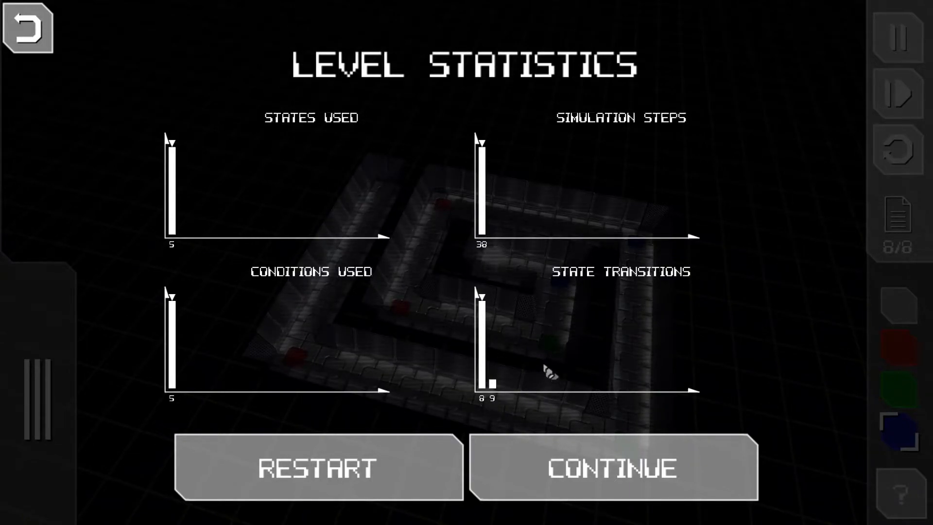
pyautogui.click(613, 468)
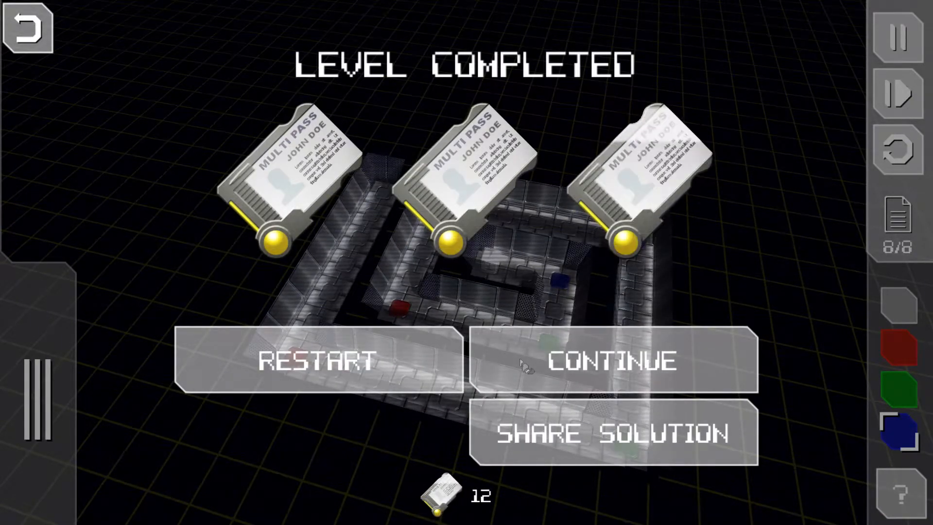
# Continue to Level 5: Switch and read through its hints about switches
pyautogui.click(614, 361)
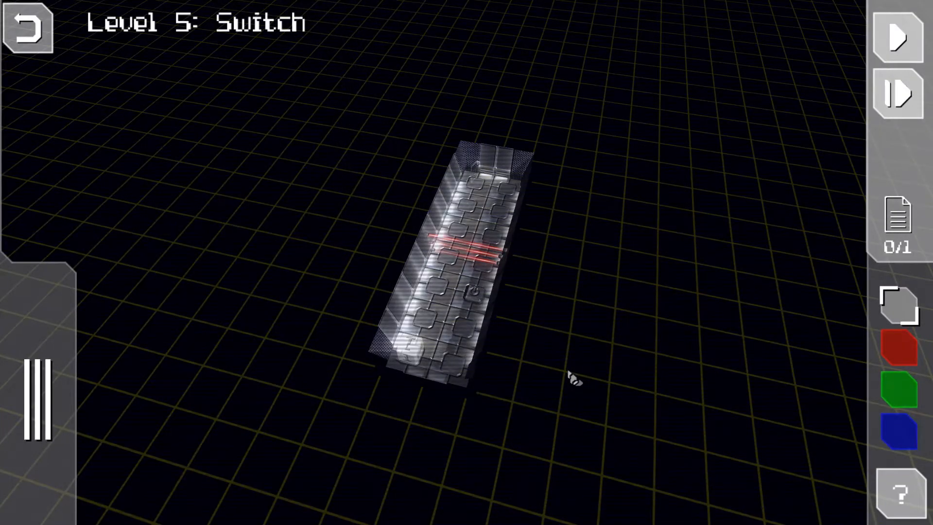
pyautogui.click(899, 493)
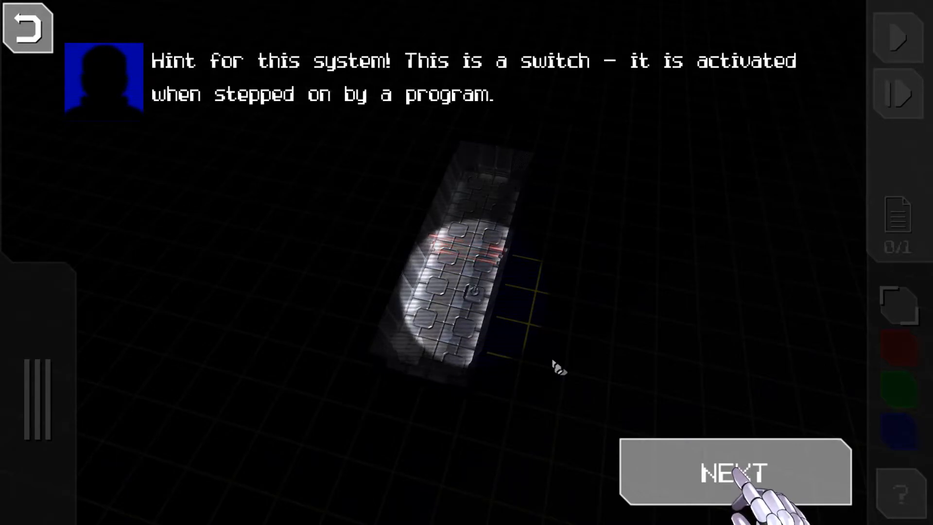
pyautogui.click(735, 472)
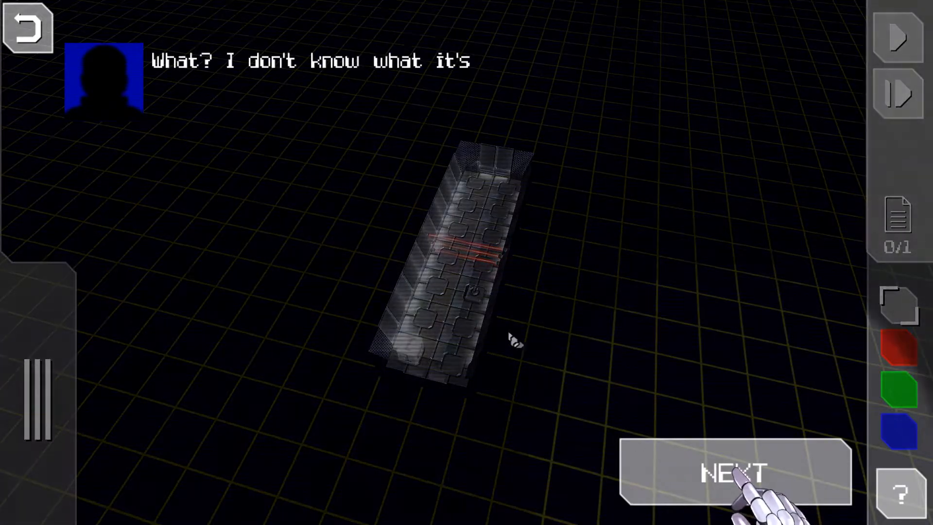
pyautogui.click(735, 470)
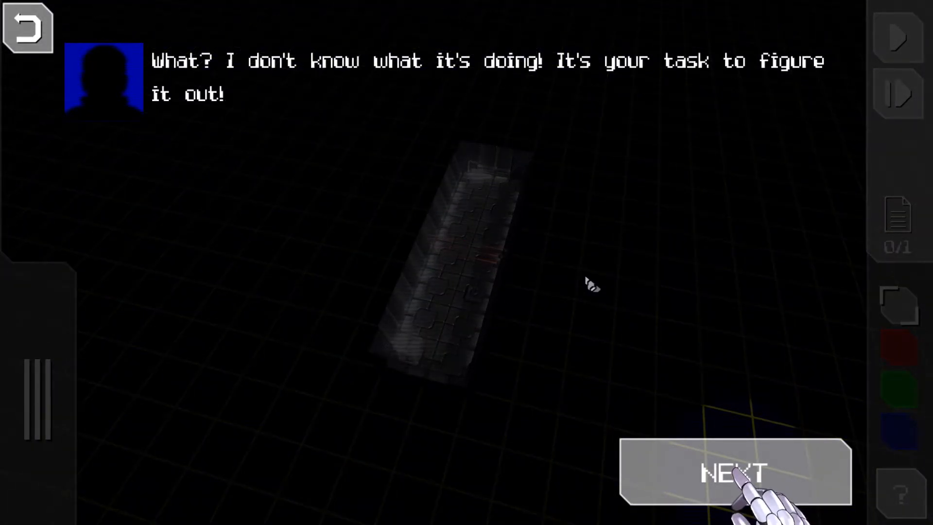
pyautogui.moveTo(266, 353)
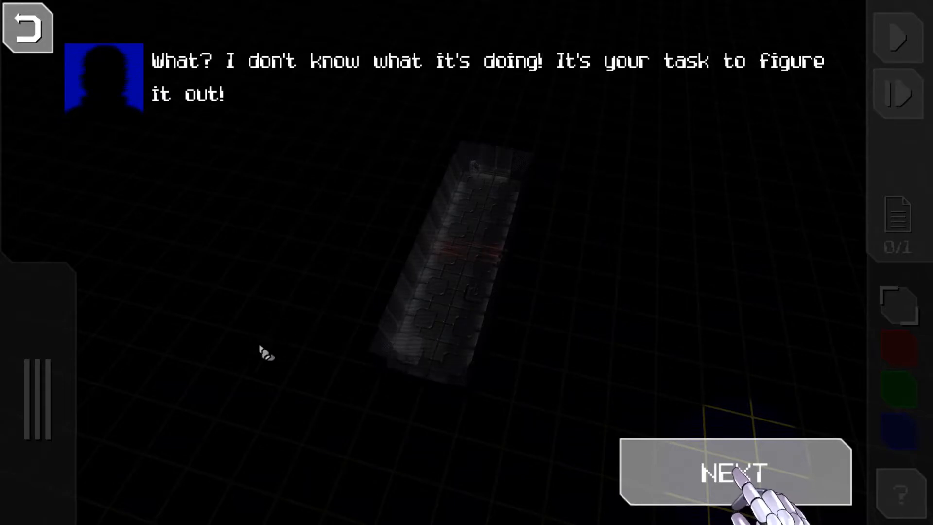
pyautogui.click(735, 472)
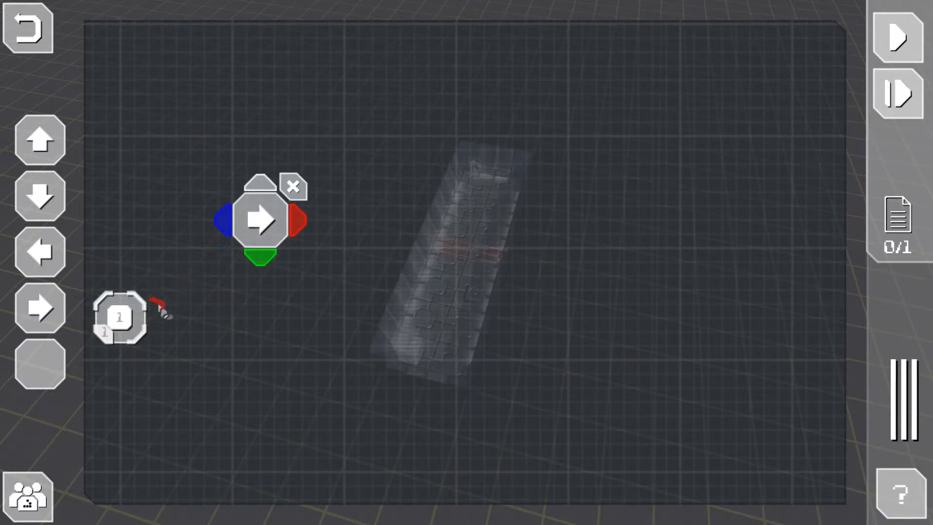
# Add a move-up state to the Level 5 program
pyautogui.click(292, 186)
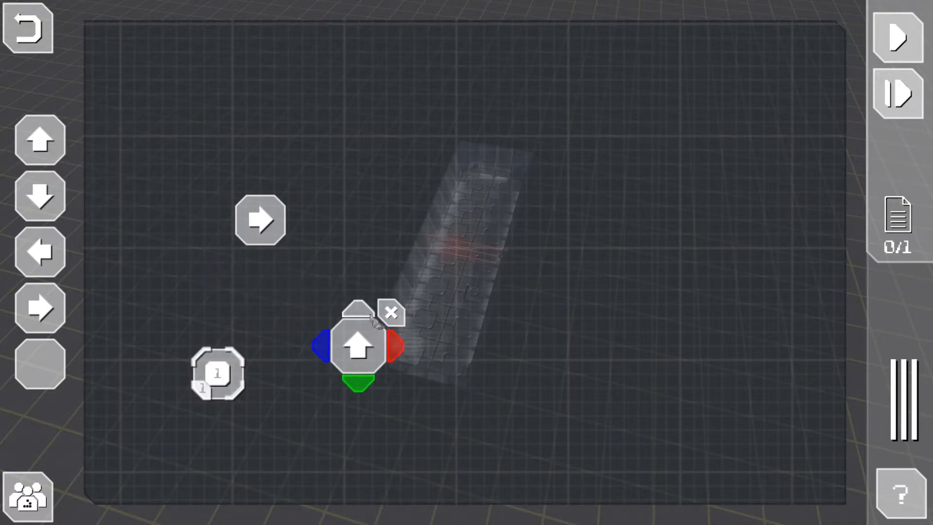
pyautogui.moveTo(357, 347); pyautogui.dragTo(357, 289)
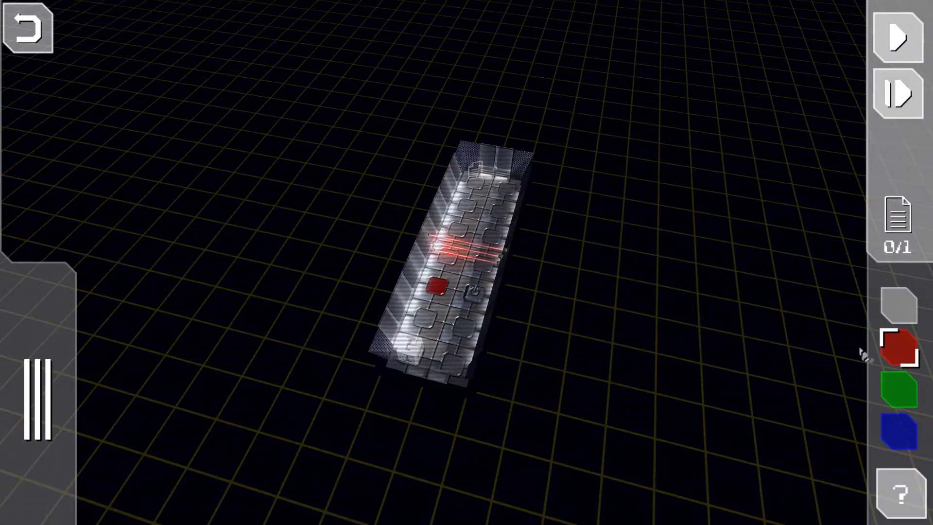
# Place a green tile beside the red one, then run the simulation at higher speed
pyautogui.click(898, 390)
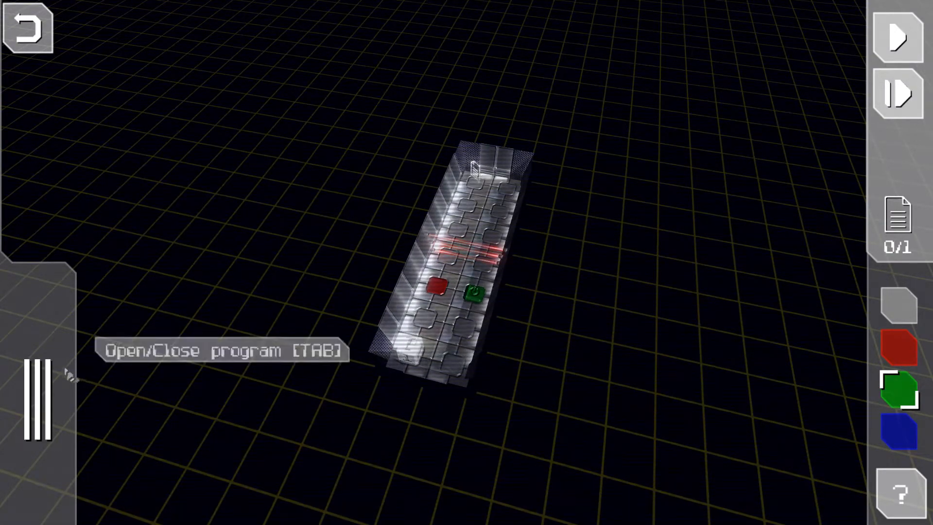
pyautogui.press('Tab')
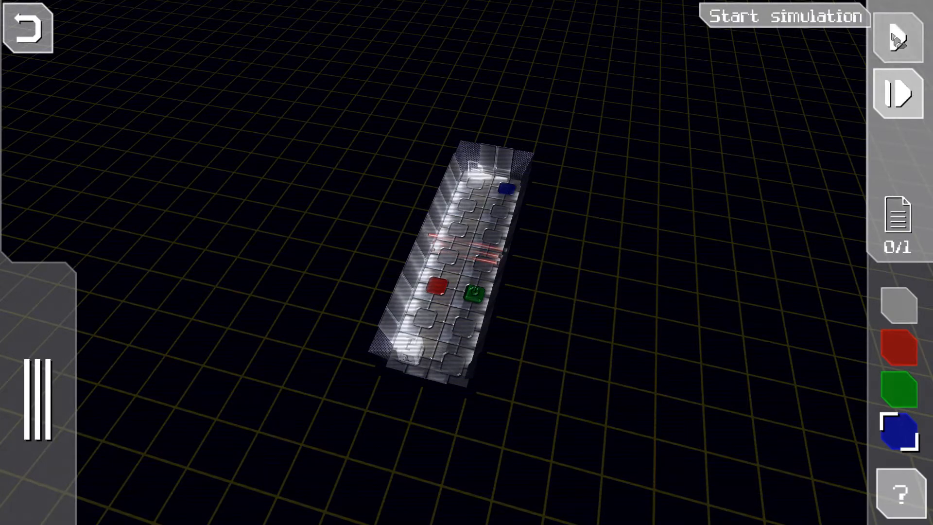
pyautogui.click(784, 16)
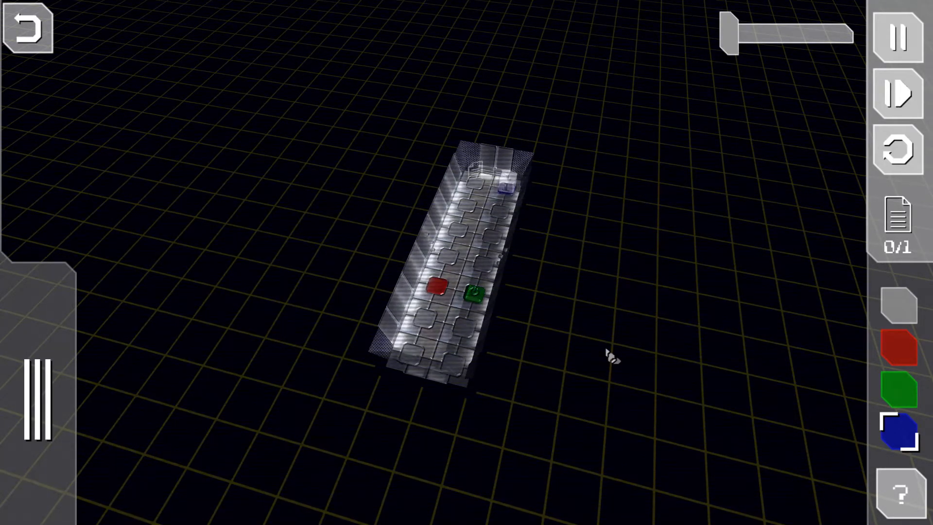
pyautogui.click(897, 93)
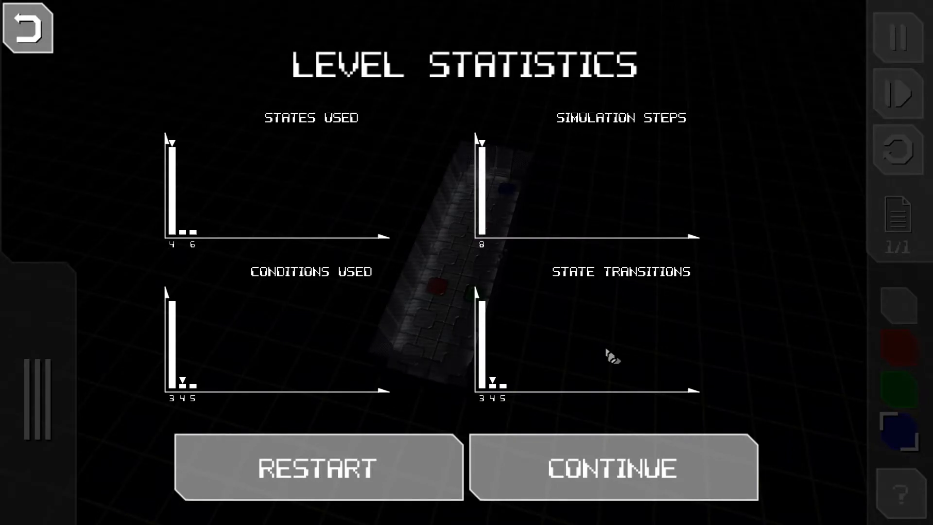
pyautogui.moveTo(324, 318)
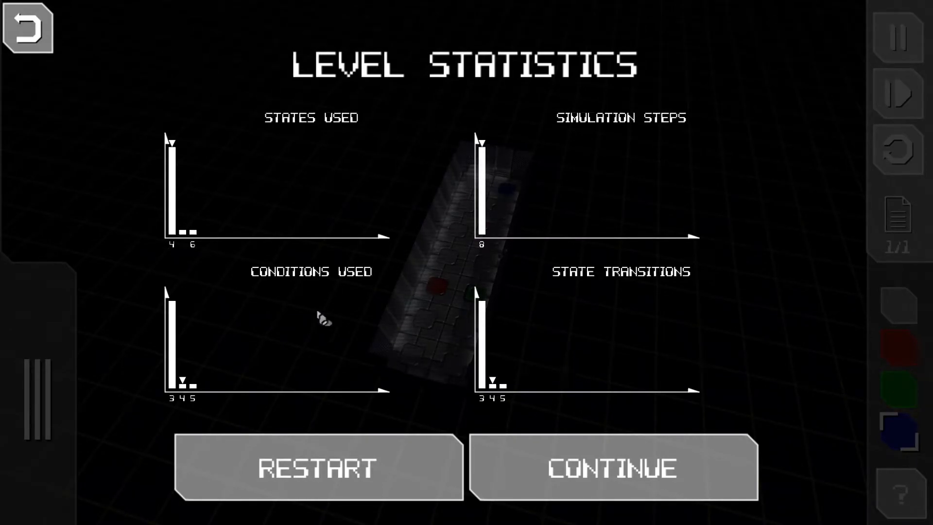
pyautogui.moveTo(235, 327)
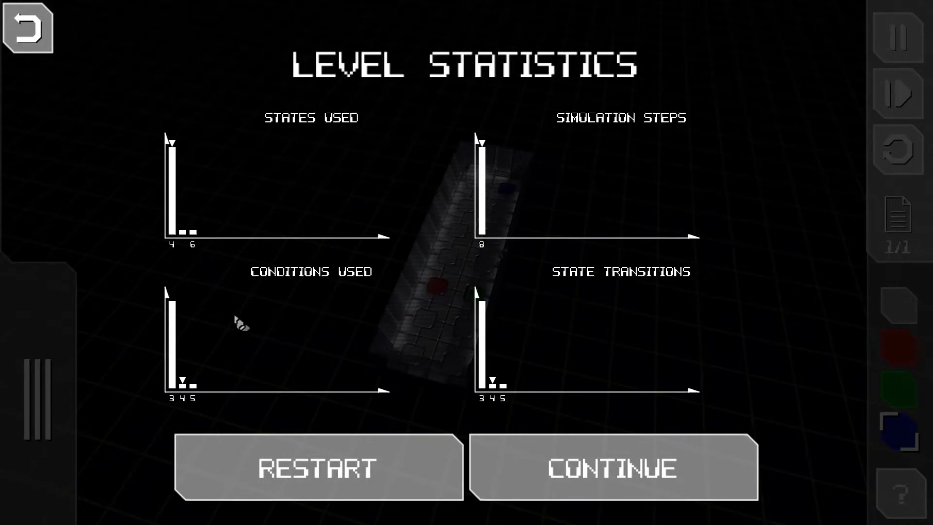
pyautogui.moveTo(485, 330)
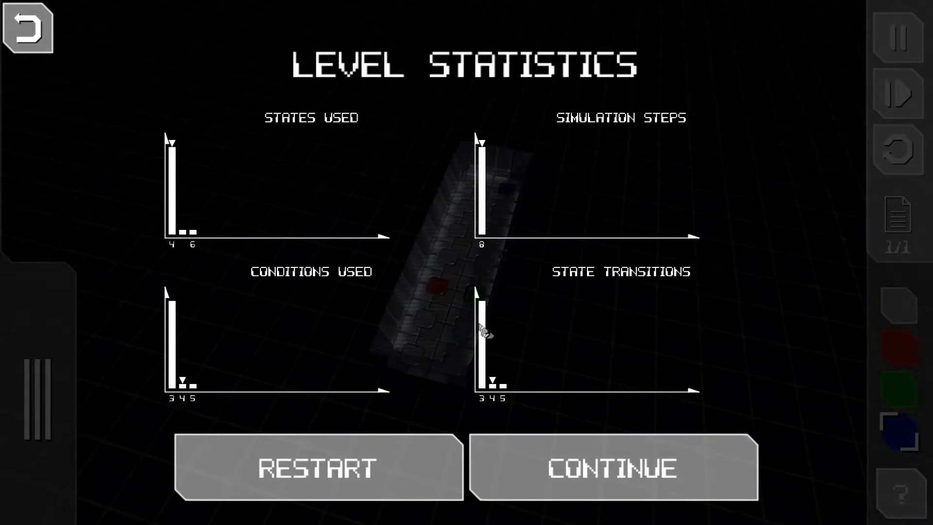
pyautogui.moveTo(533, 283)
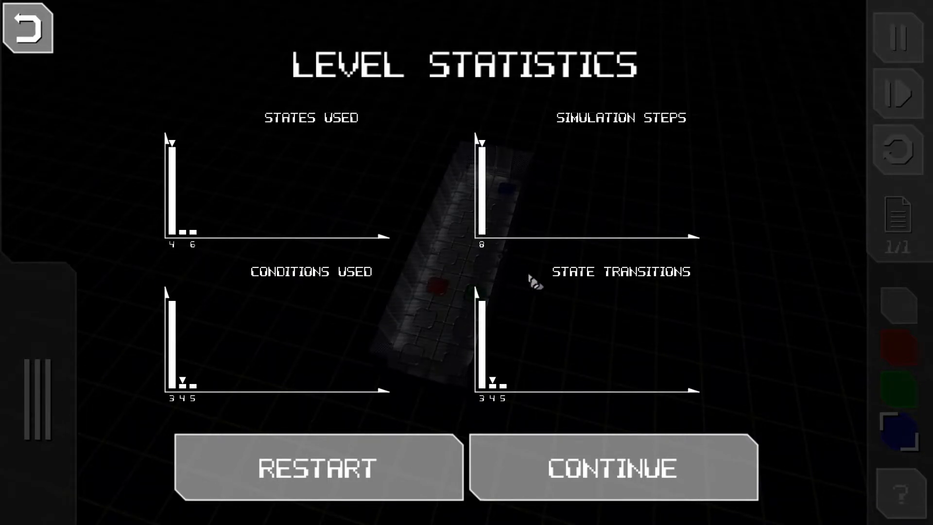
pyautogui.moveTo(544, 296)
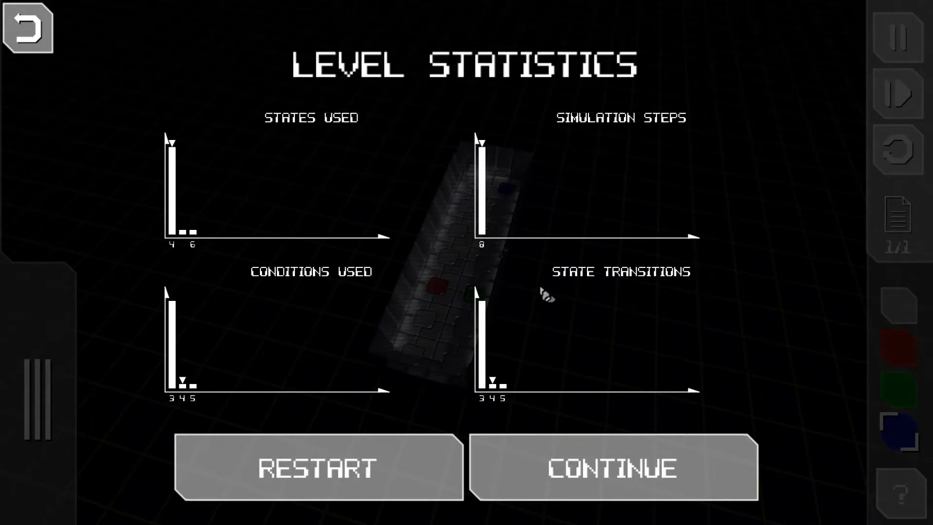
pyautogui.moveTo(515, 398)
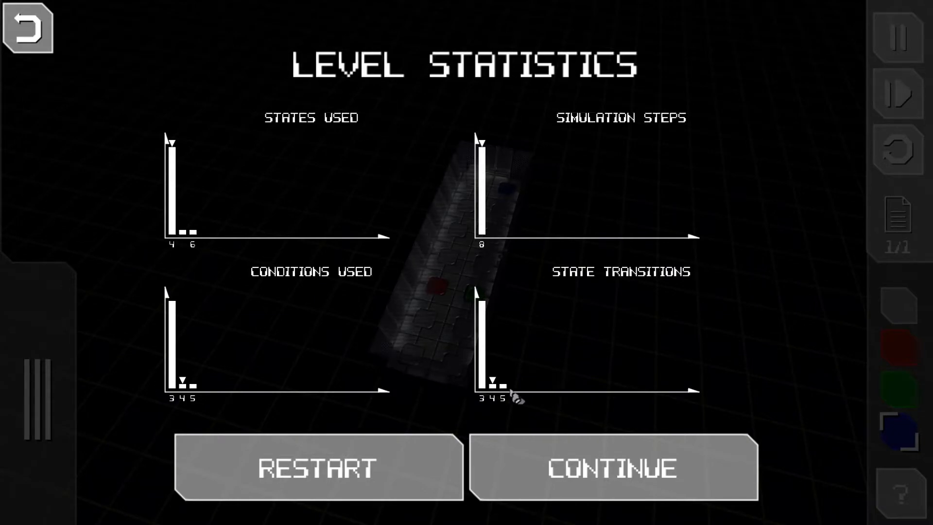
pyautogui.moveTo(497, 392)
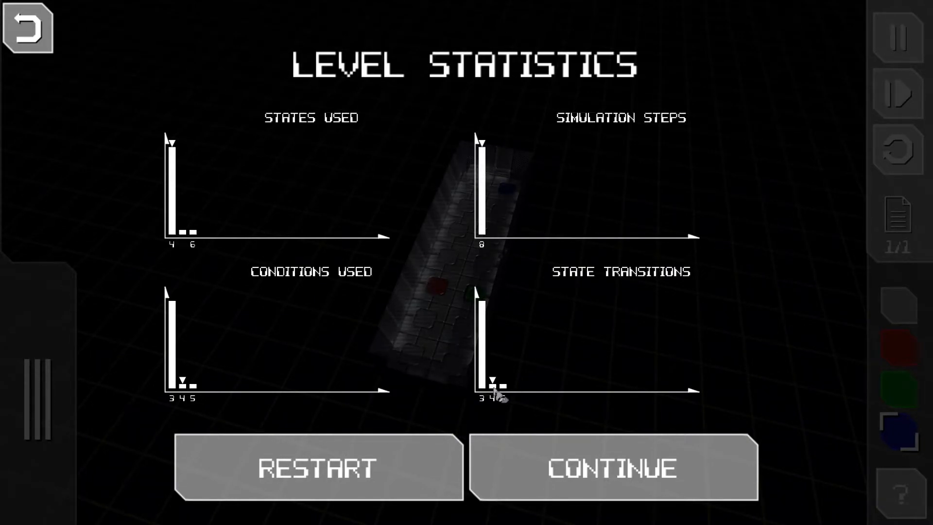
pyautogui.moveTo(601, 431)
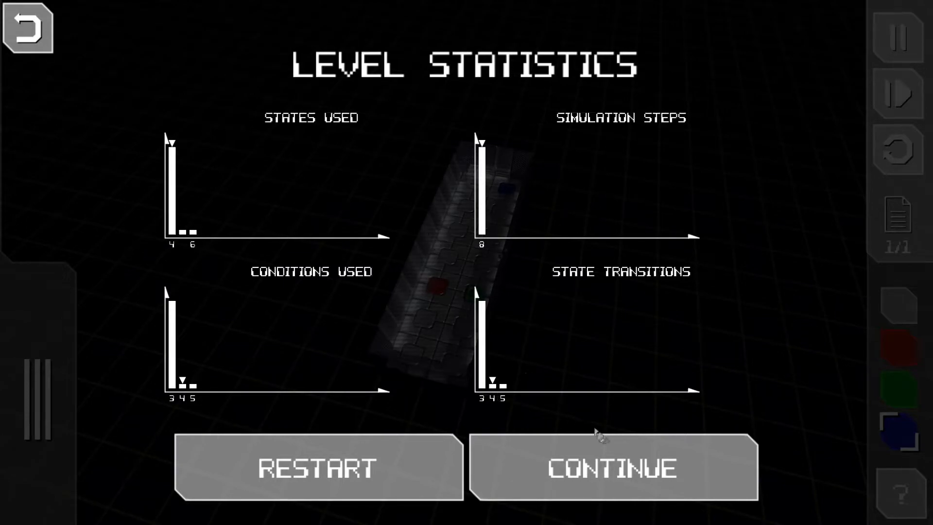
# Continue past Level 5's statistics into the T-shaped level and advance its first tutorial message
pyautogui.click(614, 467)
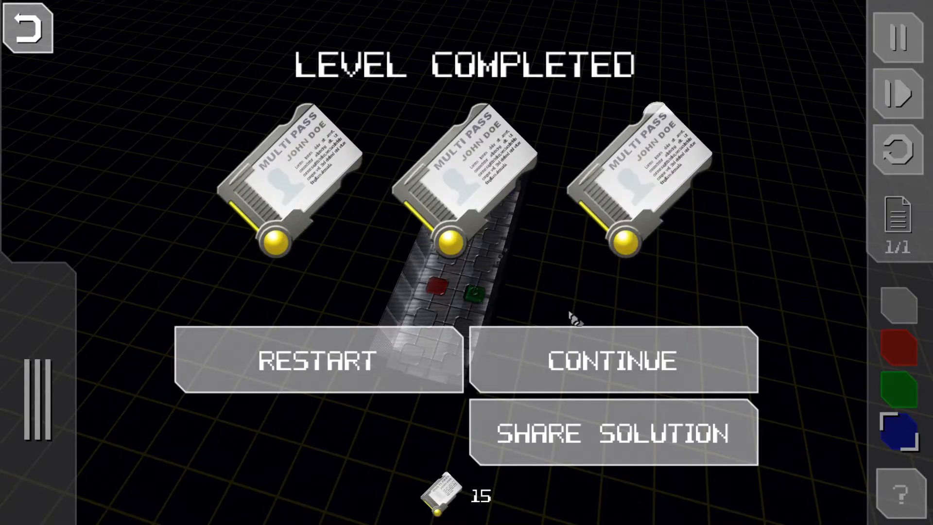
pyautogui.click(618, 361)
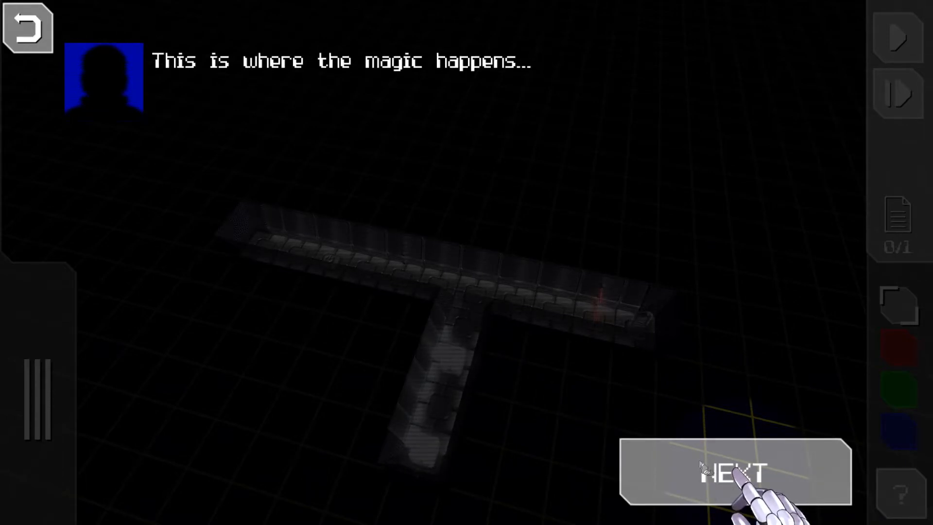
pyautogui.click(734, 472)
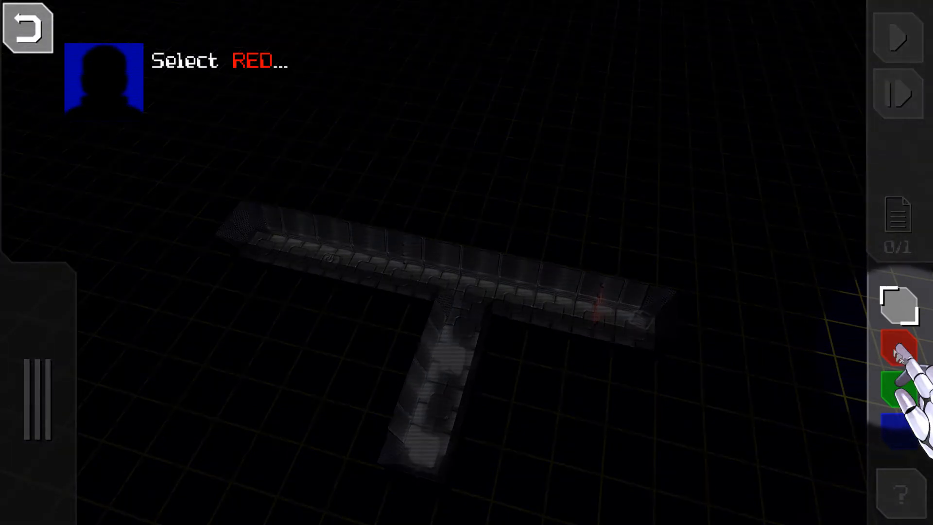
# Choose red, connect a grey transition from the start state, and run the program
pyautogui.click(901, 357)
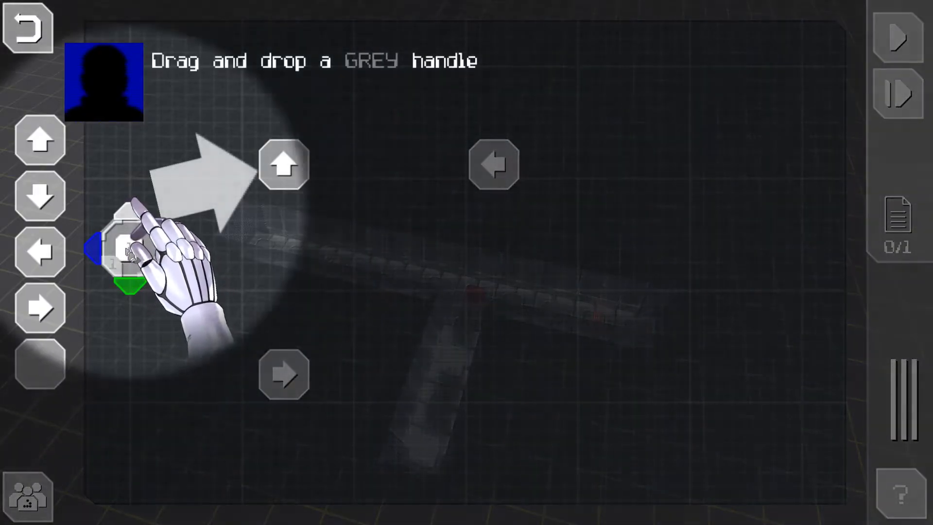
pyautogui.moveTo(128, 244); pyautogui.dragTo(282, 163)
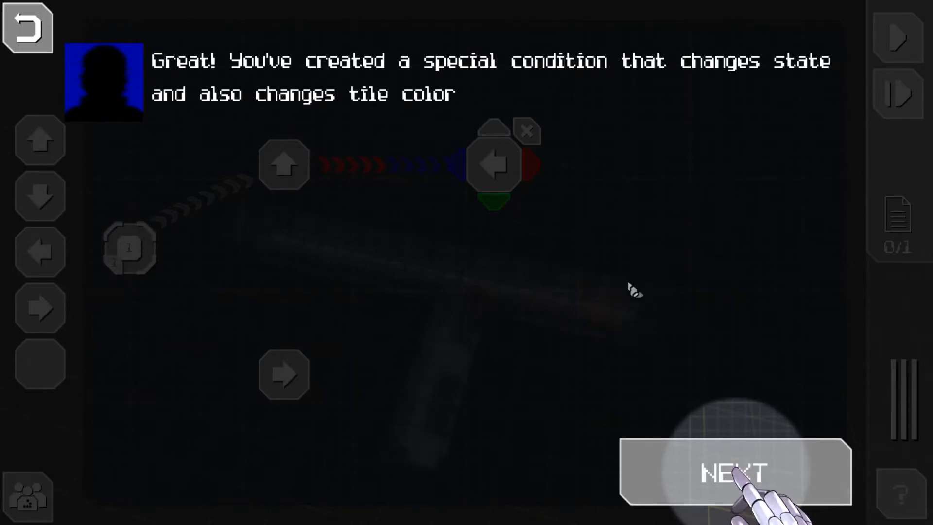
pyautogui.moveTo(702, 344)
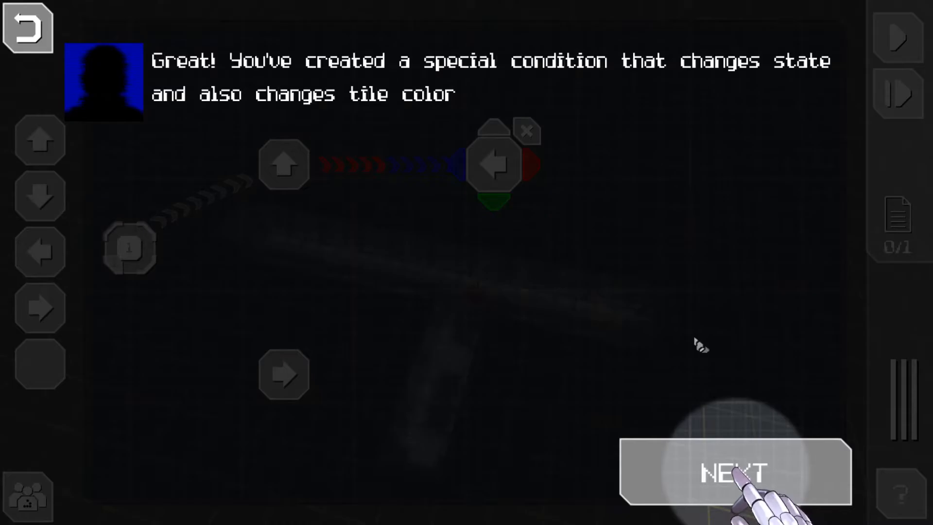
pyautogui.click(736, 471)
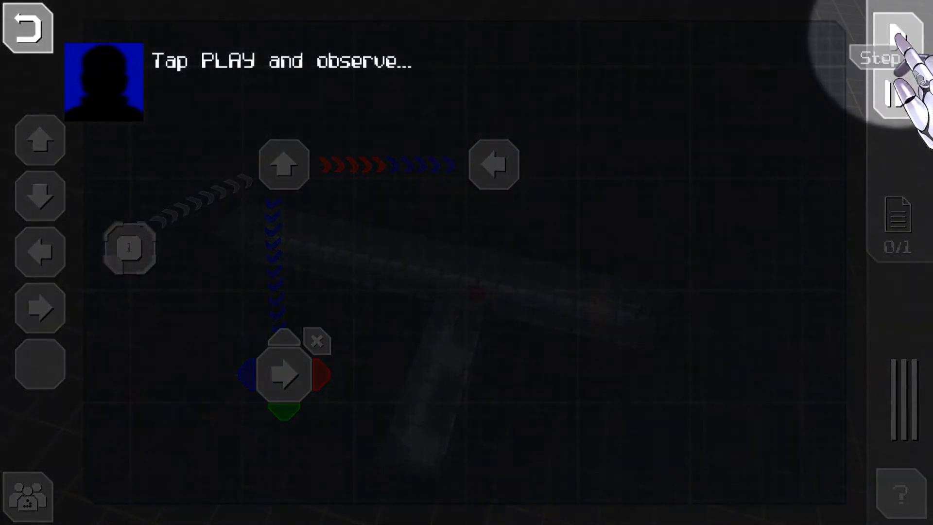
pyautogui.click(897, 30)
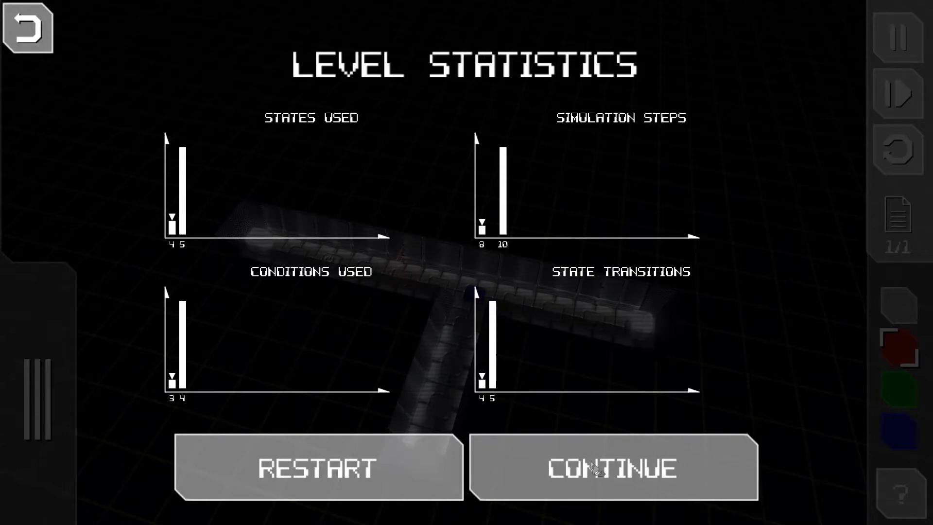
# Continue through the statistics and Level Completed screens to level selection
pyautogui.click(613, 467)
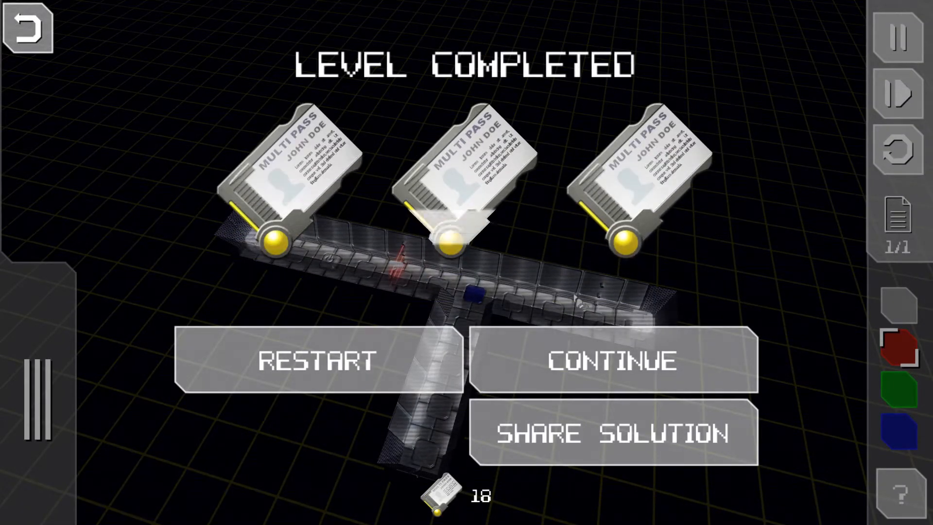
pyautogui.click(613, 360)
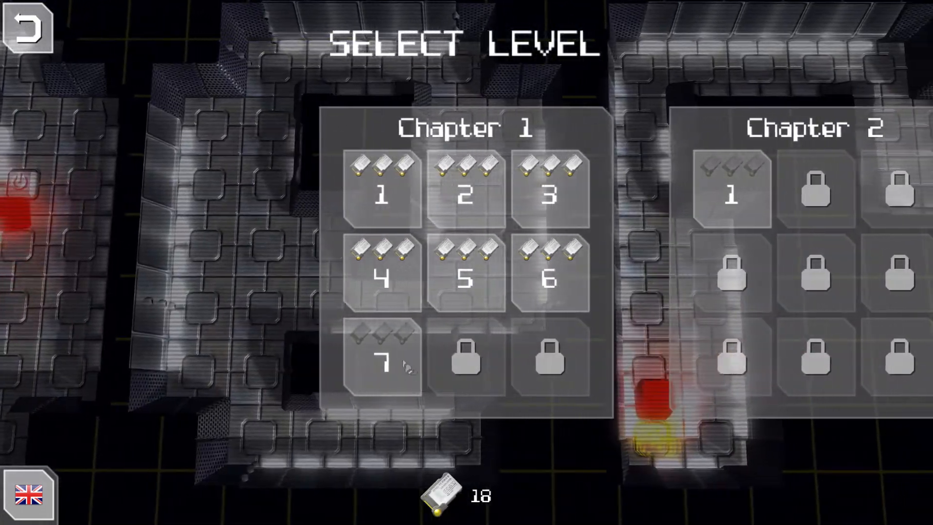
# Open Chapter 1 level 7, rotate the view, mark a button red, and show its program
pyautogui.click(383, 351)
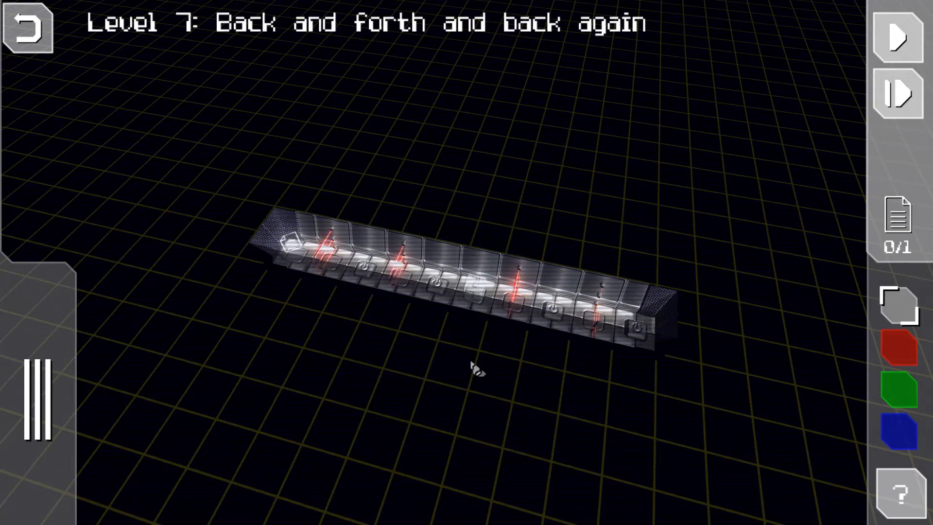
pyautogui.moveTo(476, 369); pyautogui.dragTo(518, 345)
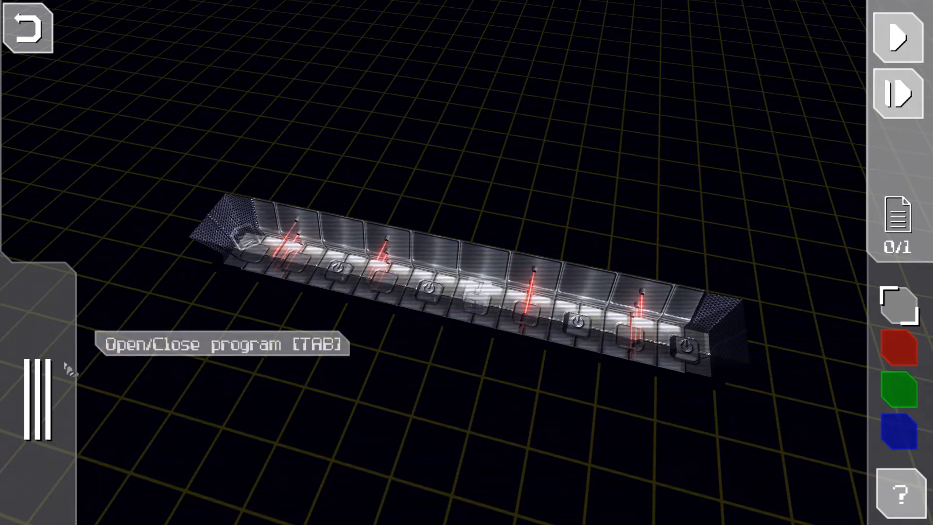
pyautogui.press('Tab')
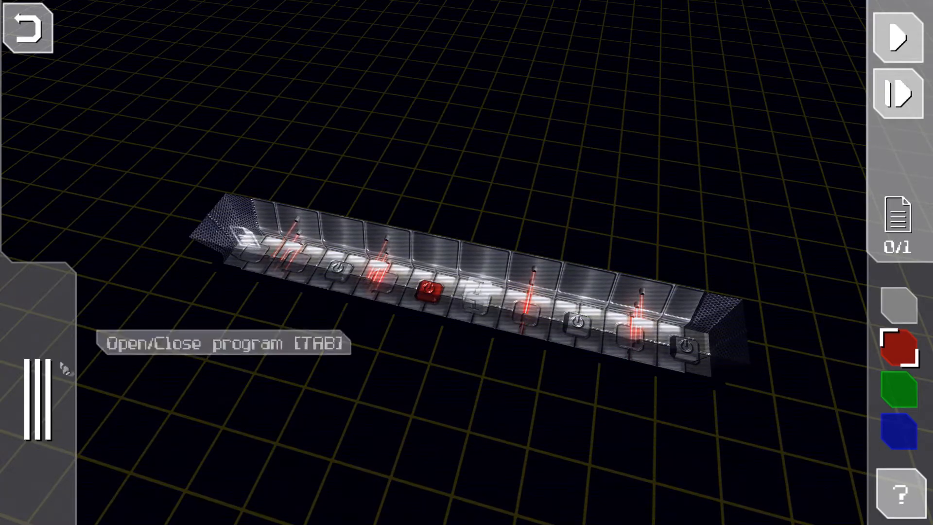
pyautogui.press('Tab')
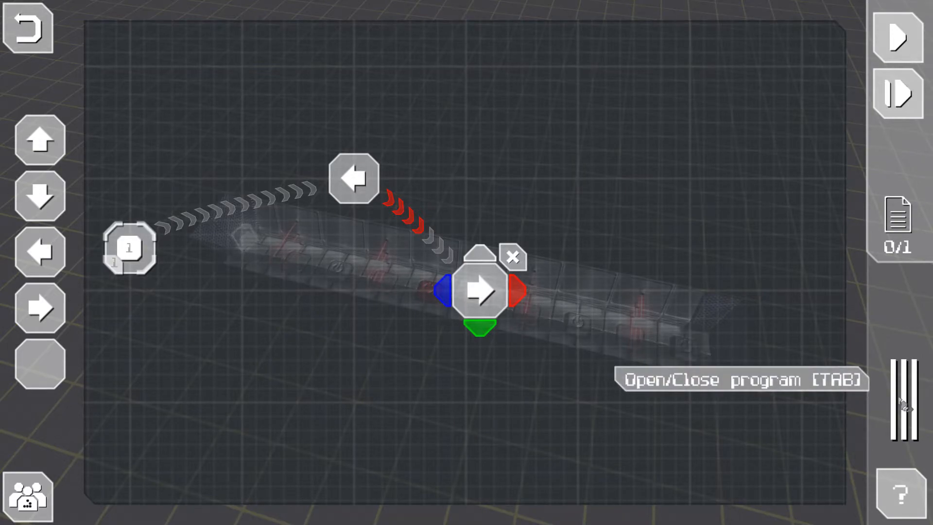
# Paint the last floor button red and run the program to finish level 7
pyautogui.press('Tab')
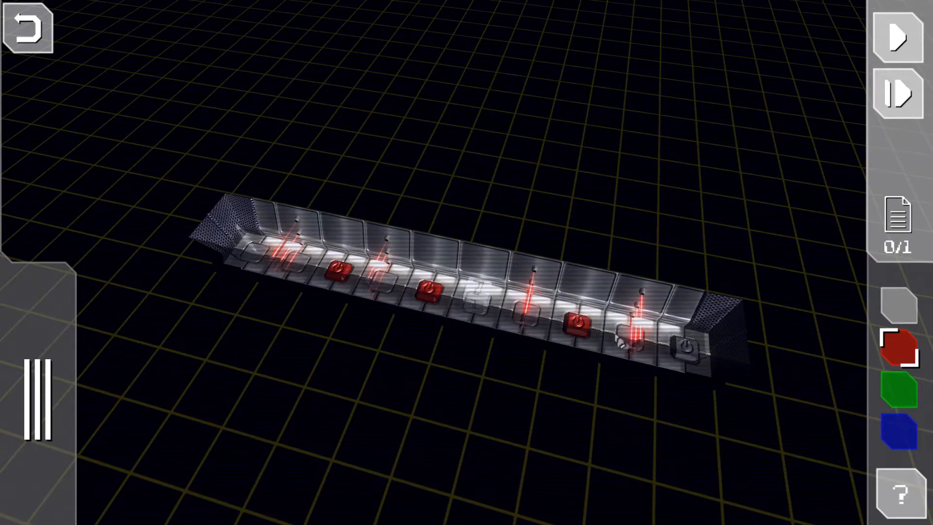
pyautogui.click(693, 345)
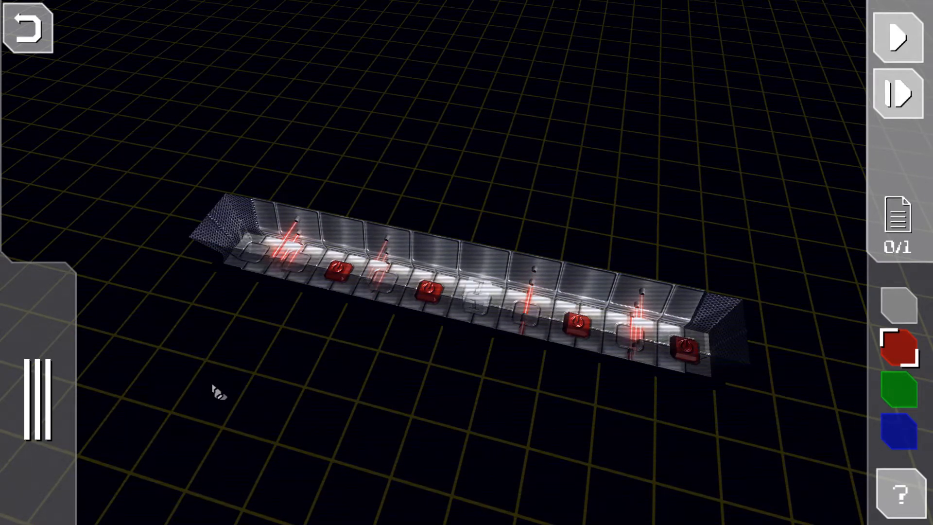
pyautogui.click(897, 37)
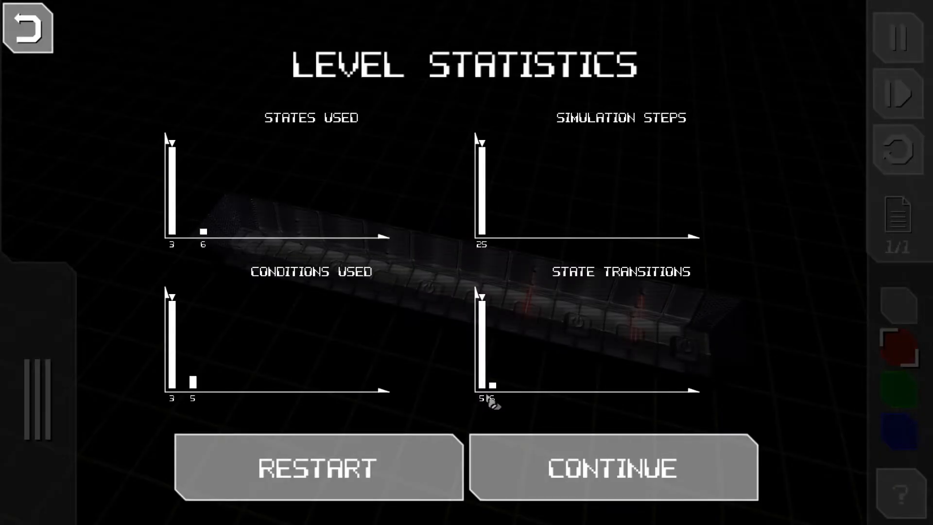
pyautogui.moveTo(433, 363)
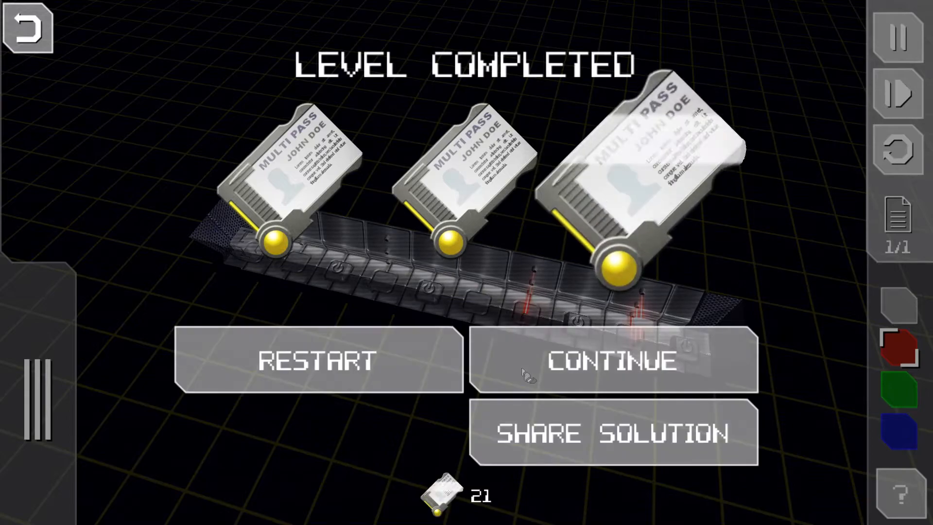
# Continue past level 7's Level Completed screen to the next two-corridor level
pyautogui.click(609, 361)
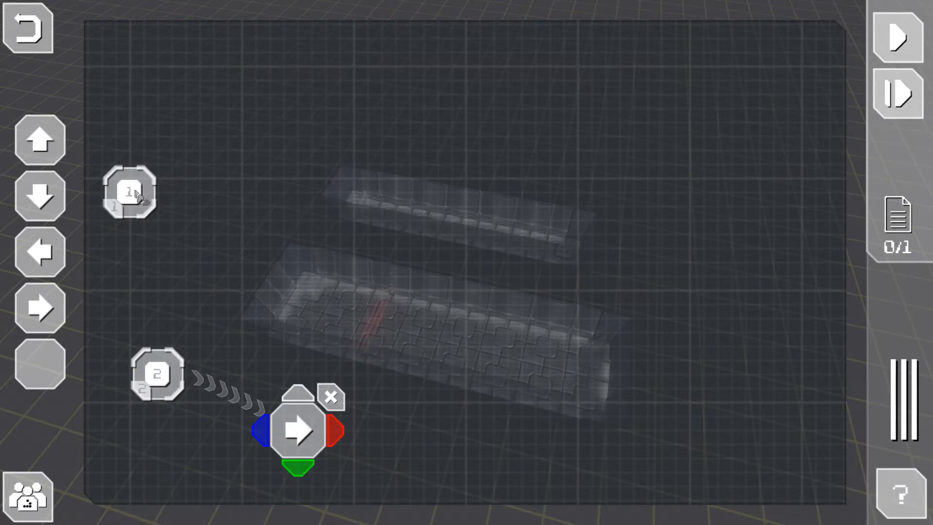
pyautogui.moveTo(113, 296)
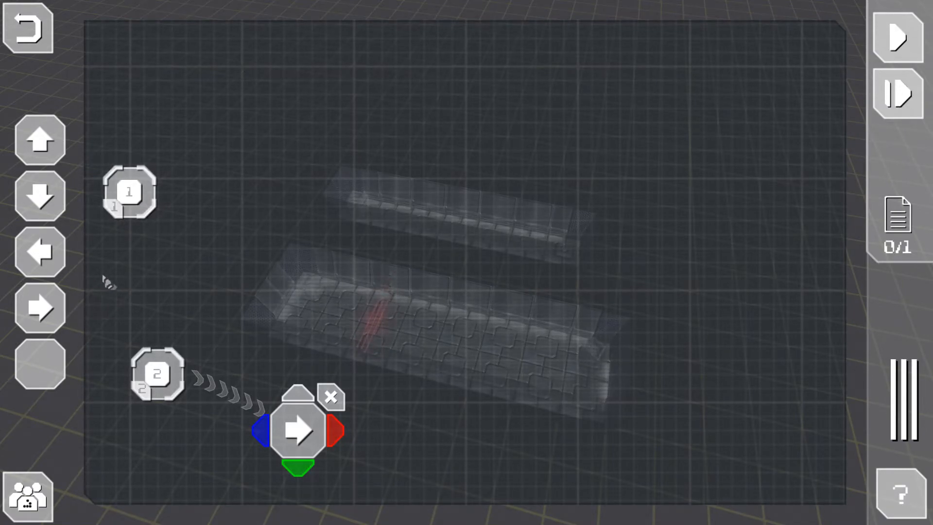
# Drag a new movement arrow block onto the program grid
pyautogui.moveTo(297, 428); pyautogui.dragTo(309, 194)
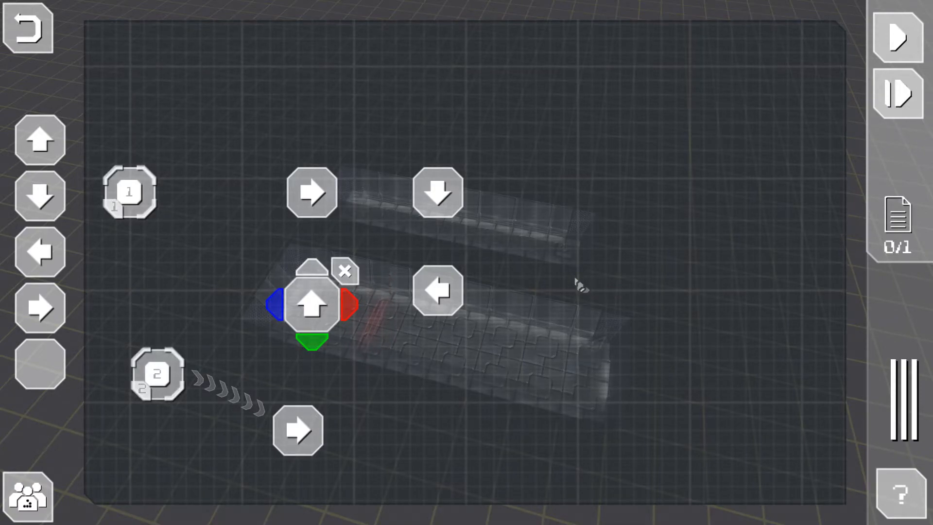
# Link start to right, then down on red, left on green, up on blue
pyautogui.moveTo(311, 305); pyautogui.dragTo(270, 305)
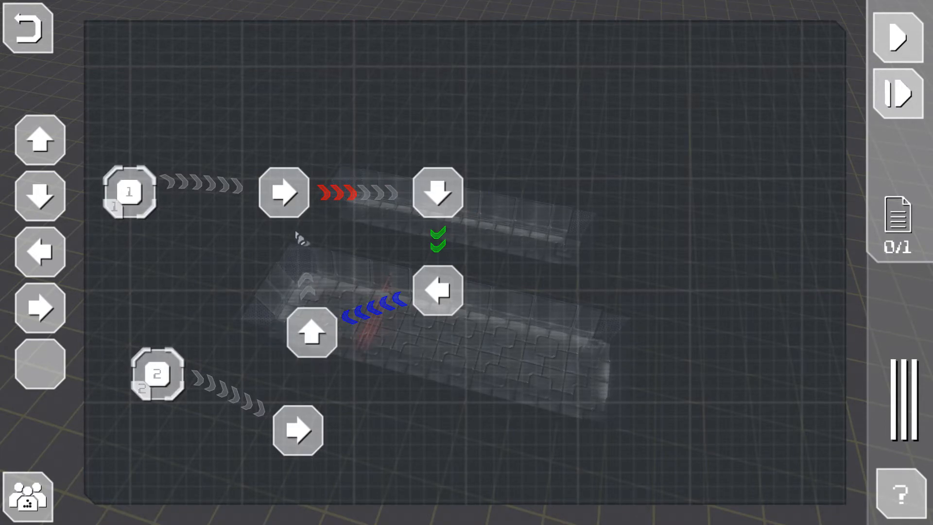
pyautogui.click(312, 331)
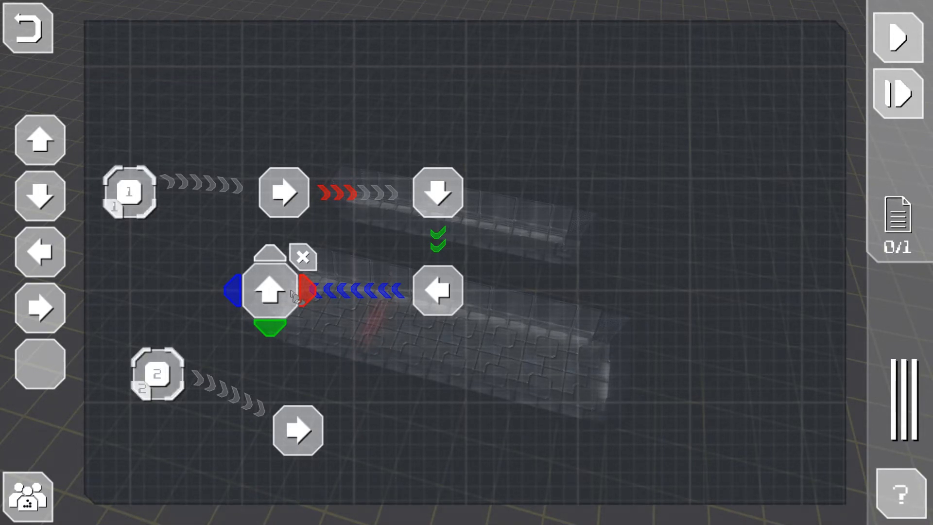
pyautogui.click(303, 258)
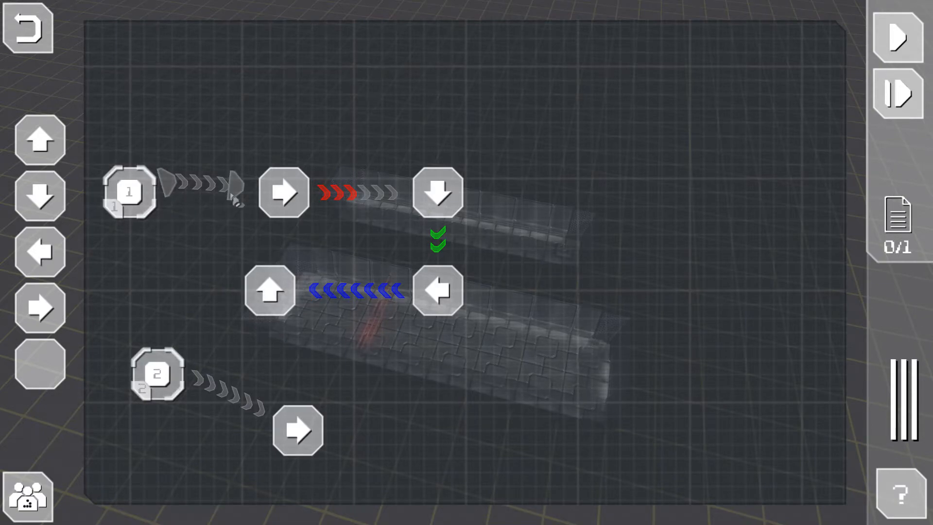
pyautogui.click(284, 192)
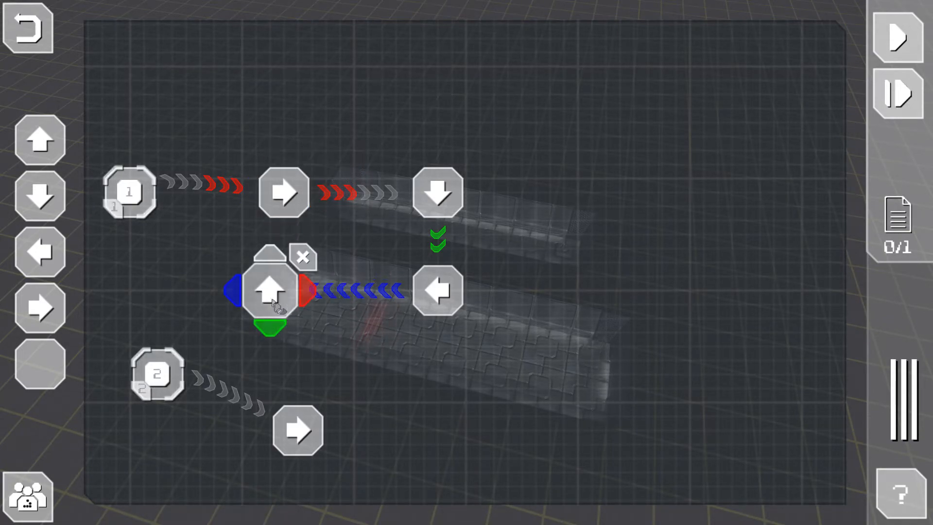
pyautogui.moveTo(271, 291); pyautogui.dragTo(284, 346)
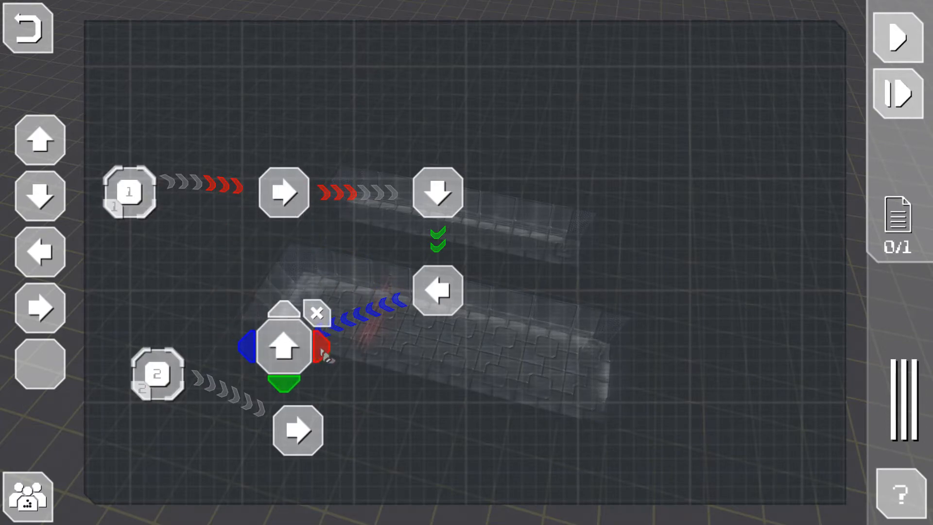
pyautogui.moveTo(284, 346); pyautogui.dragTo(283, 192)
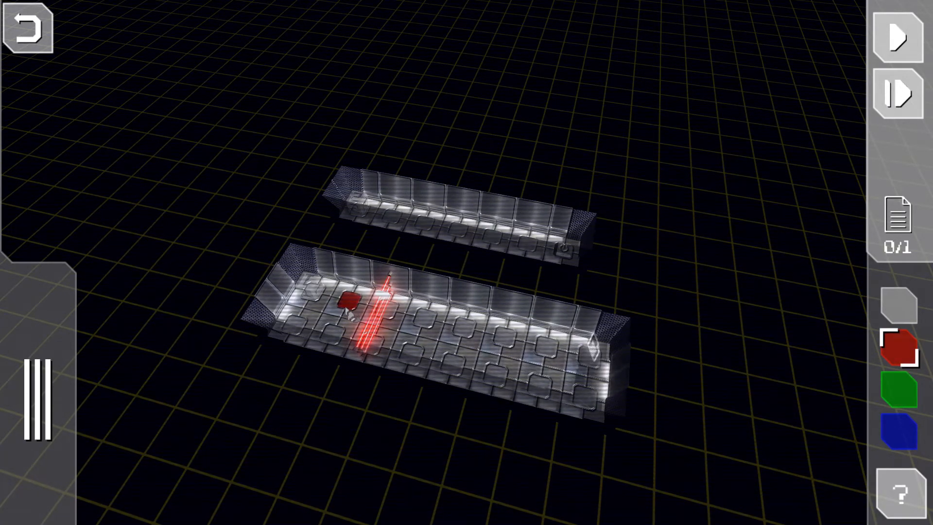
# Add coloured markers to the lower corridor and run the program
pyautogui.click(898, 390)
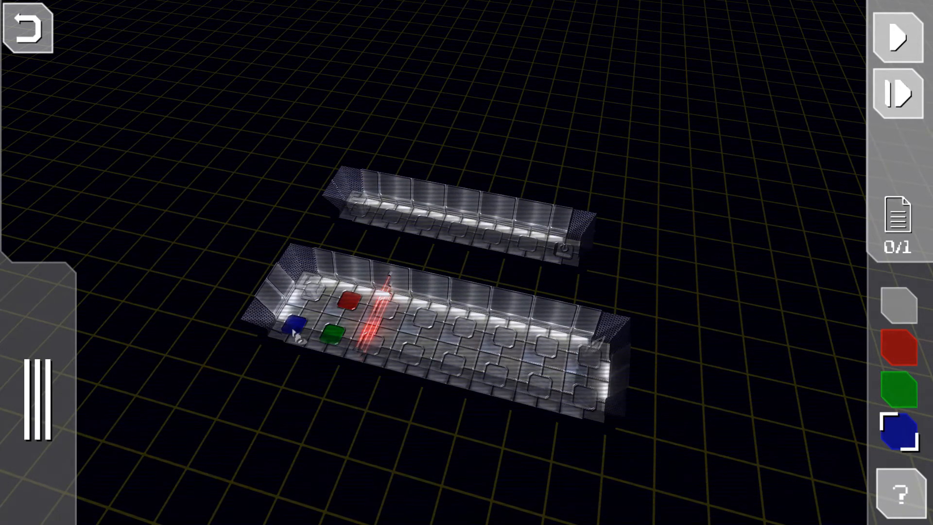
pyautogui.click(898, 35)
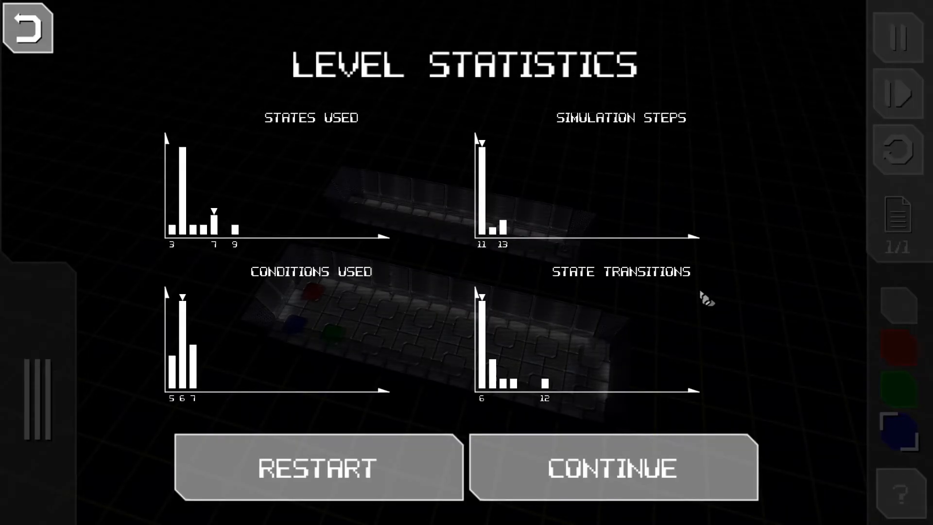
pyautogui.moveTo(574, 387)
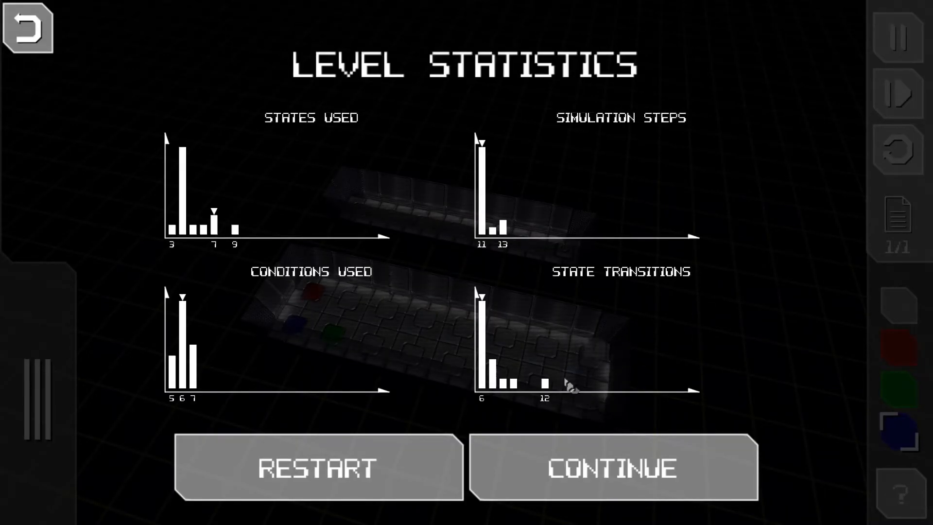
# Dismiss the level statistics and continue to the laser-crossed square level
pyautogui.click(613, 467)
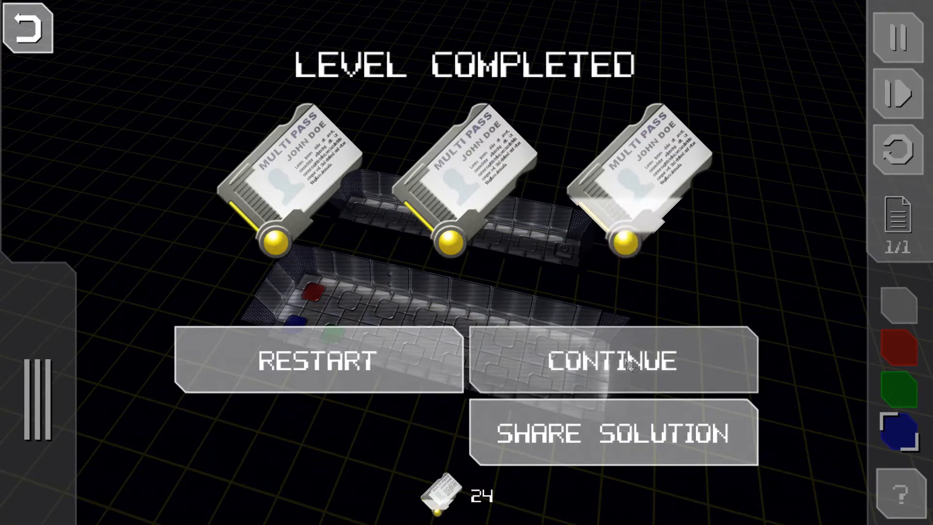
pyautogui.click(607, 361)
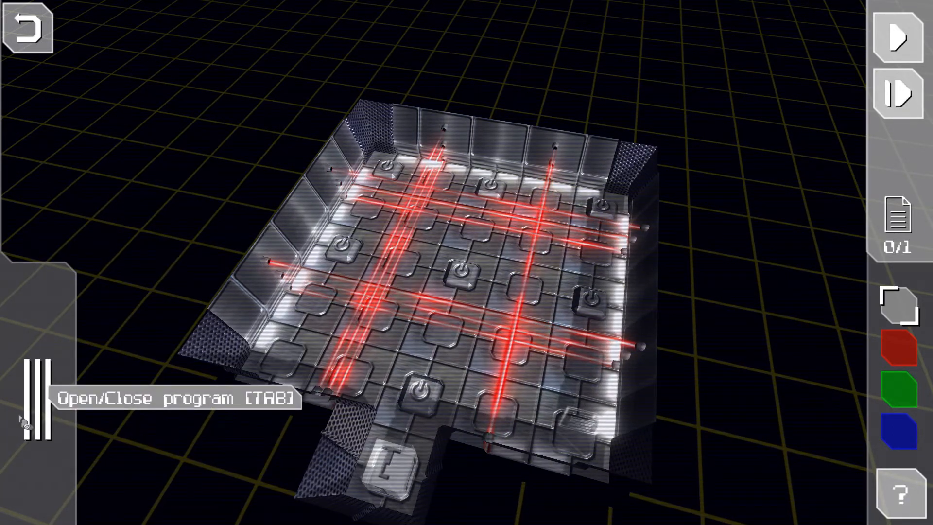
# Link the start node to an Up state and step the program three times
pyautogui.press('Tab')
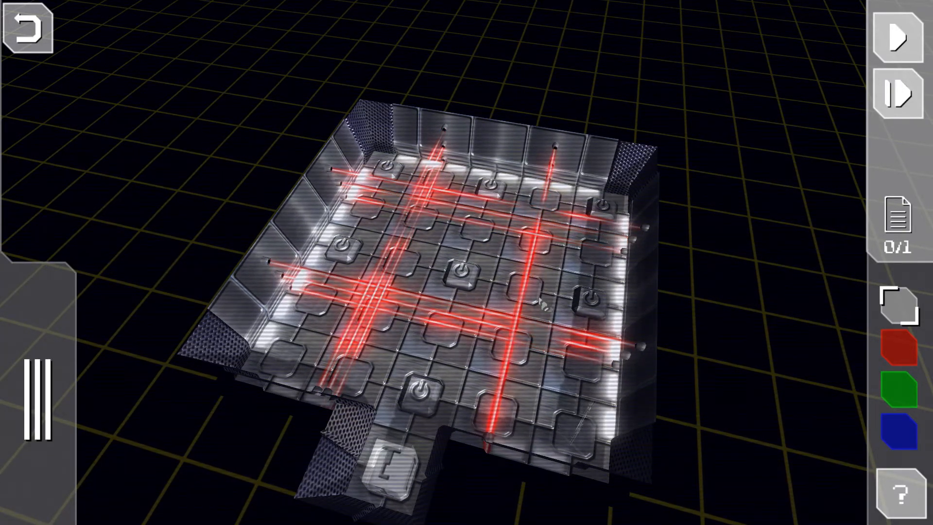
pyautogui.moveTo(35, 402)
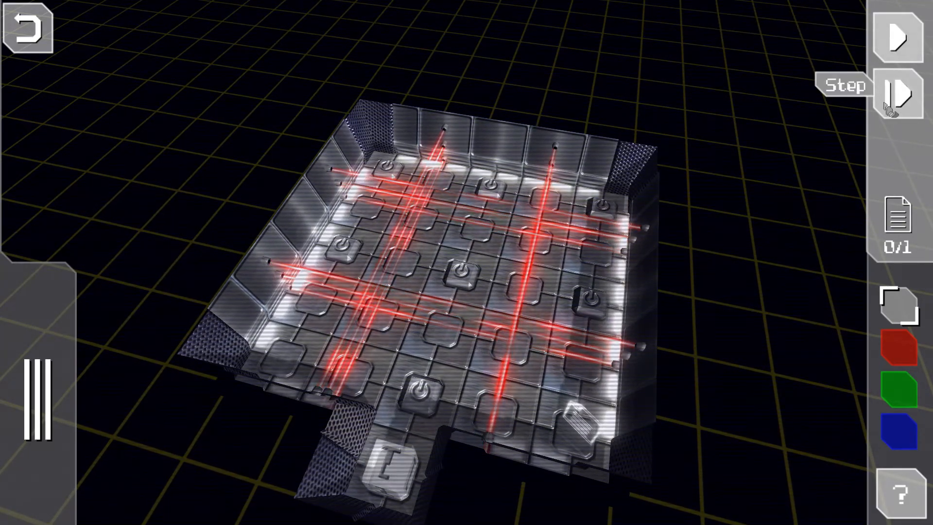
pyautogui.click(896, 94)
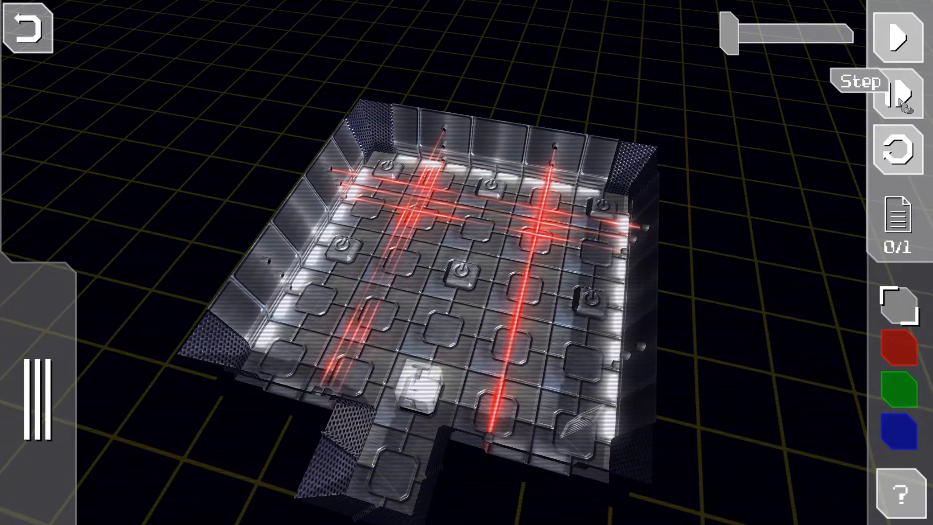
pyautogui.click(898, 95)
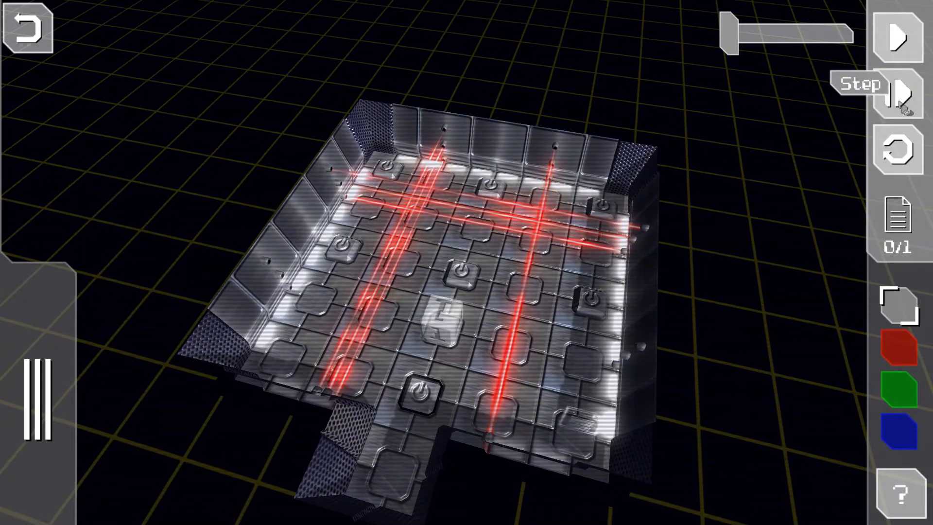
pyautogui.click(896, 94)
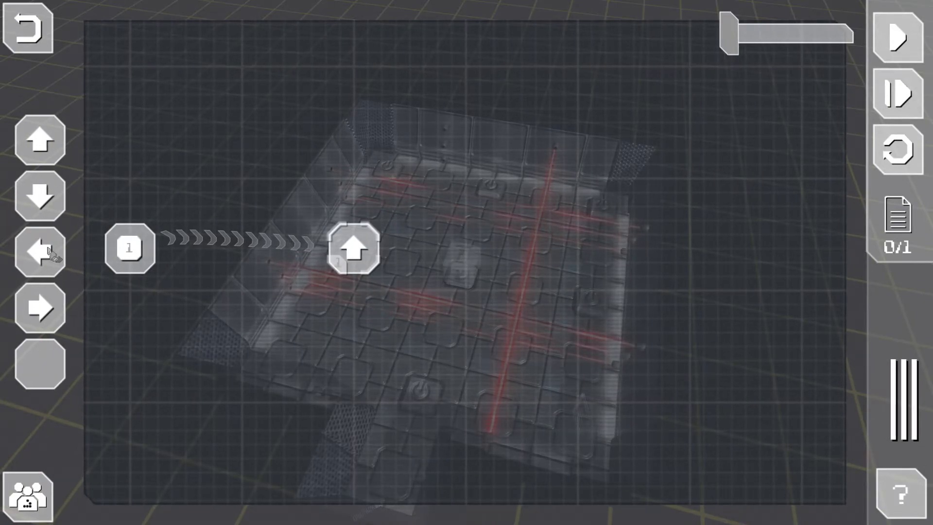
# Mark the centre tile red, step the simulation three times, and set Up's transition colour
pyautogui.click(897, 150)
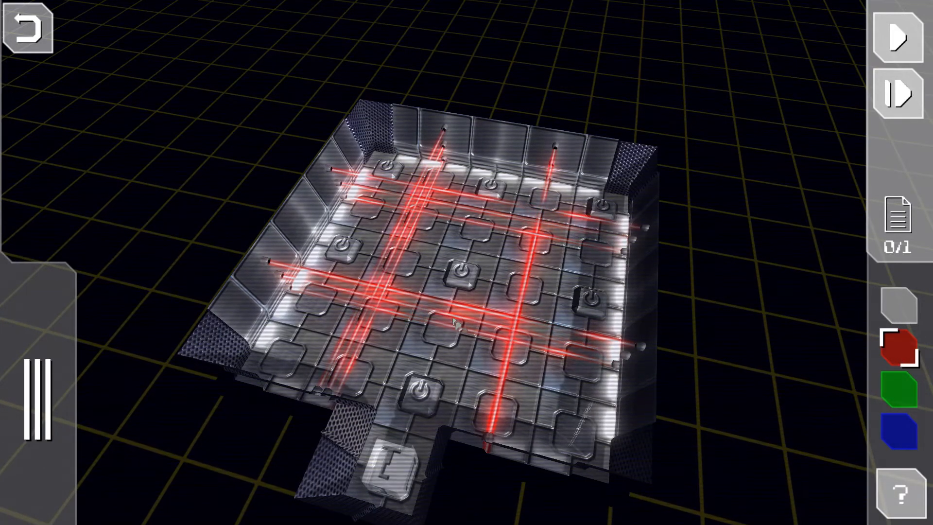
pyautogui.click(461, 271)
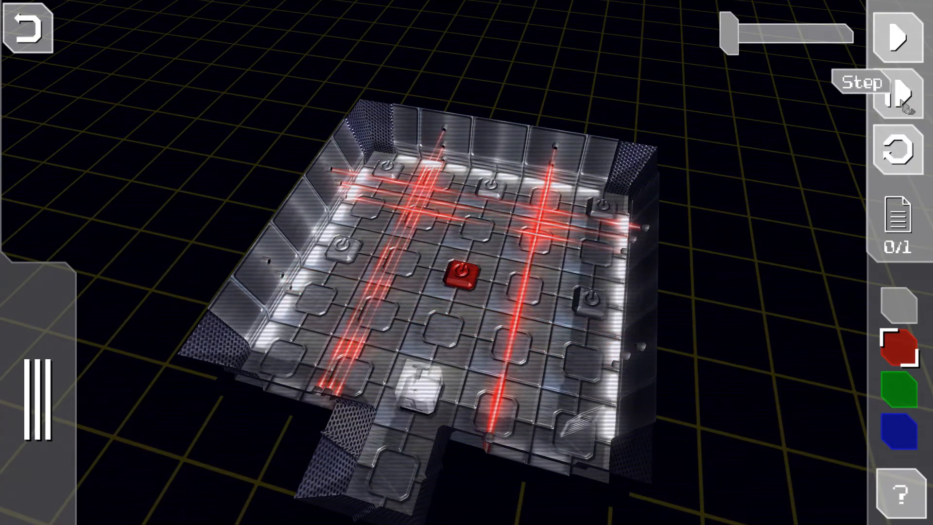
pyautogui.click(900, 95)
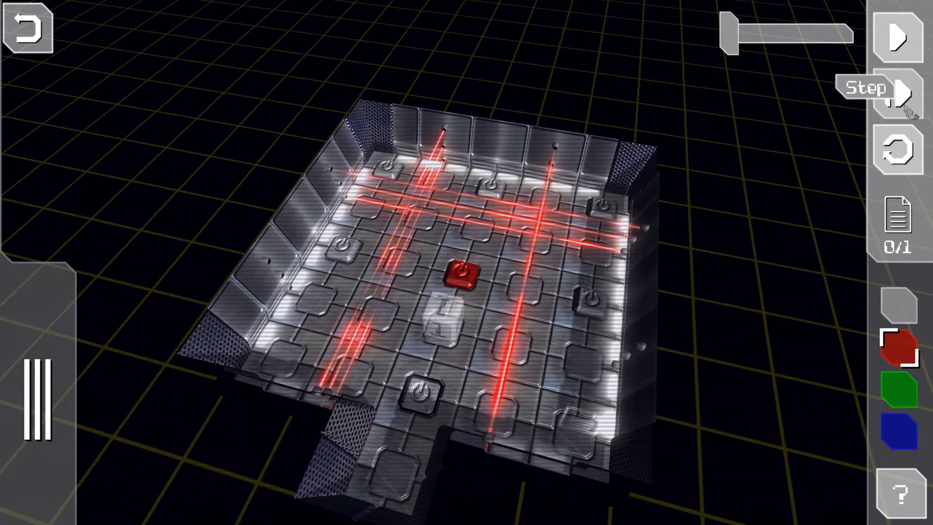
pyautogui.click(901, 92)
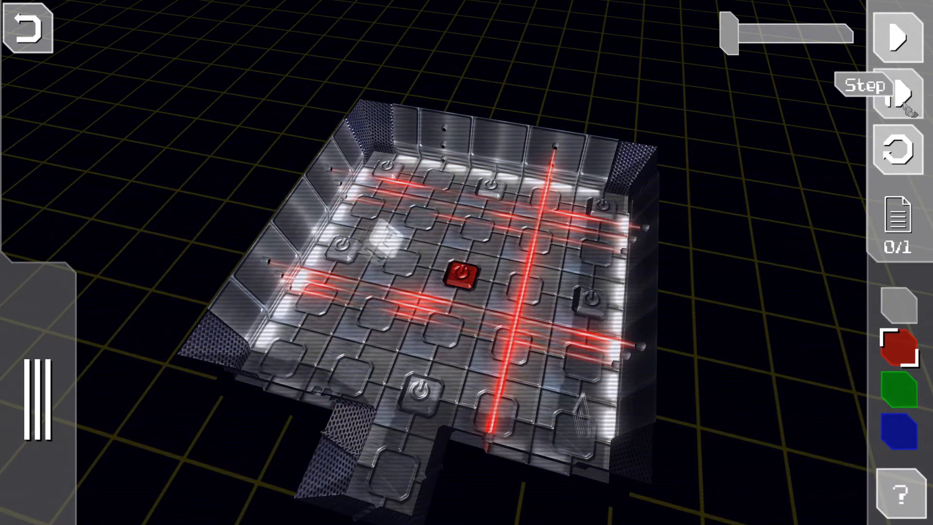
pyautogui.click(897, 93)
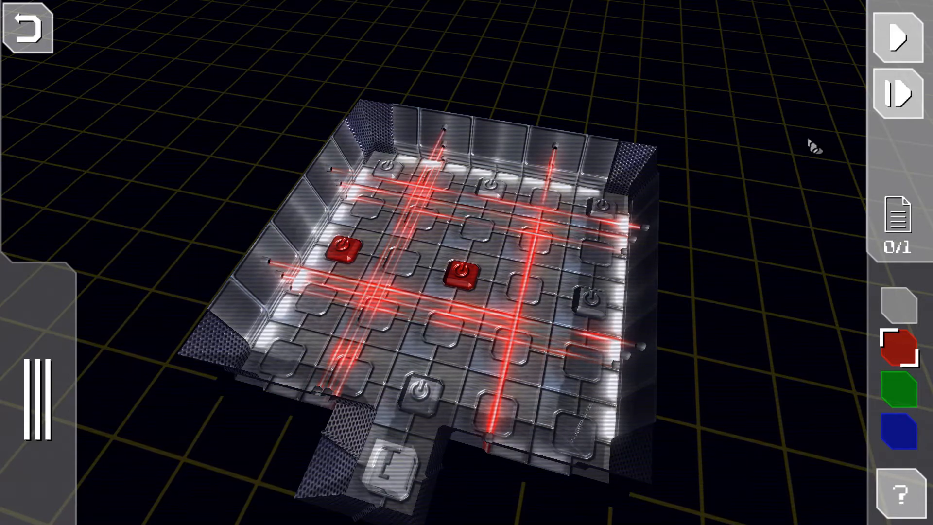
pyautogui.moveTo(39, 395)
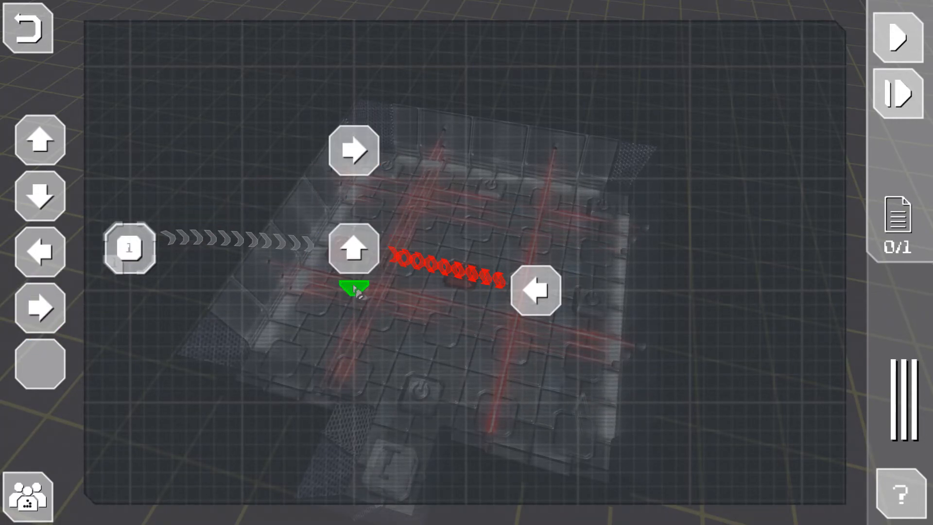
pyautogui.click(353, 150)
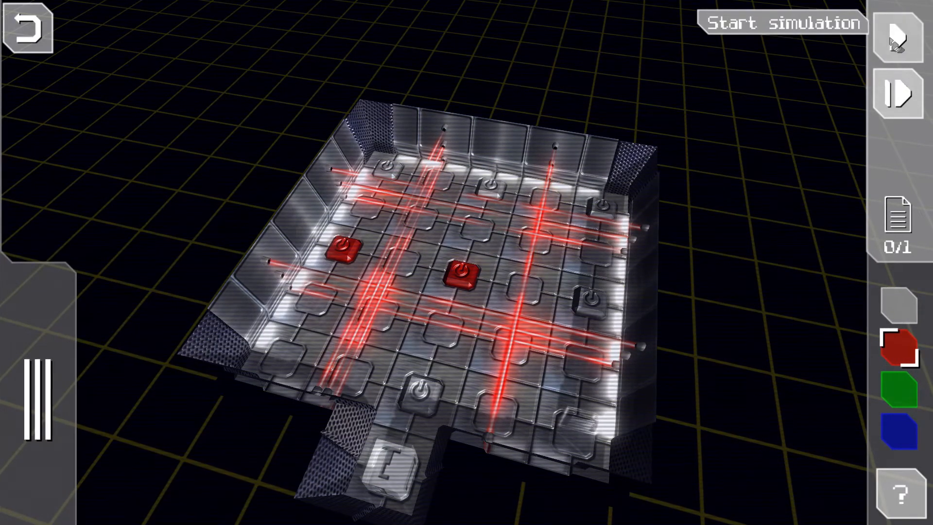
# Run the simulation, pause to add another marker, and resume until the level completes
pyautogui.click(782, 24)
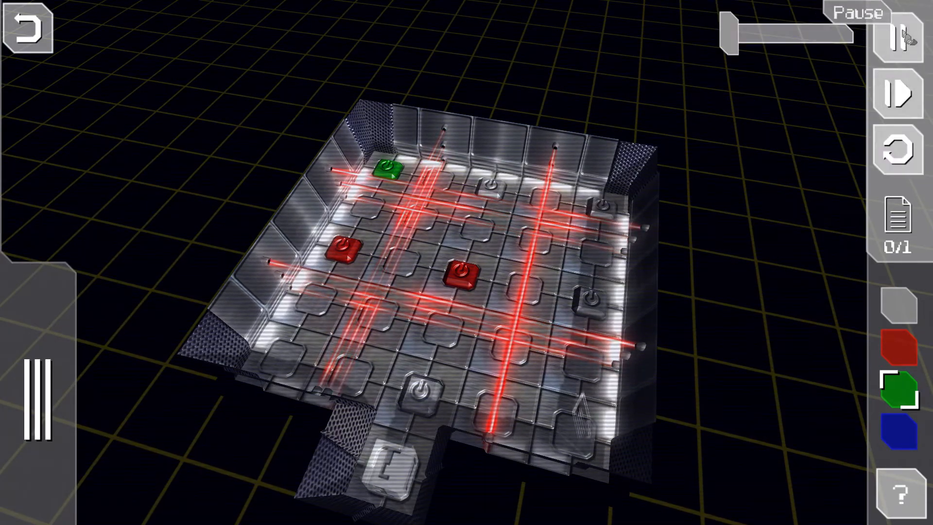
pyautogui.click(897, 35)
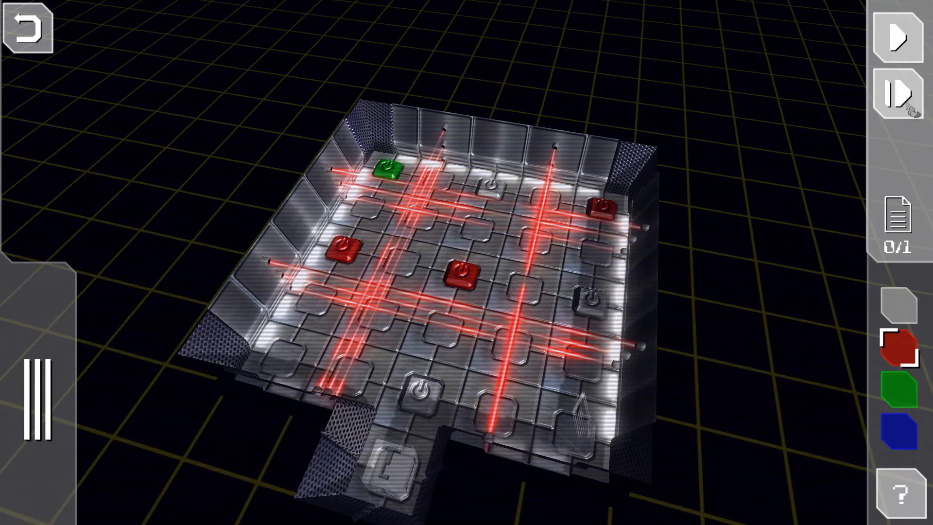
pyautogui.click(897, 36)
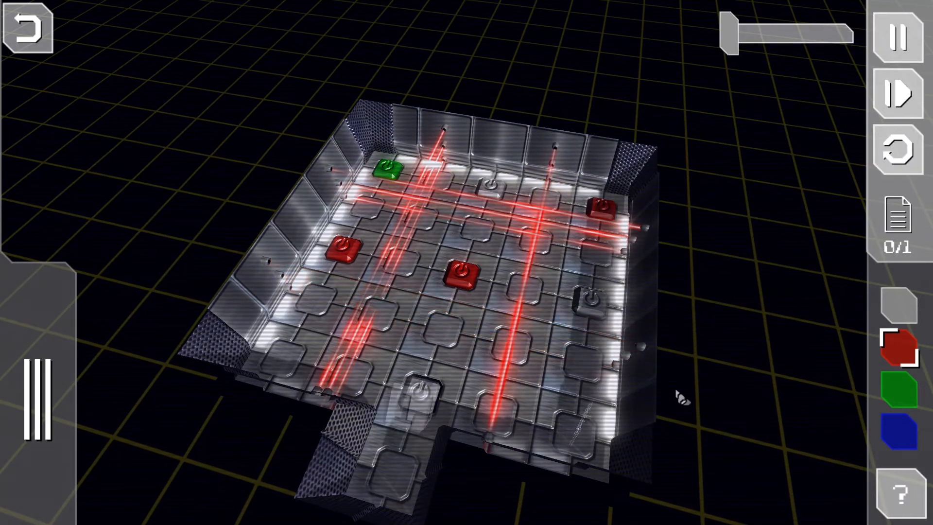
pyautogui.click(461, 273)
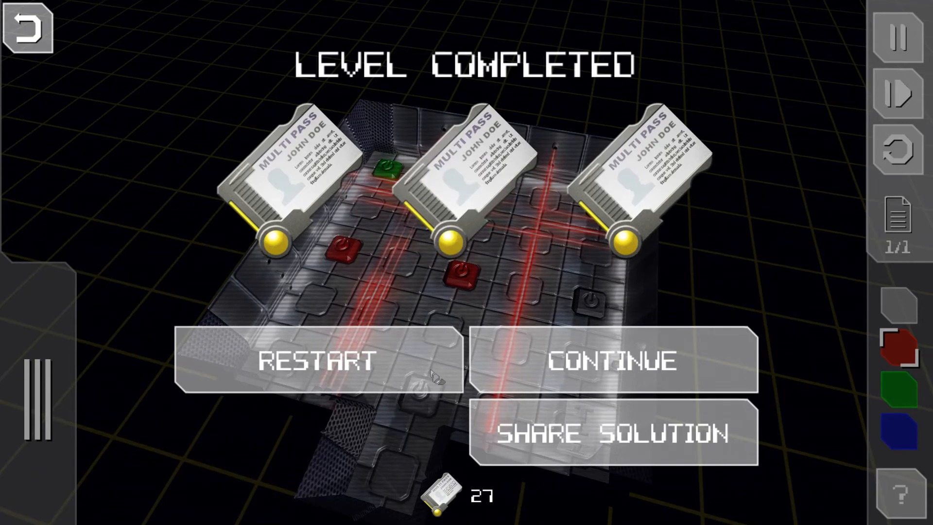
# Exit through the pause menu and level selection back to the main menu
pyautogui.click(27, 30)
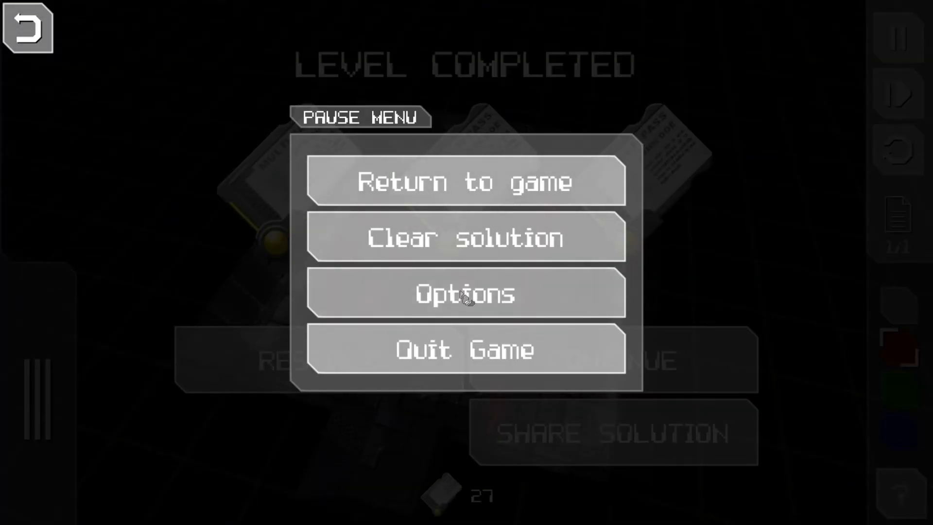
pyautogui.click(465, 181)
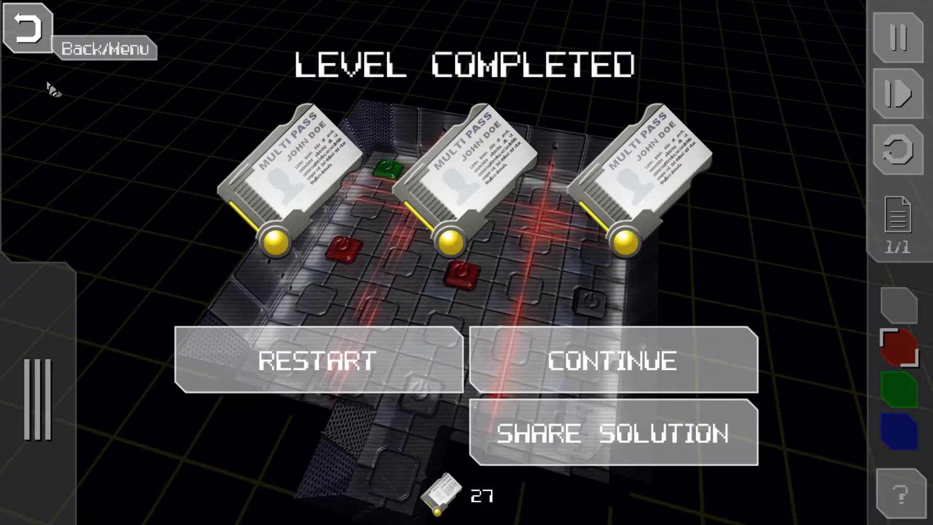
pyautogui.click(615, 361)
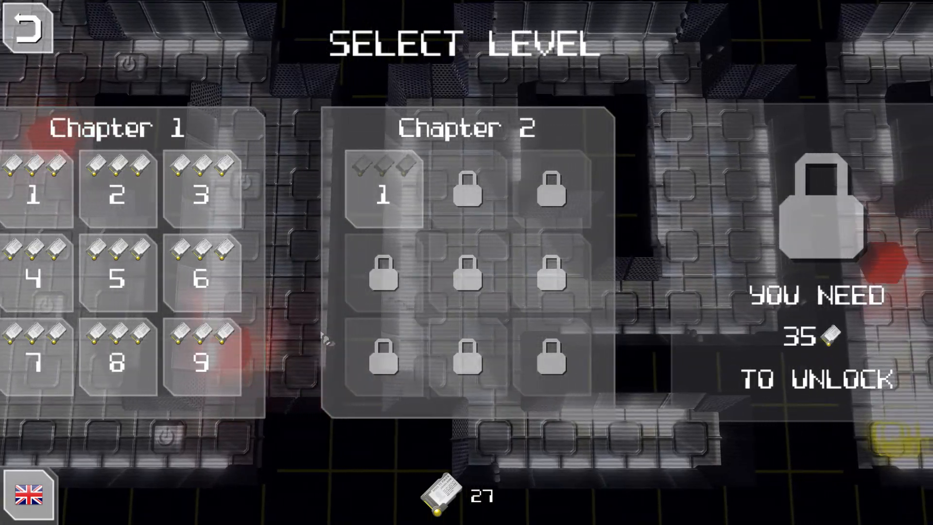
pyautogui.hscroll(3)
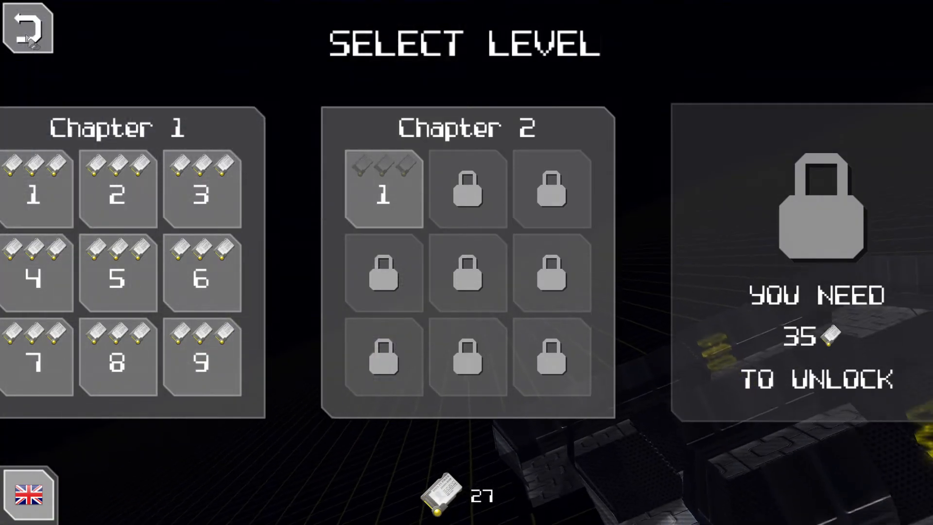
pyautogui.click(27, 28)
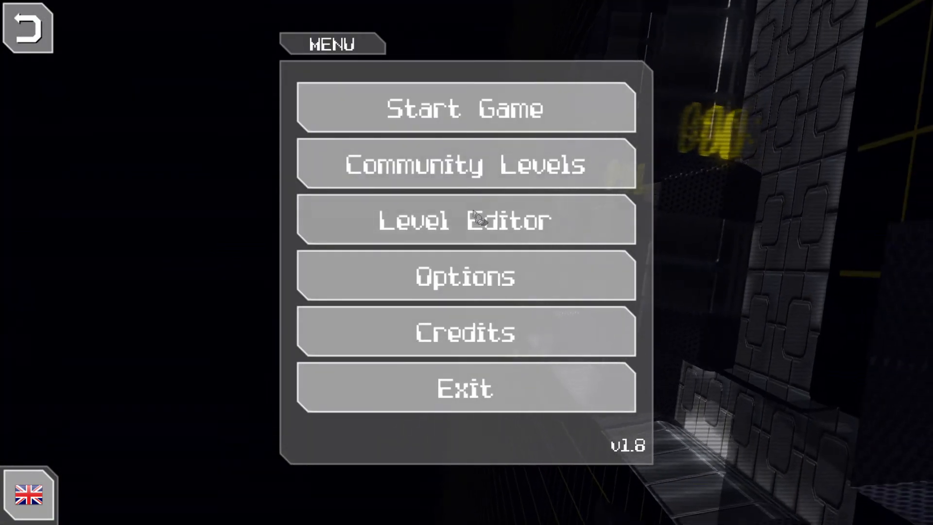
# Browse the community levels list, then open the empty level editor and exit it
pyautogui.click(464, 163)
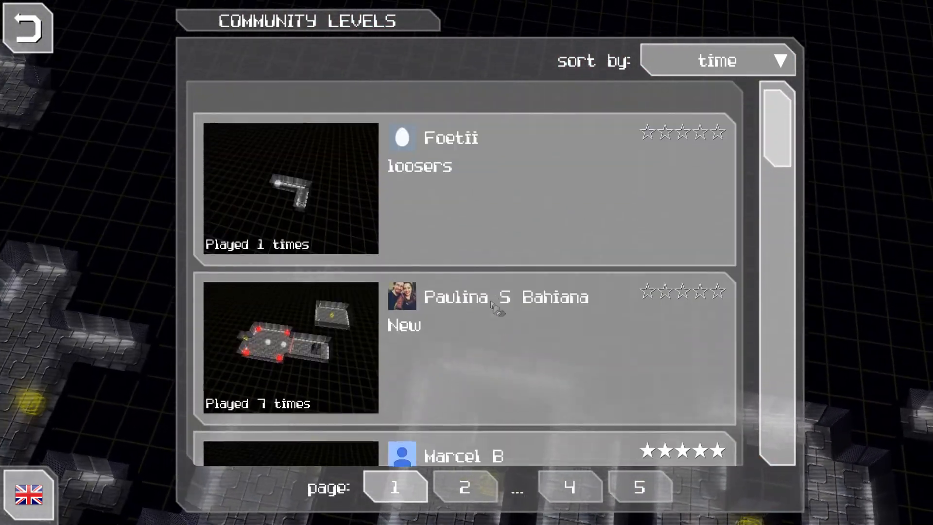
pyautogui.click(26, 28)
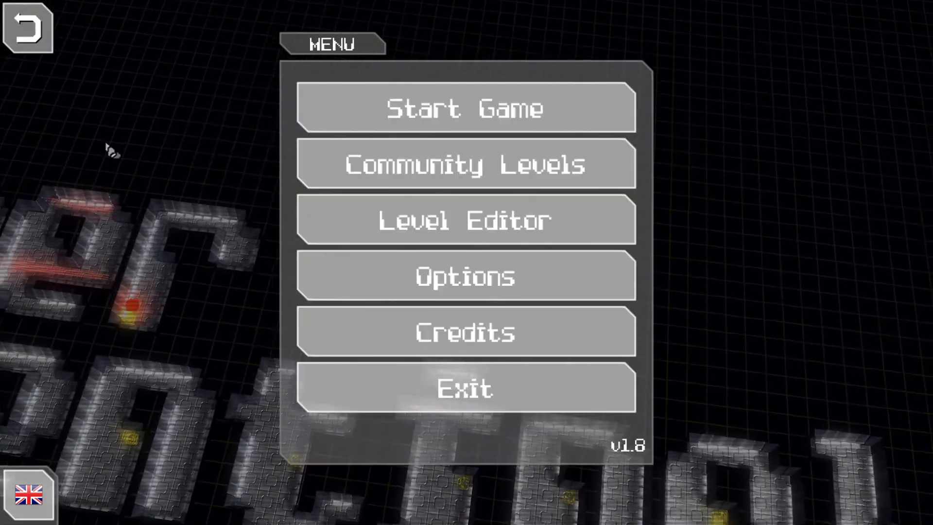
pyautogui.click(465, 221)
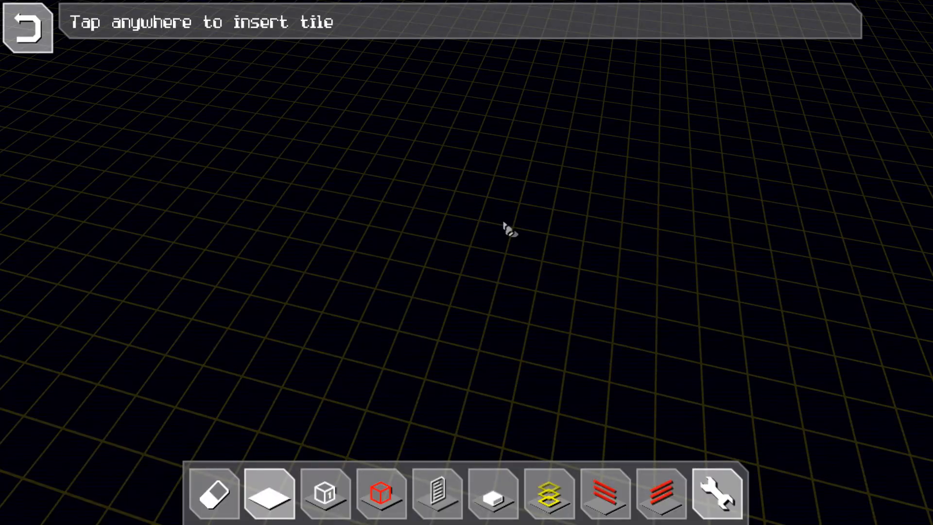
pyautogui.moveTo(50, 11)
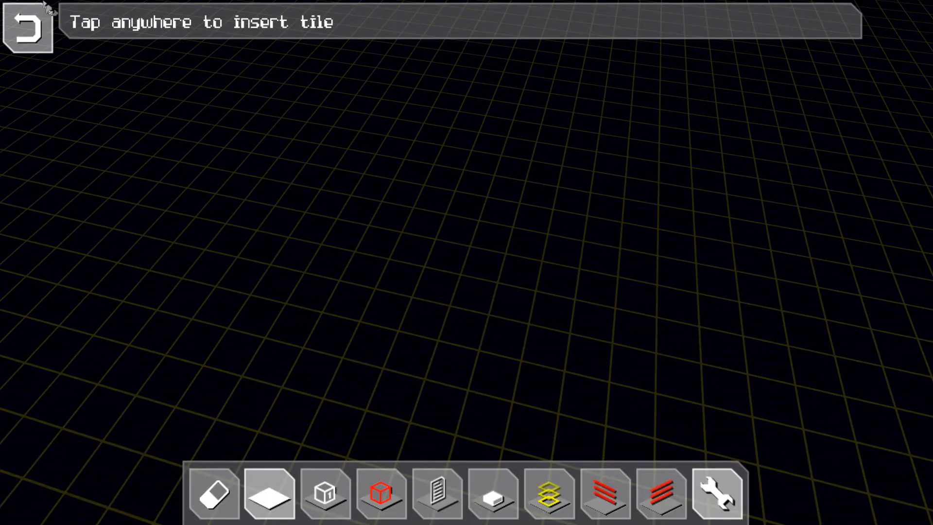
pyautogui.click(716, 492)
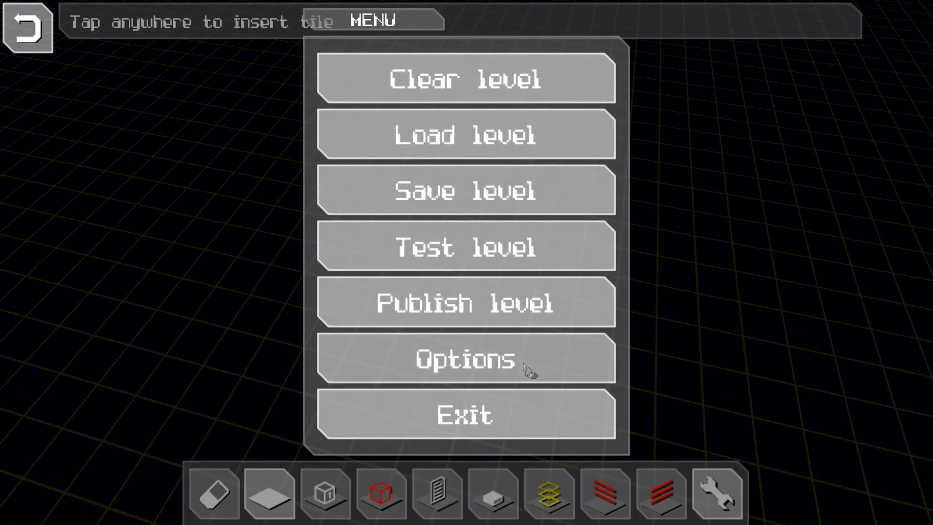
pyautogui.click(464, 413)
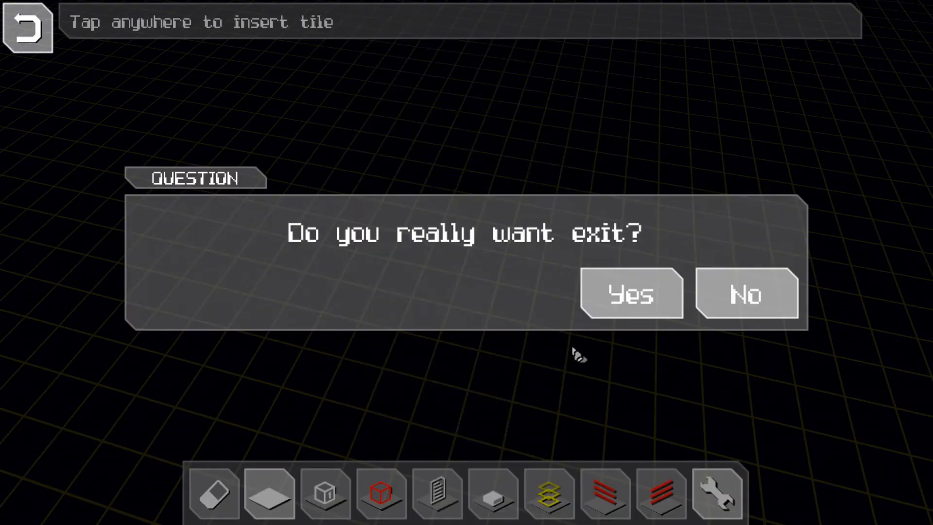
pyautogui.click(746, 294)
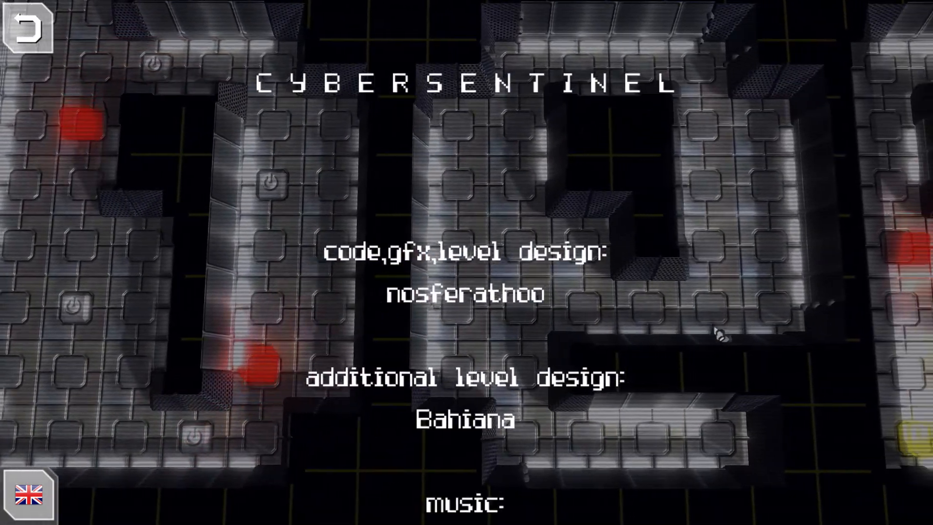
# Scroll the credits through to the dedication and go back to the main menu
pyautogui.scroll(-3)
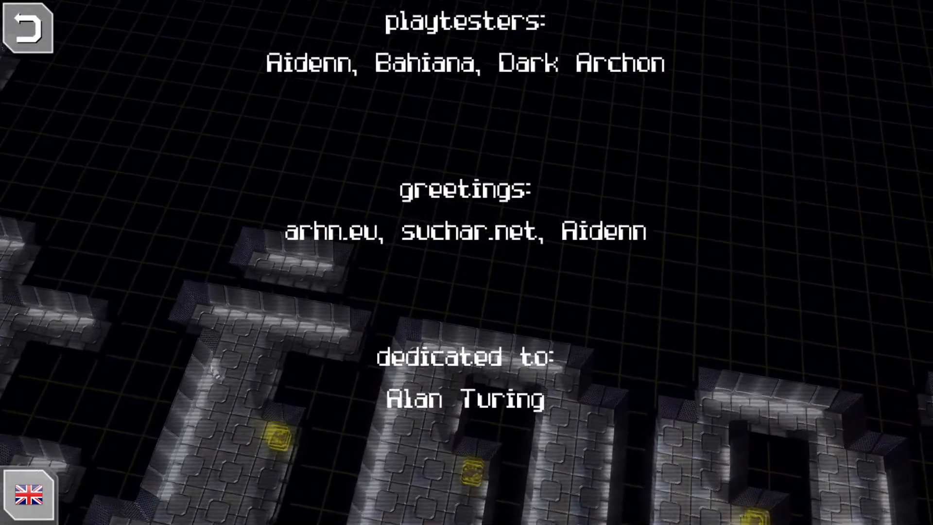
pyautogui.click(28, 28)
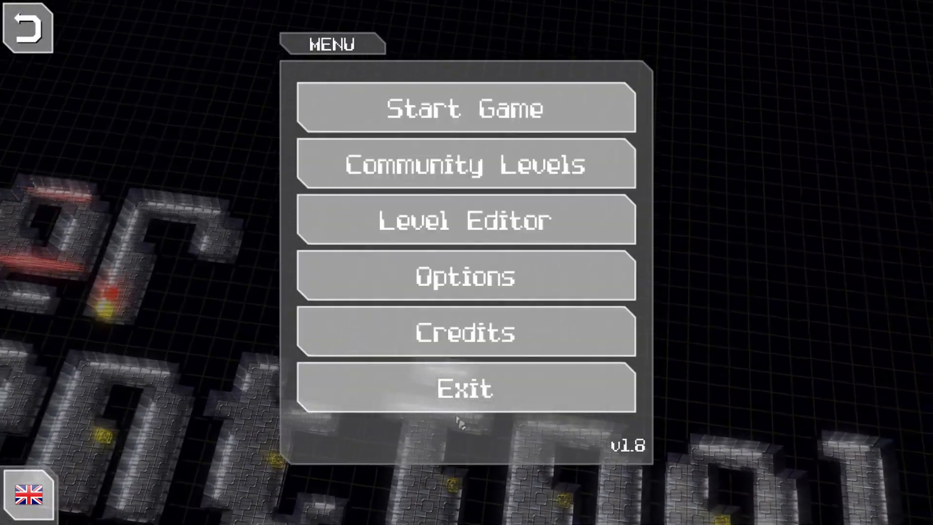